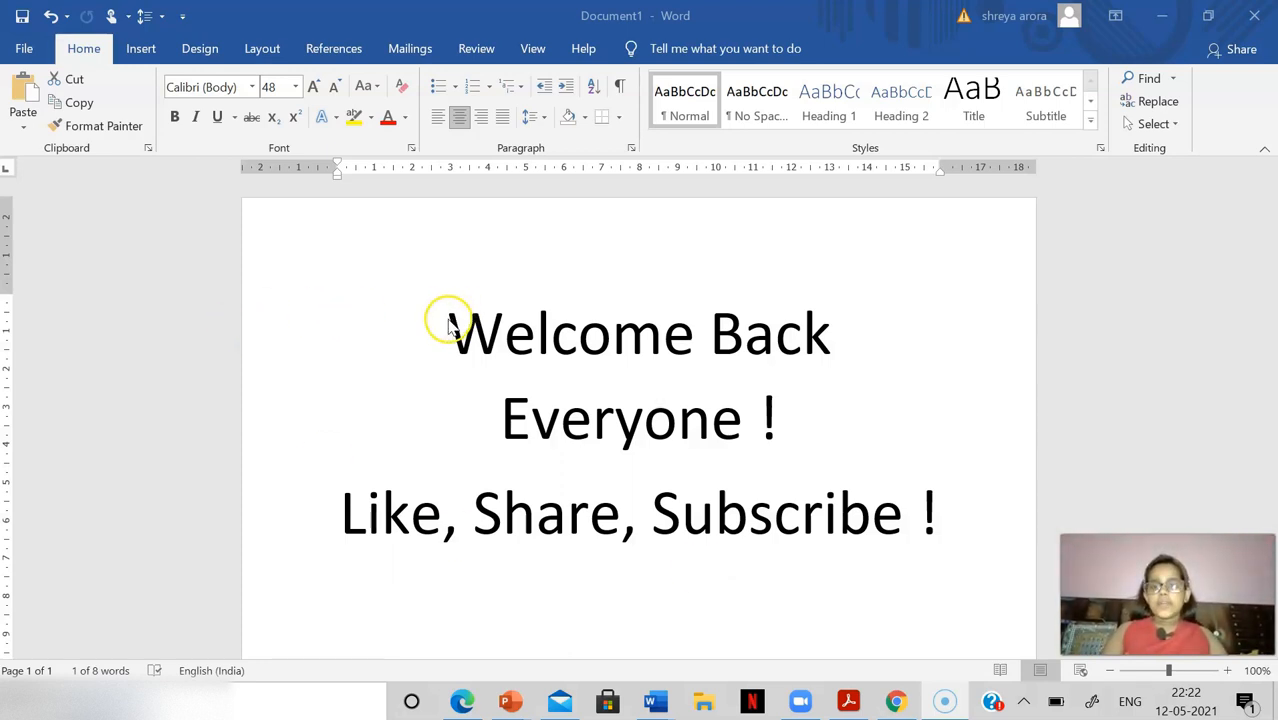
Step: Select the 'Welcome Back Everyone !' heading lines, excluding the 'Like, Share, Subscribe !' line
double_click(498, 333)
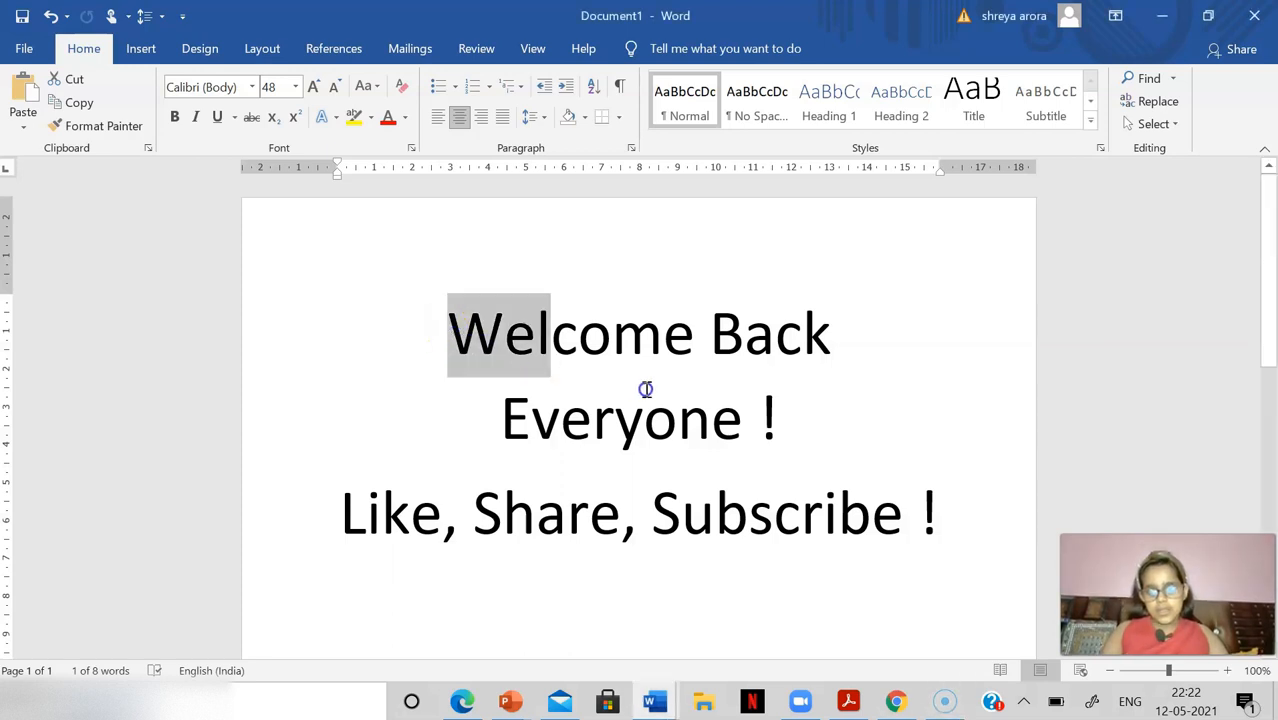
left_click(447, 333)
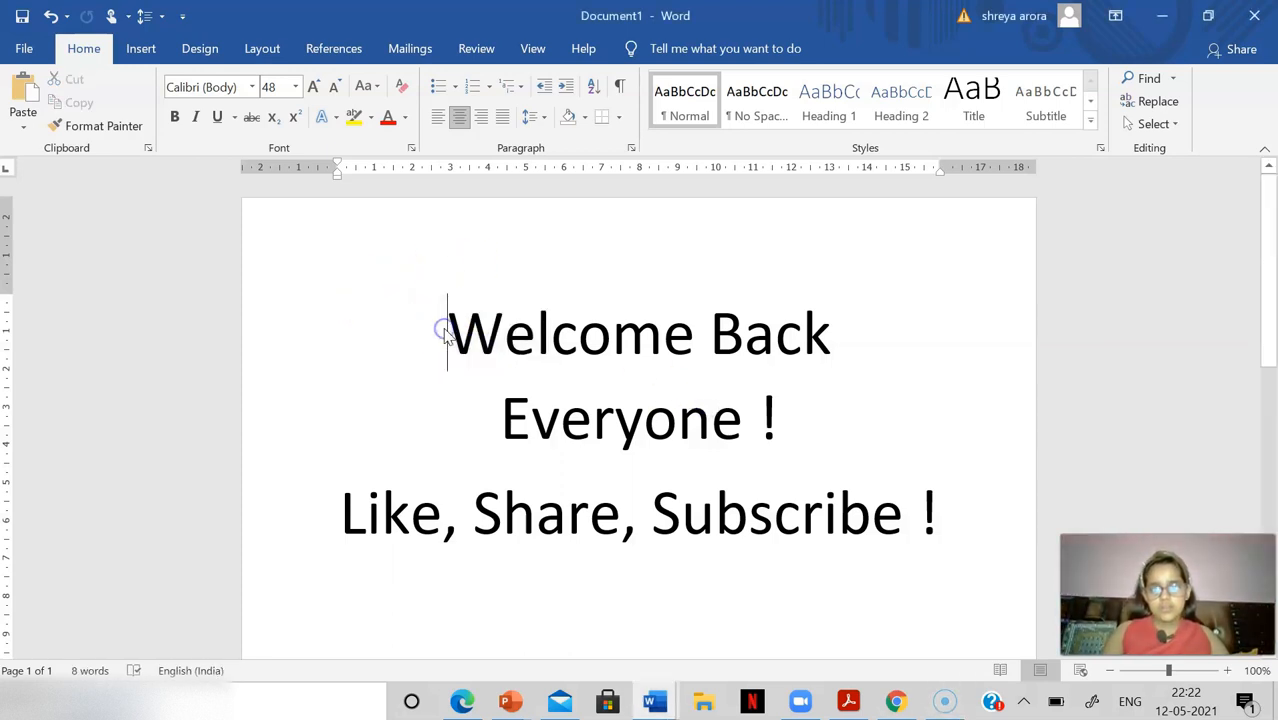
left_click_drag(448, 332, 789, 420)
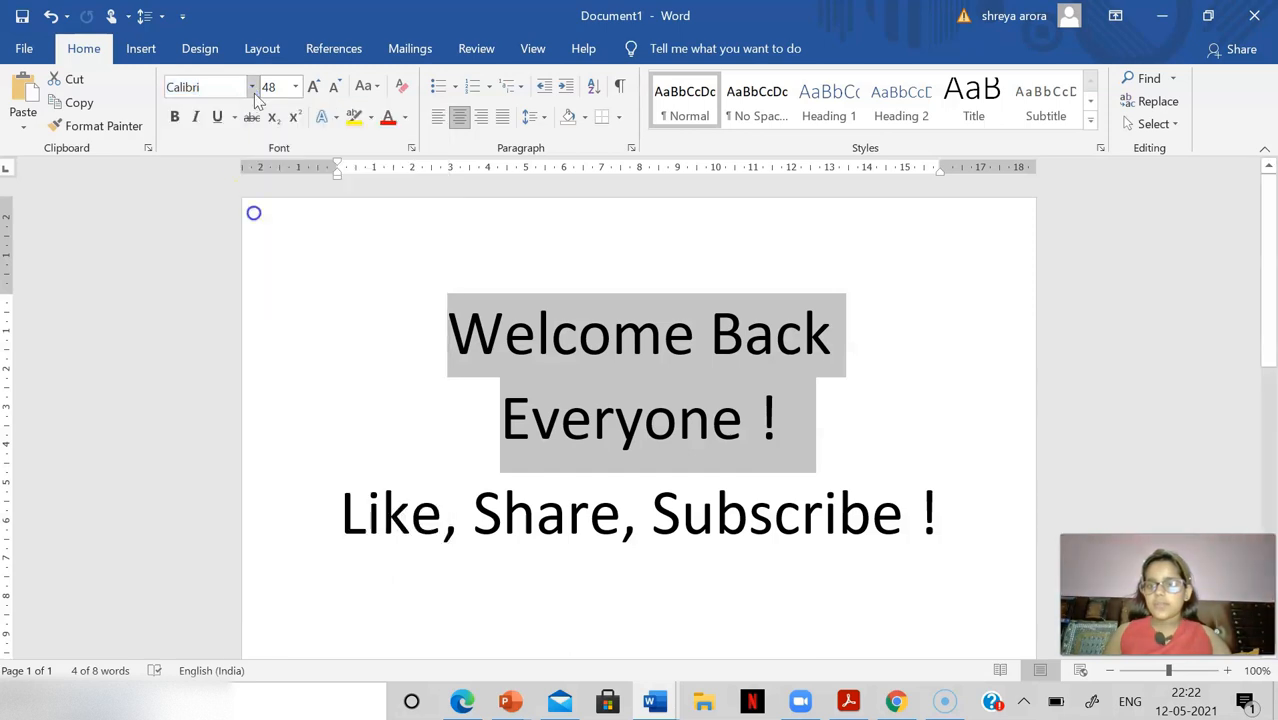
Step: Set the 'Welcome Back Everyone !' heading font to Cookie
left_click(251, 86)
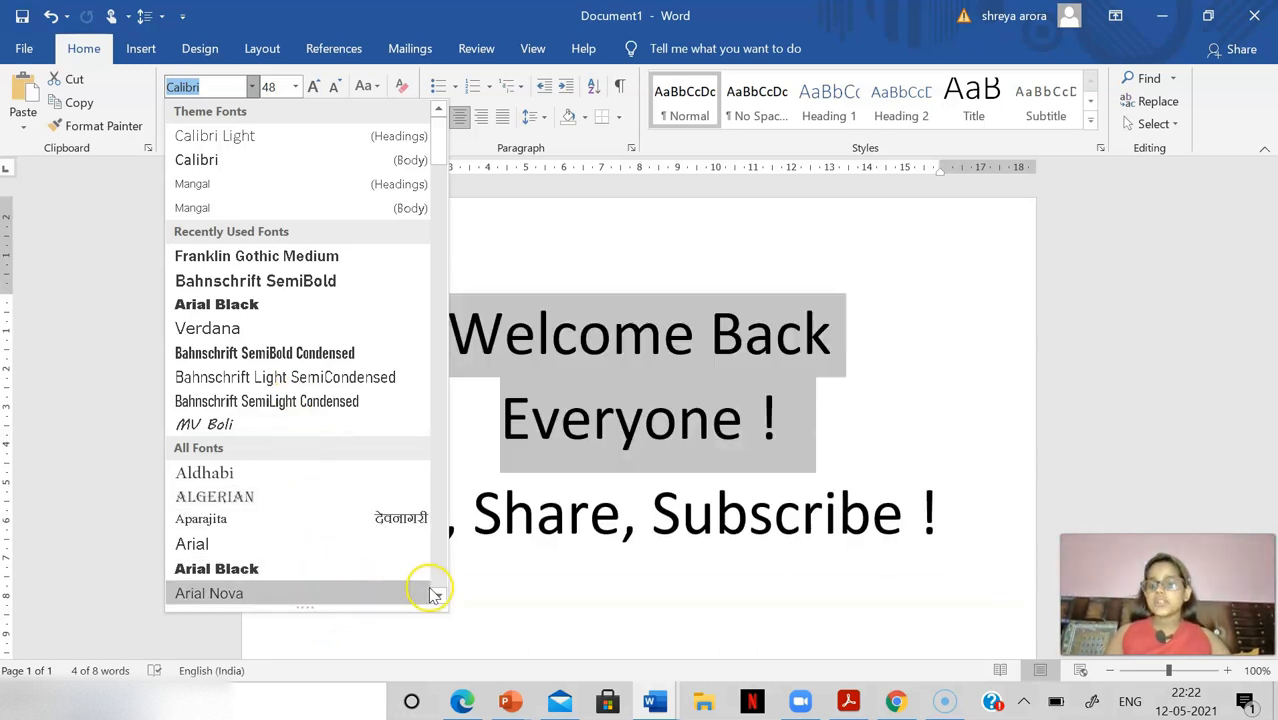
scroll("down", 3)
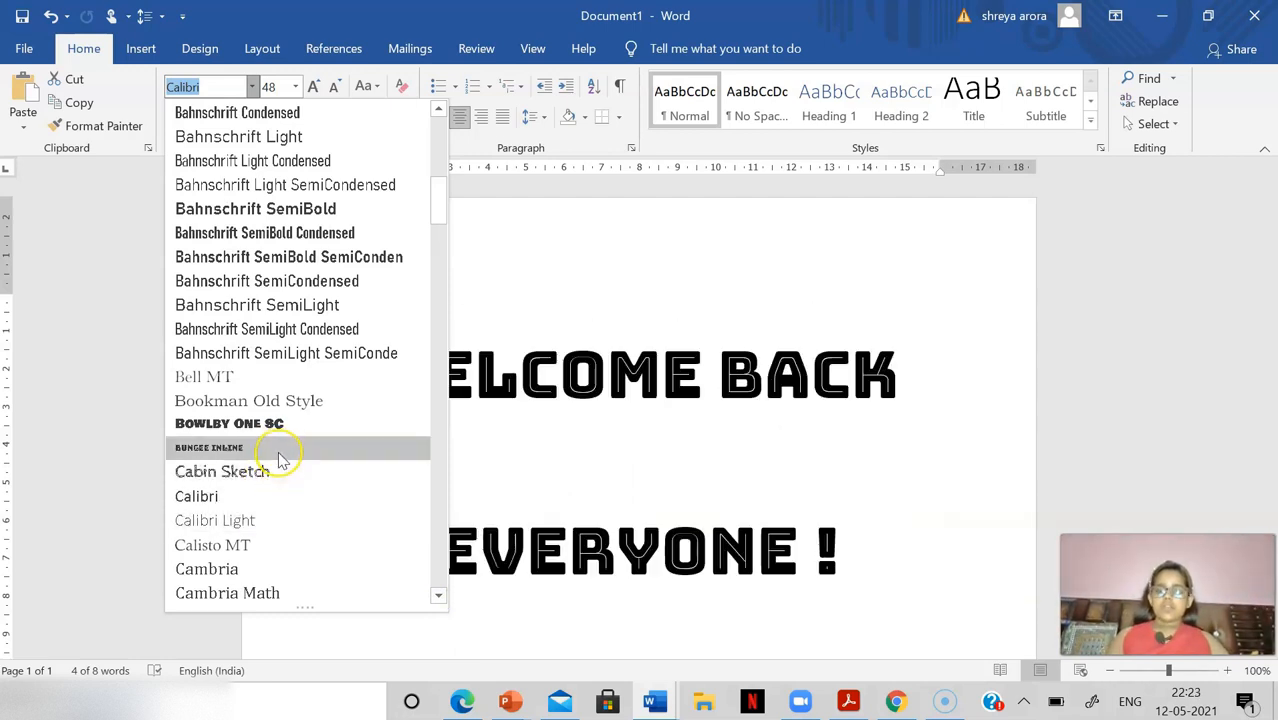
mouse_move(280, 423)
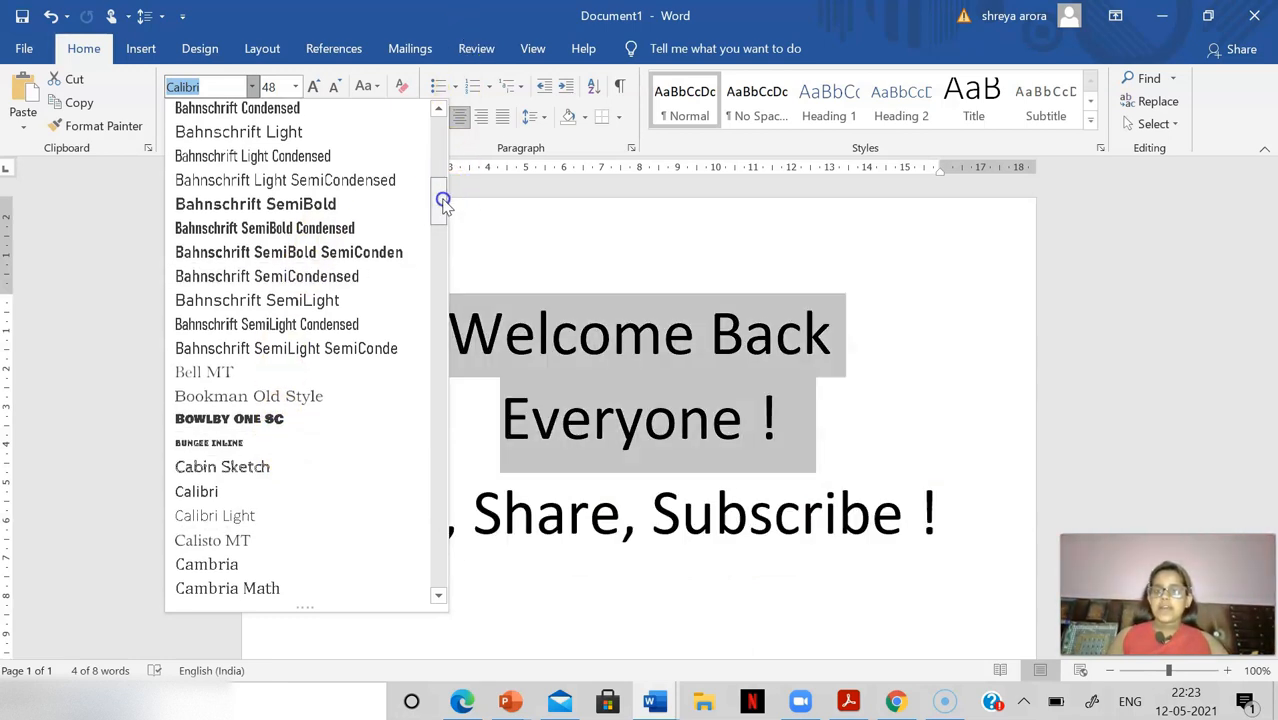
scroll("down", 3)
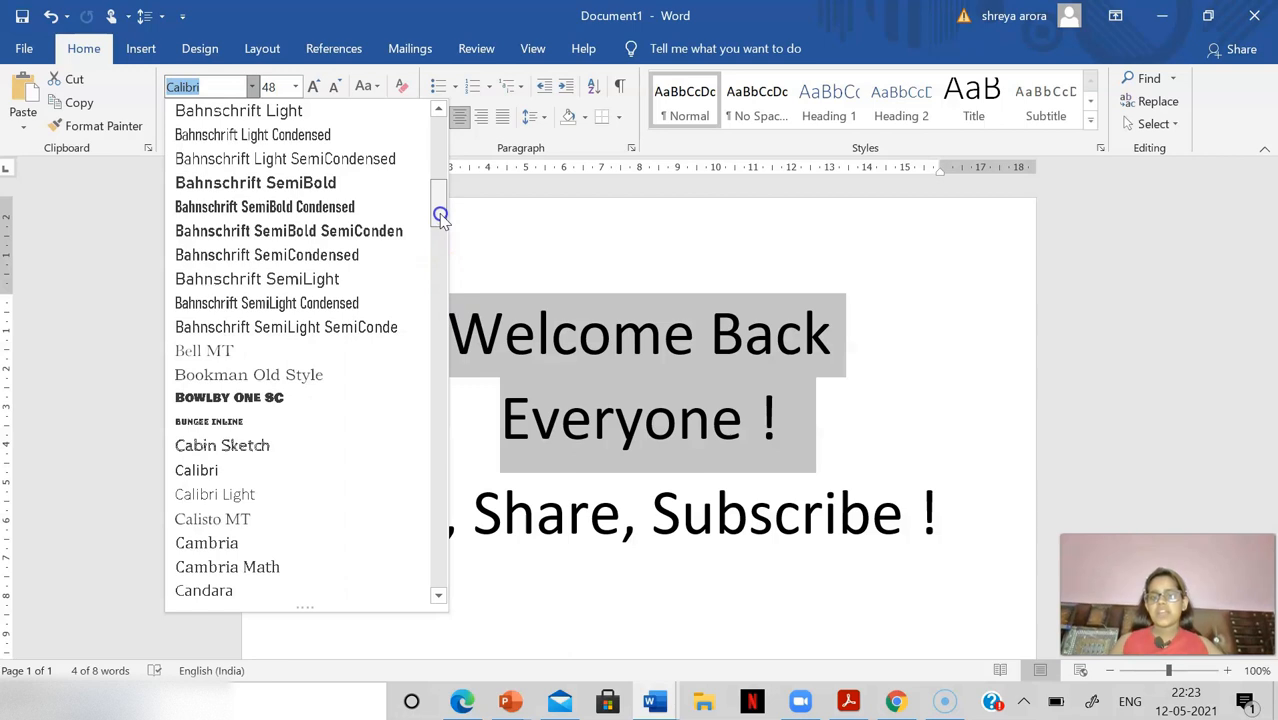
scroll("down", 3)
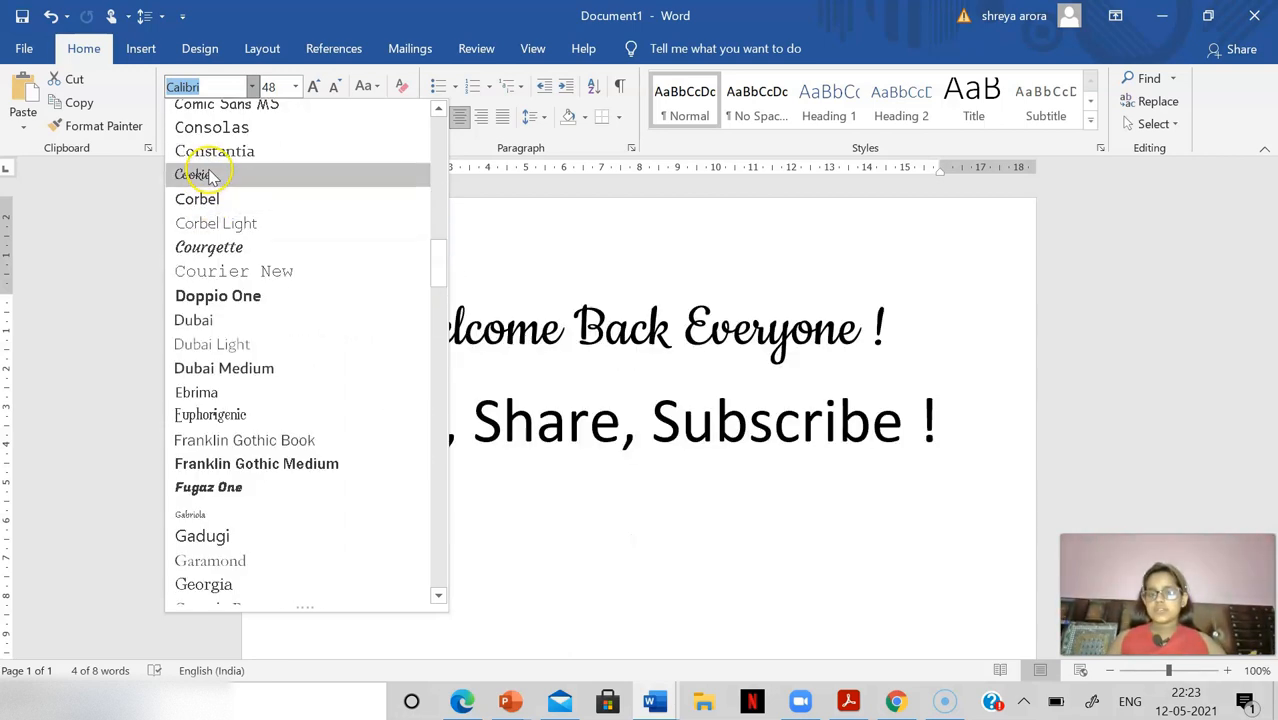
left_click(195, 175)
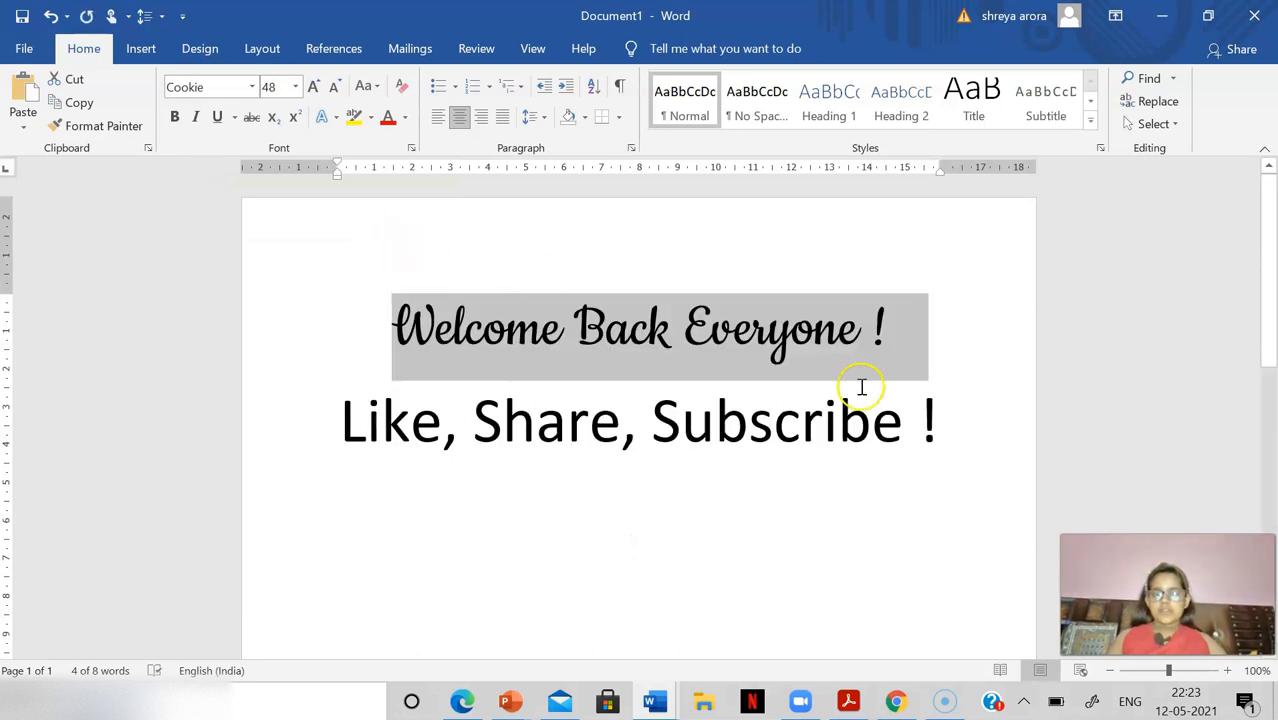
mouse_move(480, 335)
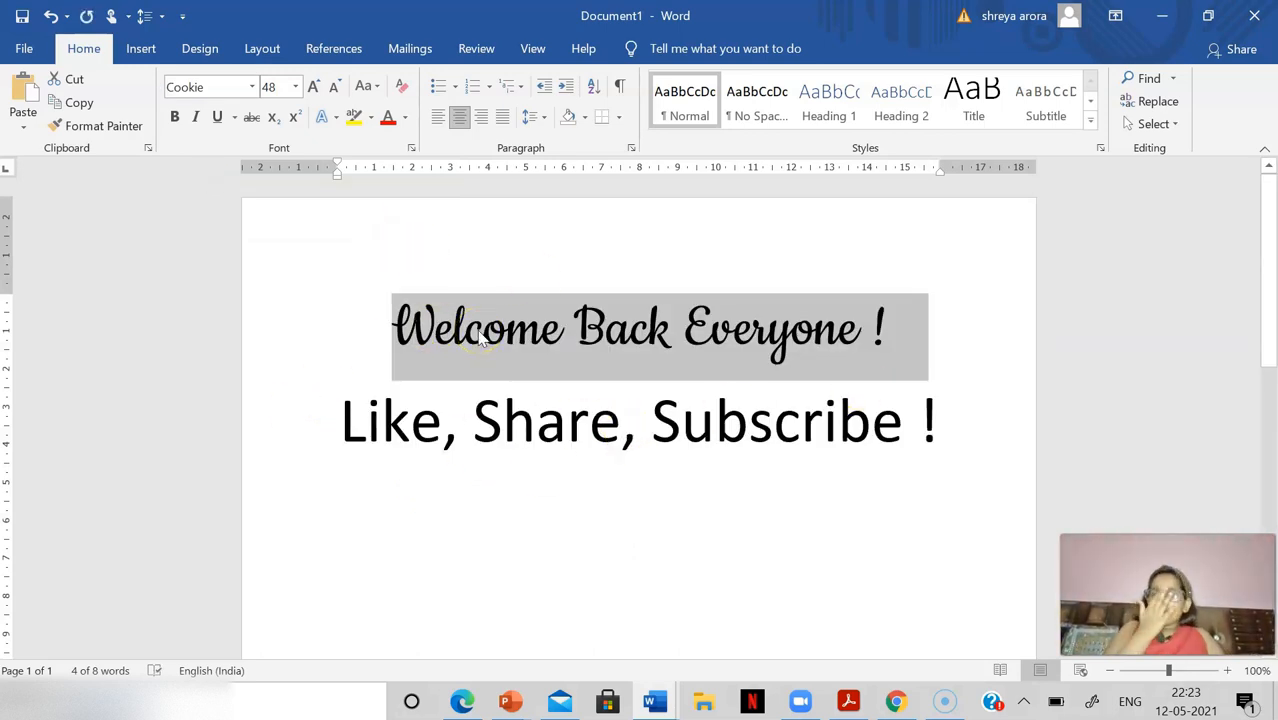
left_click(298, 87)
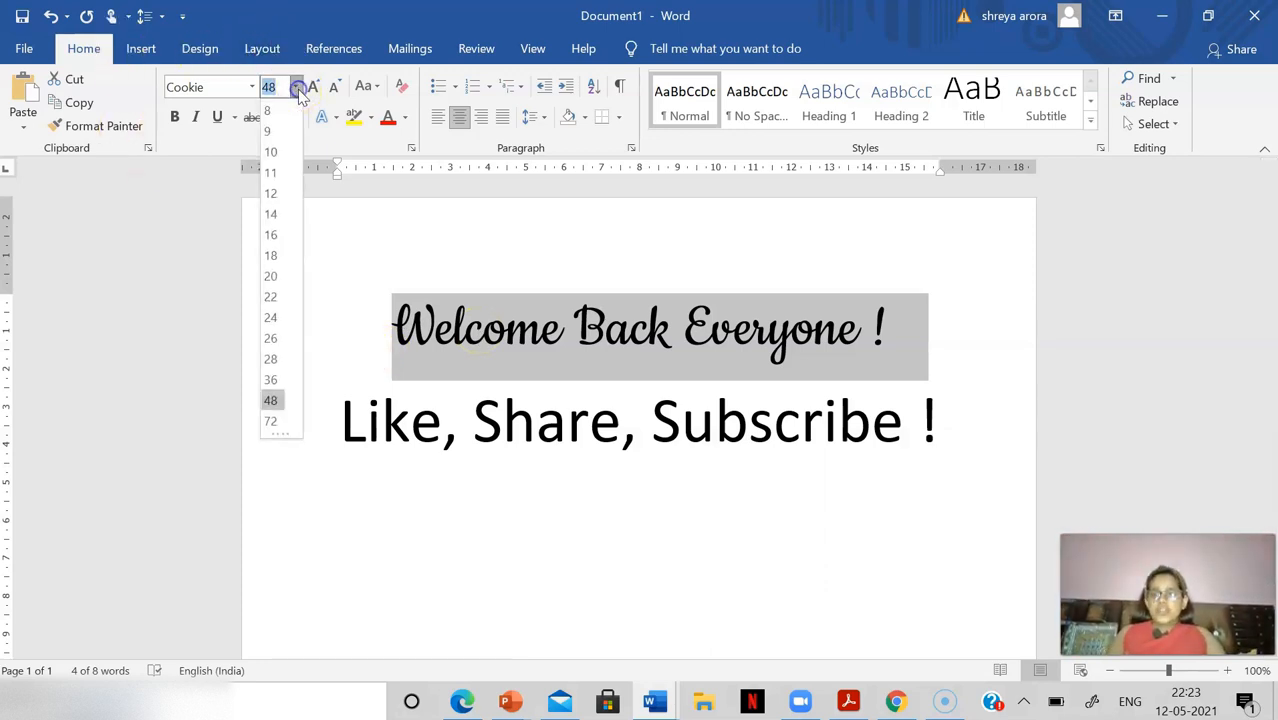
mouse_move(260, 567)
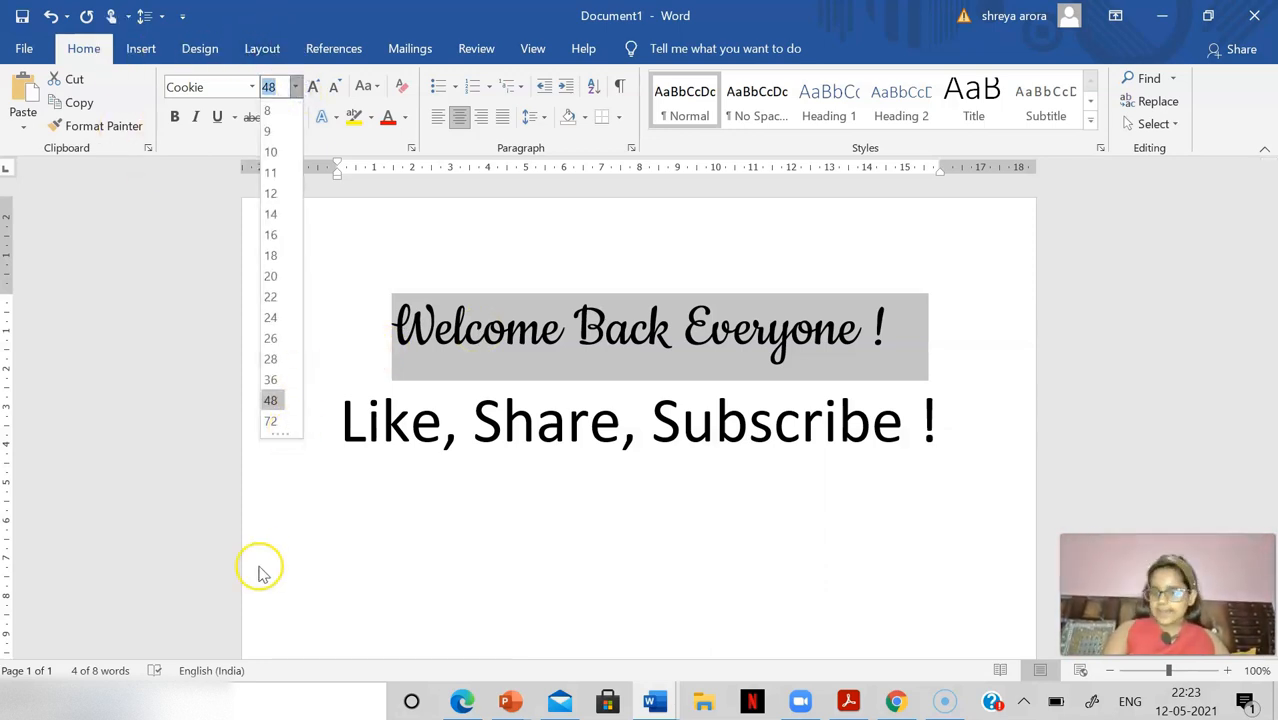
mouse_move(270, 420)
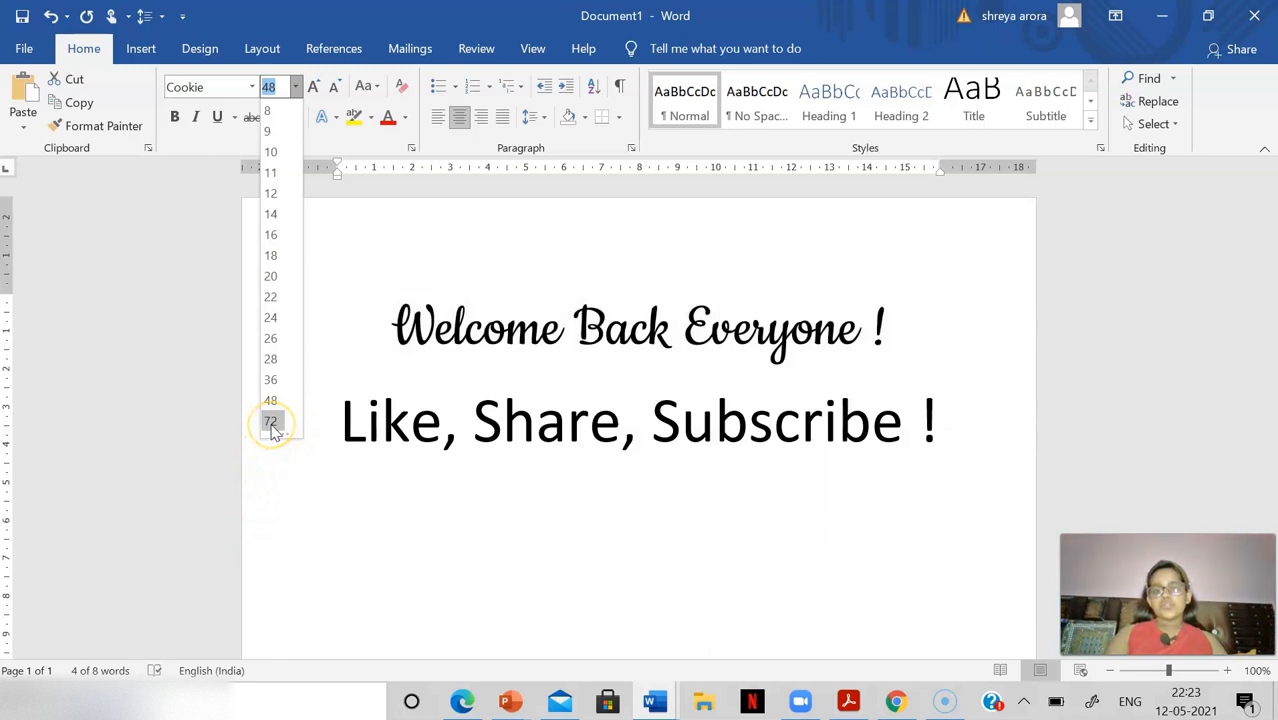
left_click(270, 420)
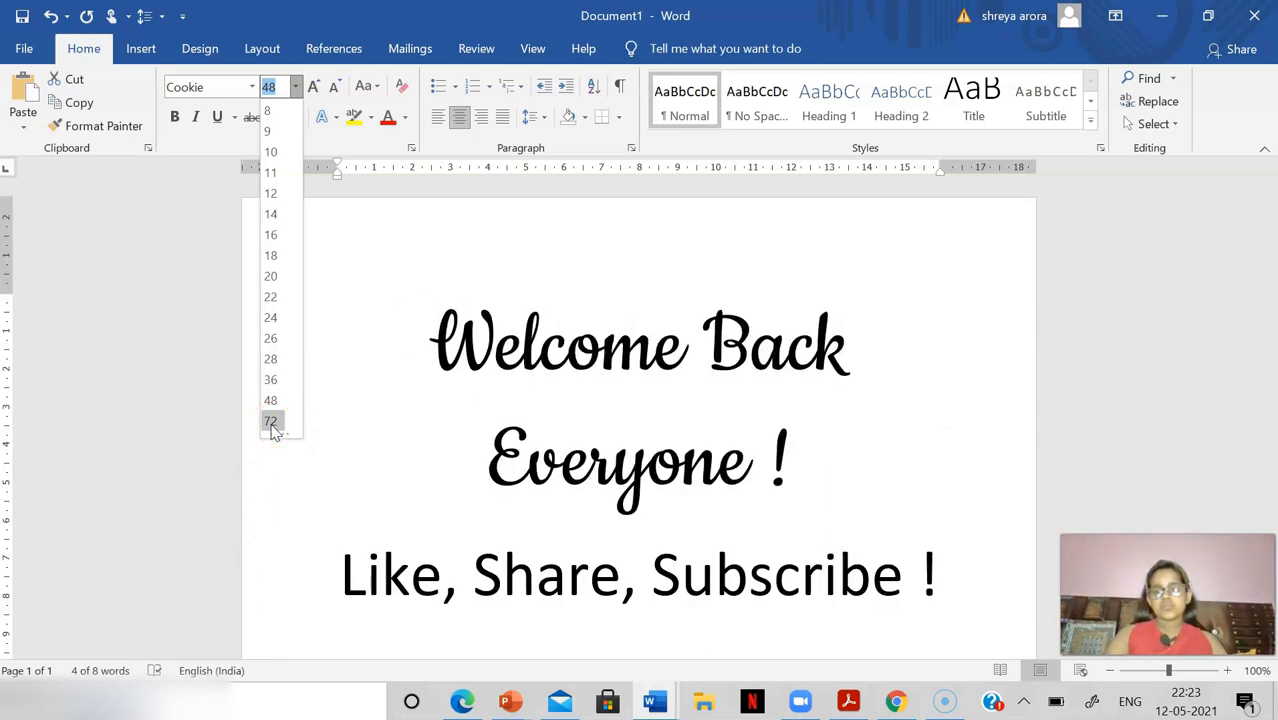
left_click(270, 400)
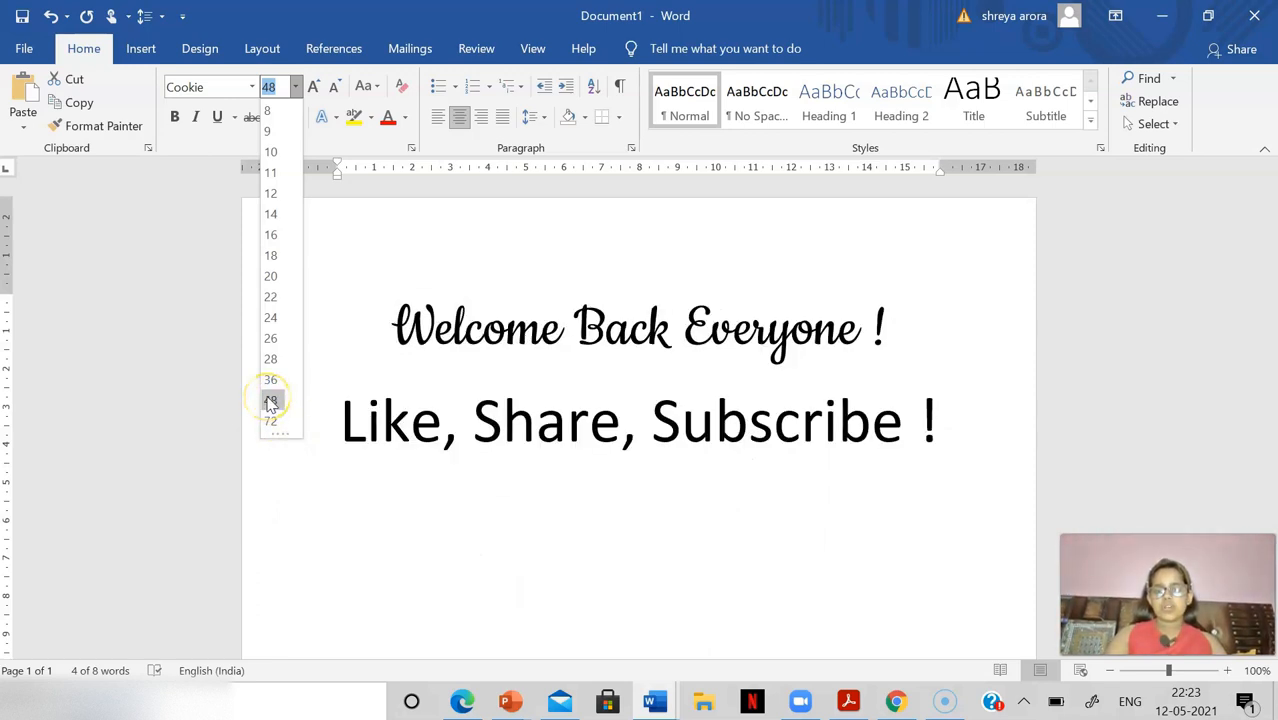
left_click(270, 151)
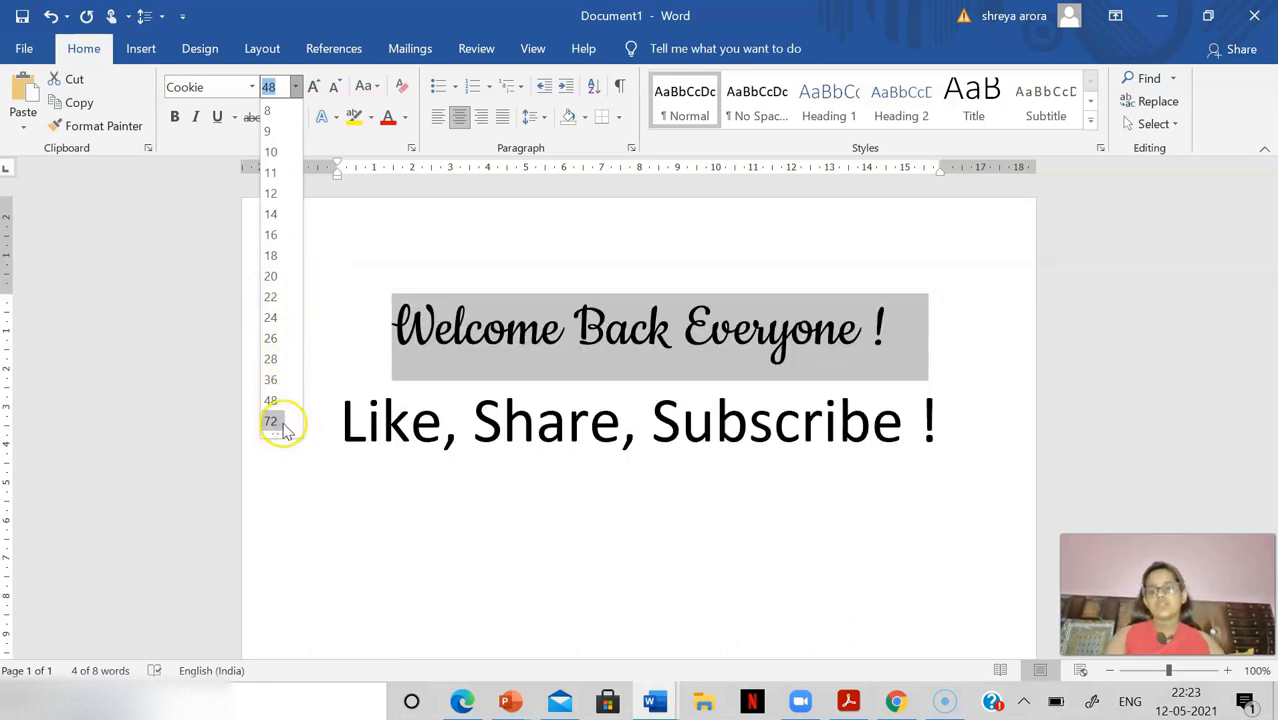
left_click(270, 420)
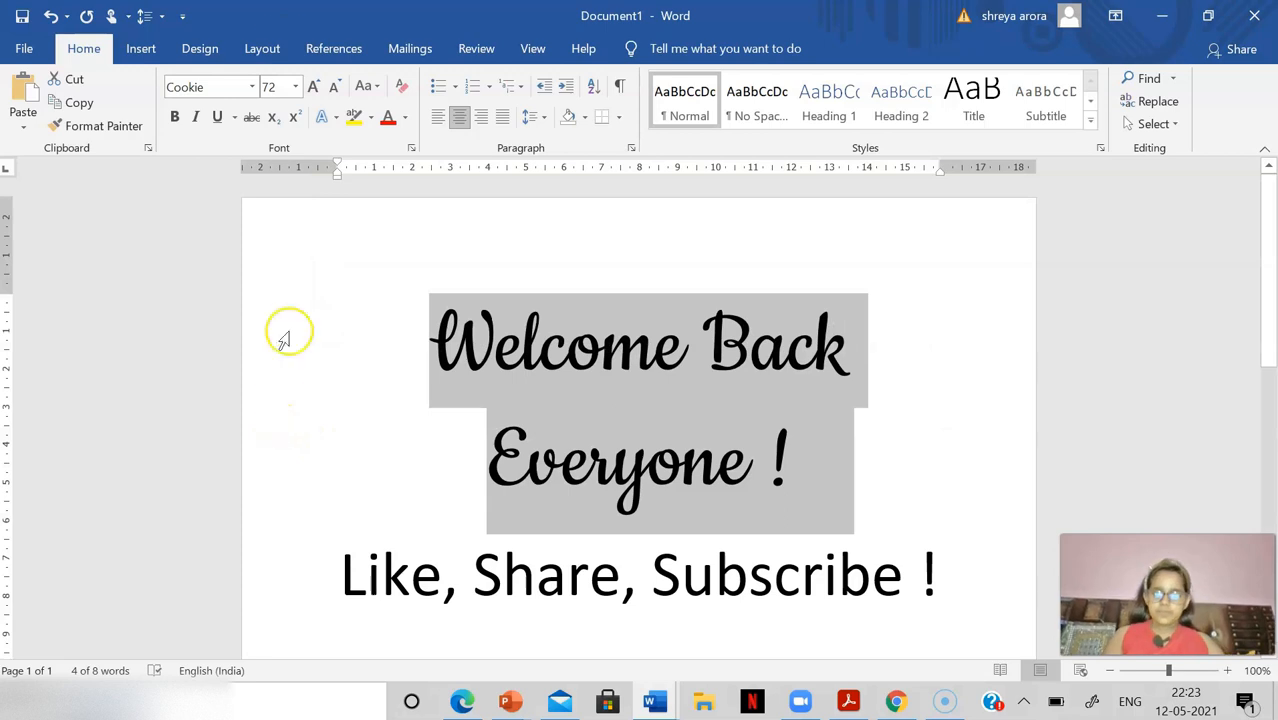
left_click(295, 87)
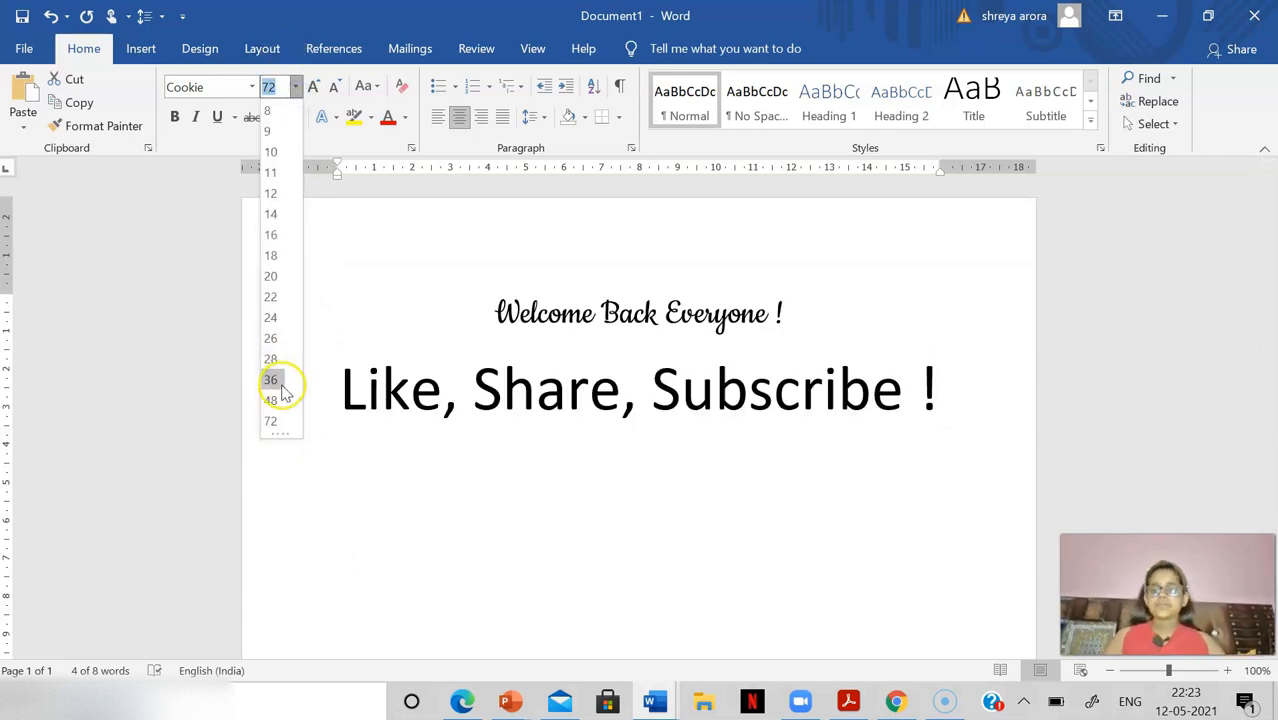
left_click(270, 400)
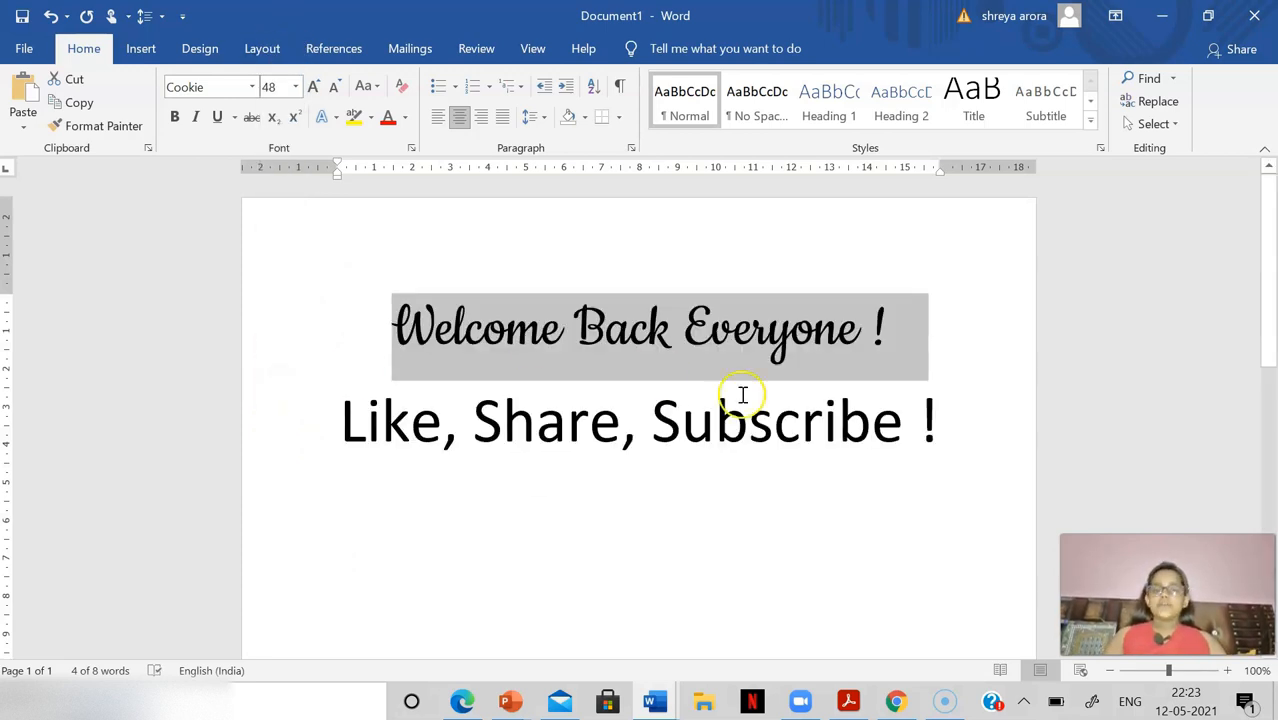
mouse_move(923, 386)
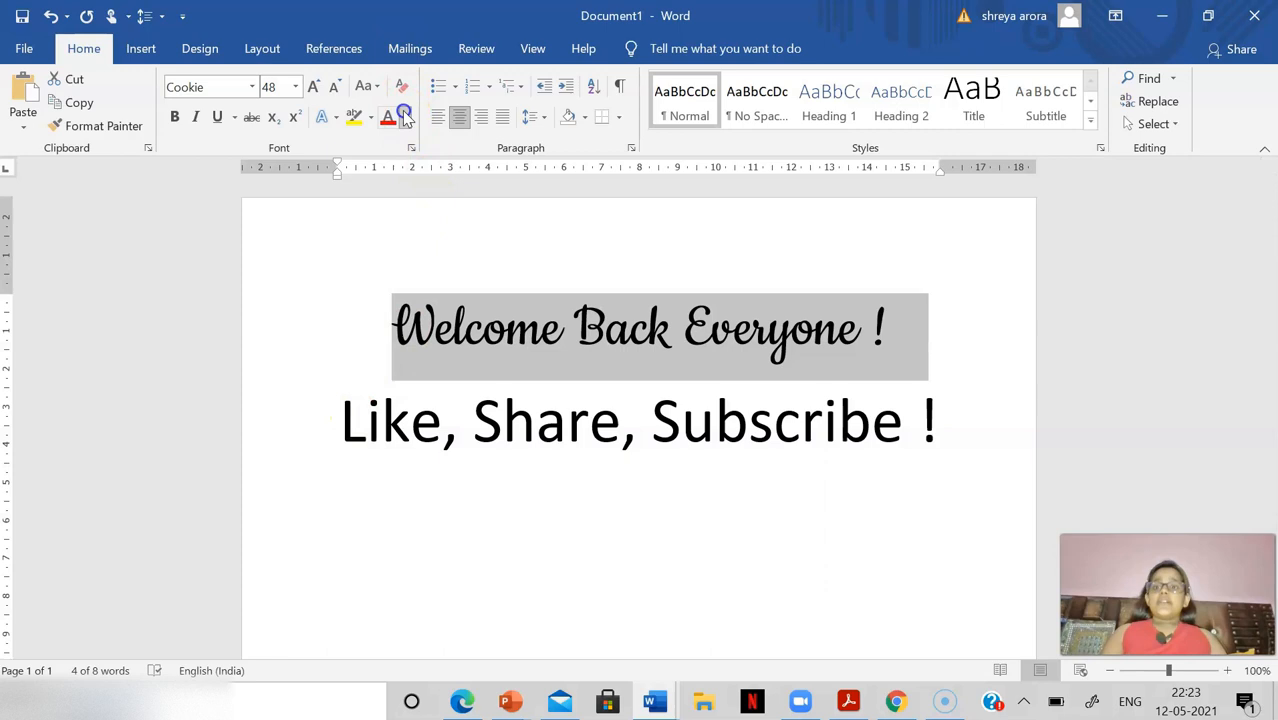
Step: Colour the heading pale pink from the full colour picker, then place the cursor after 'Subscribe !'
left_click(404, 117)
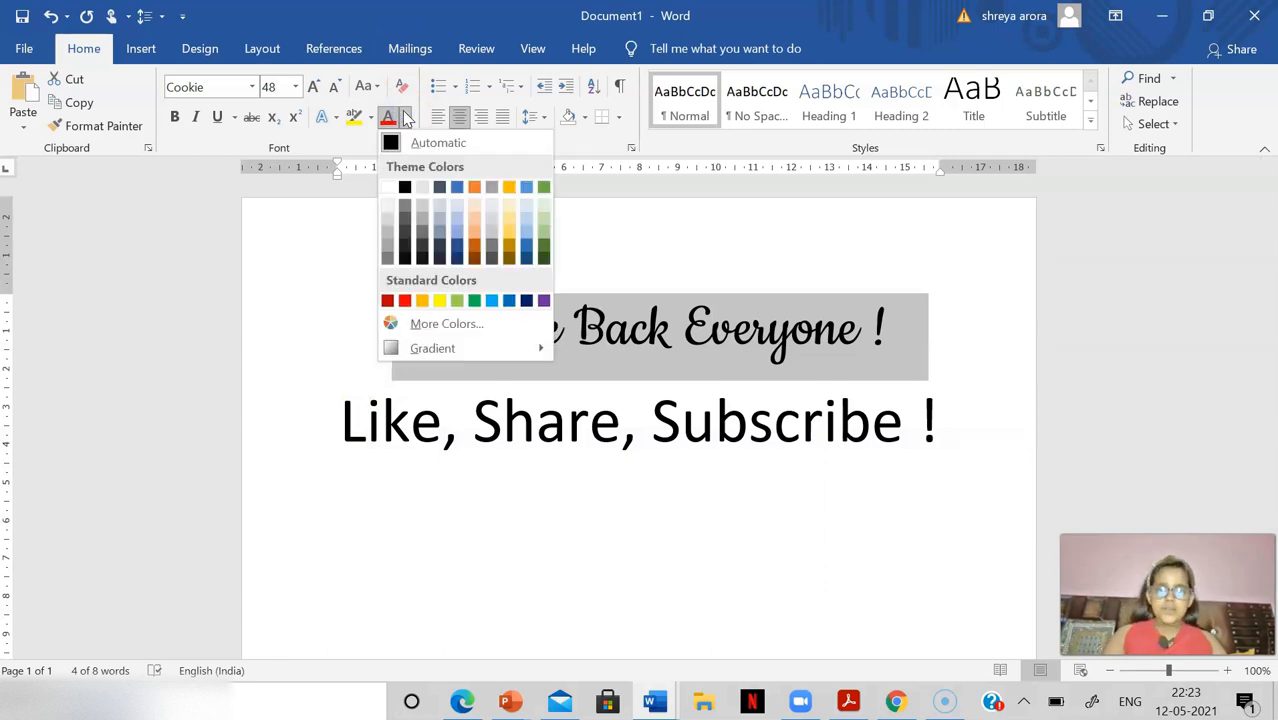
left_click(527, 300)
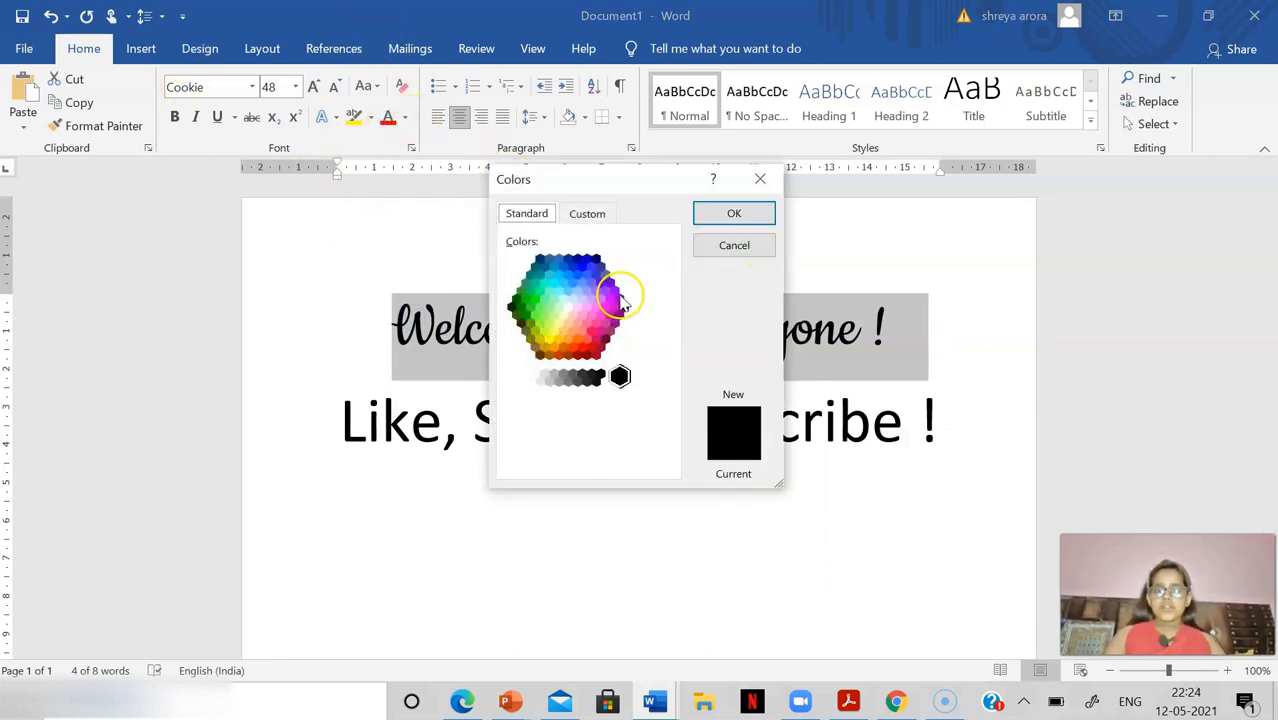
left_click(588, 307)
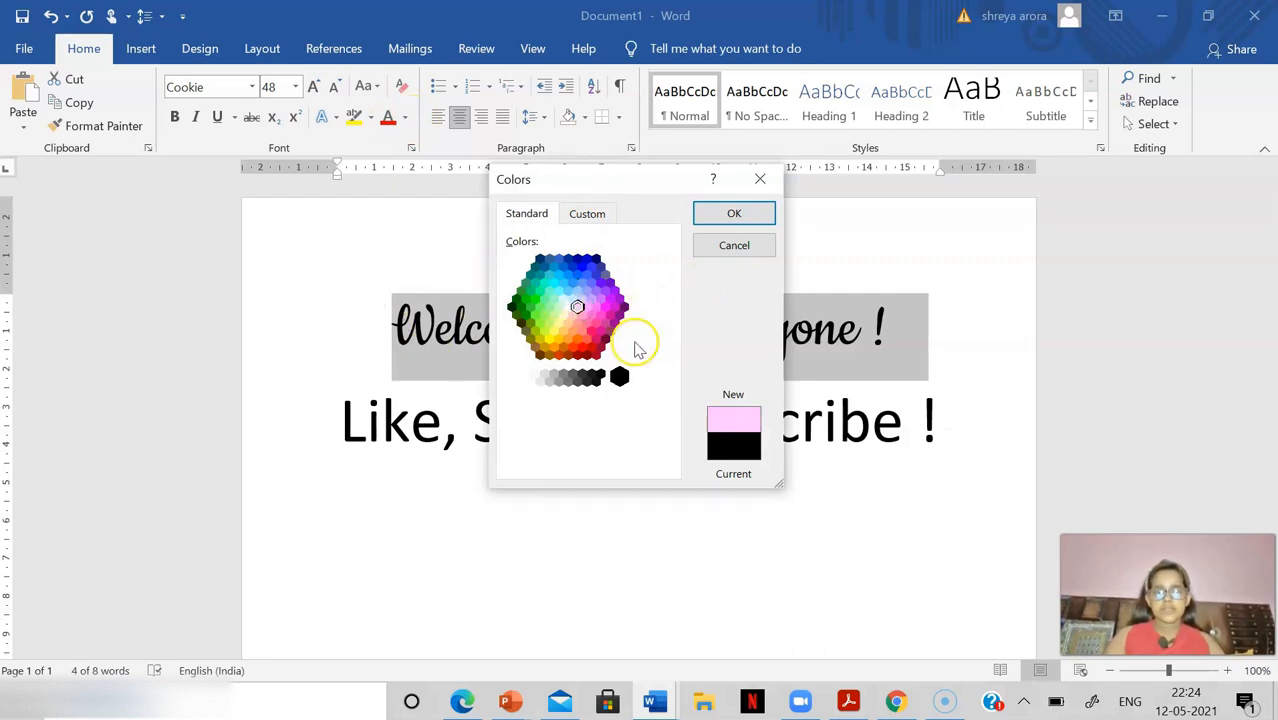
left_click(585, 307)
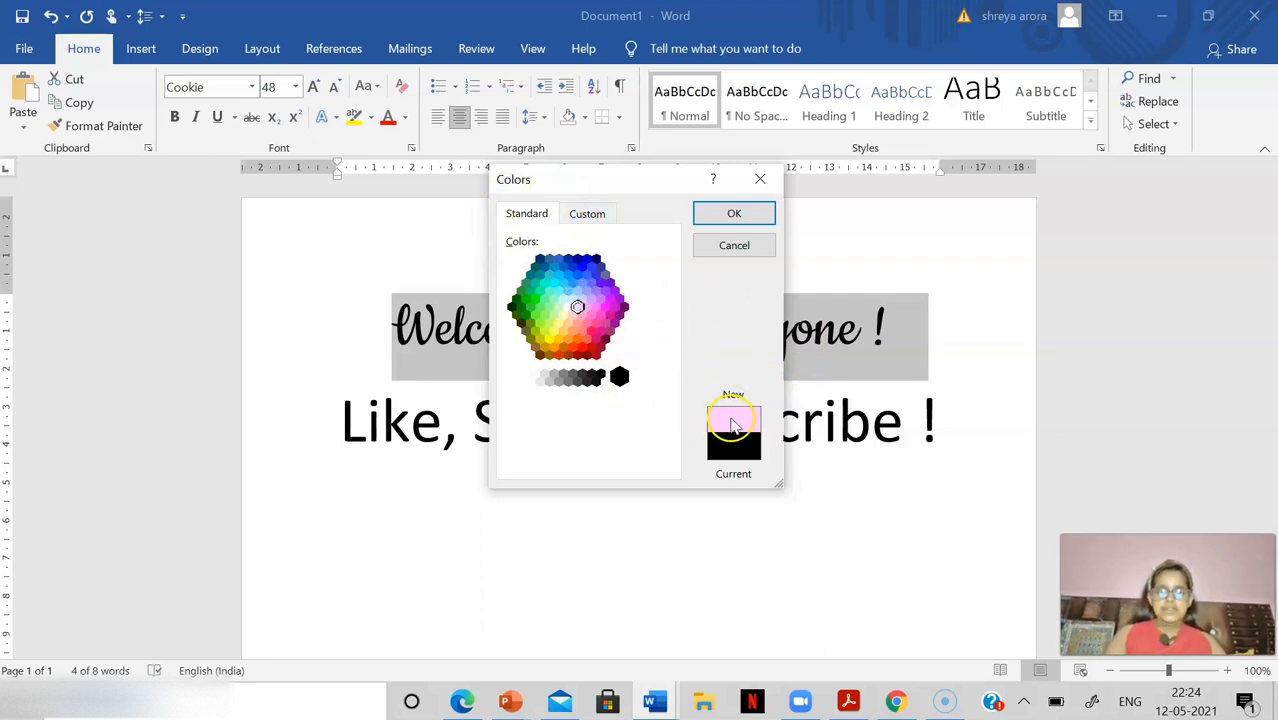
left_click(733, 212)
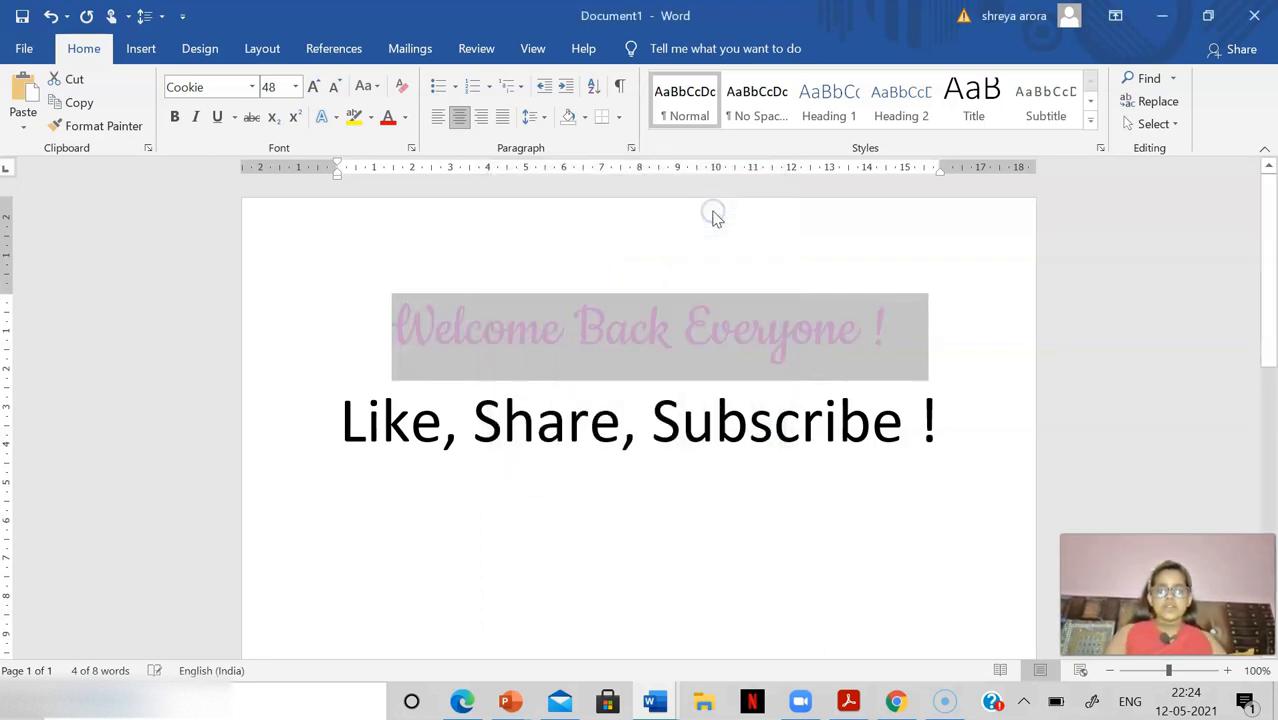
left_click(937, 420)
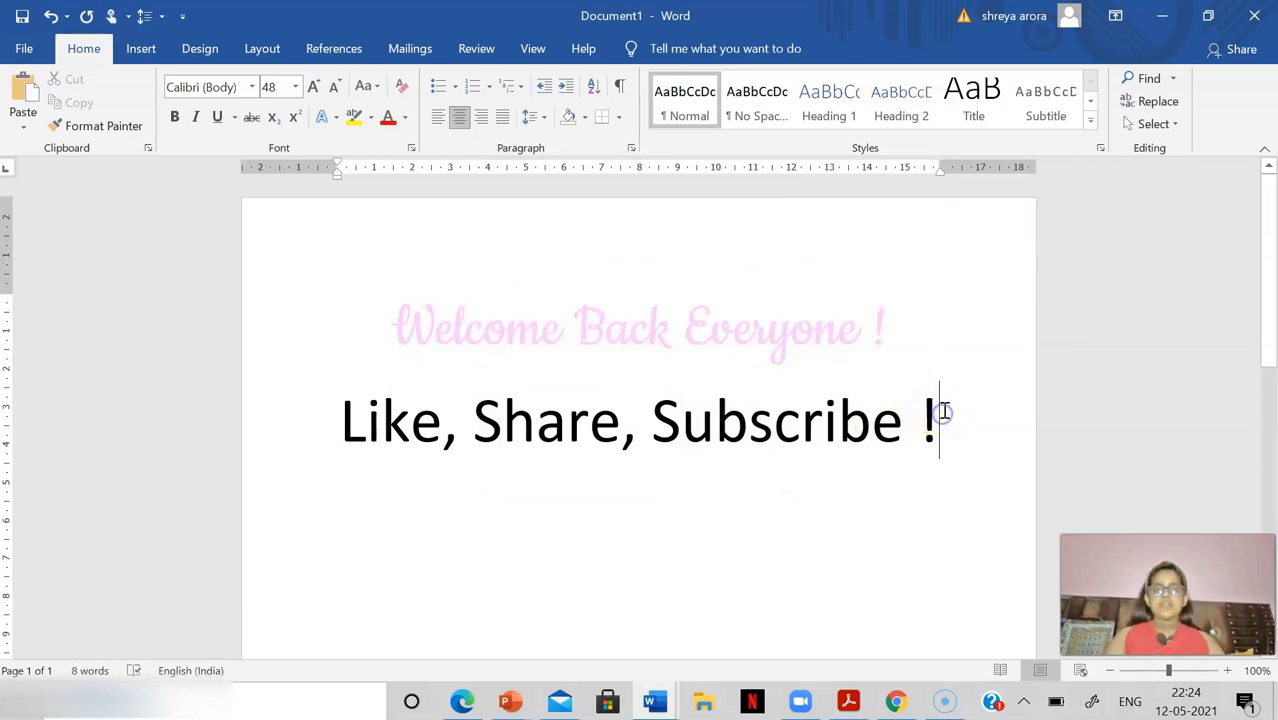
Step: Select the whole heading and change its font colour to a blue theme colour
triple_click(640, 328)
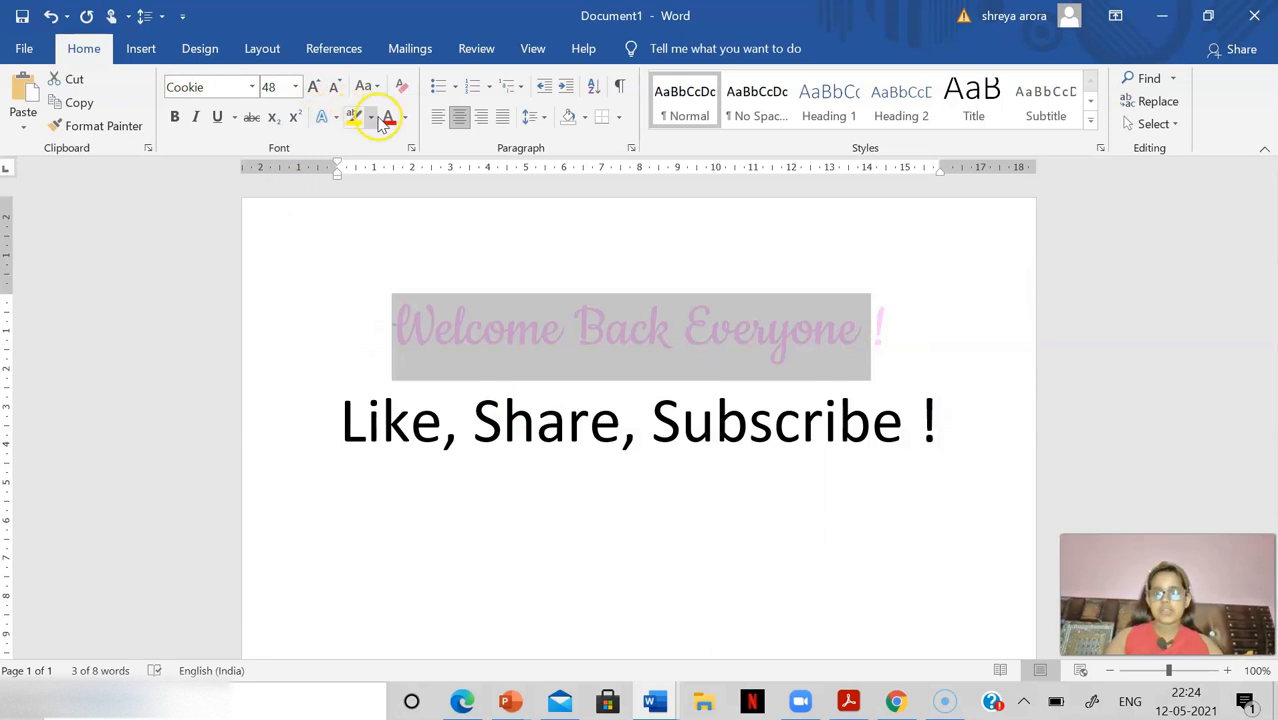
left_click(404, 117)
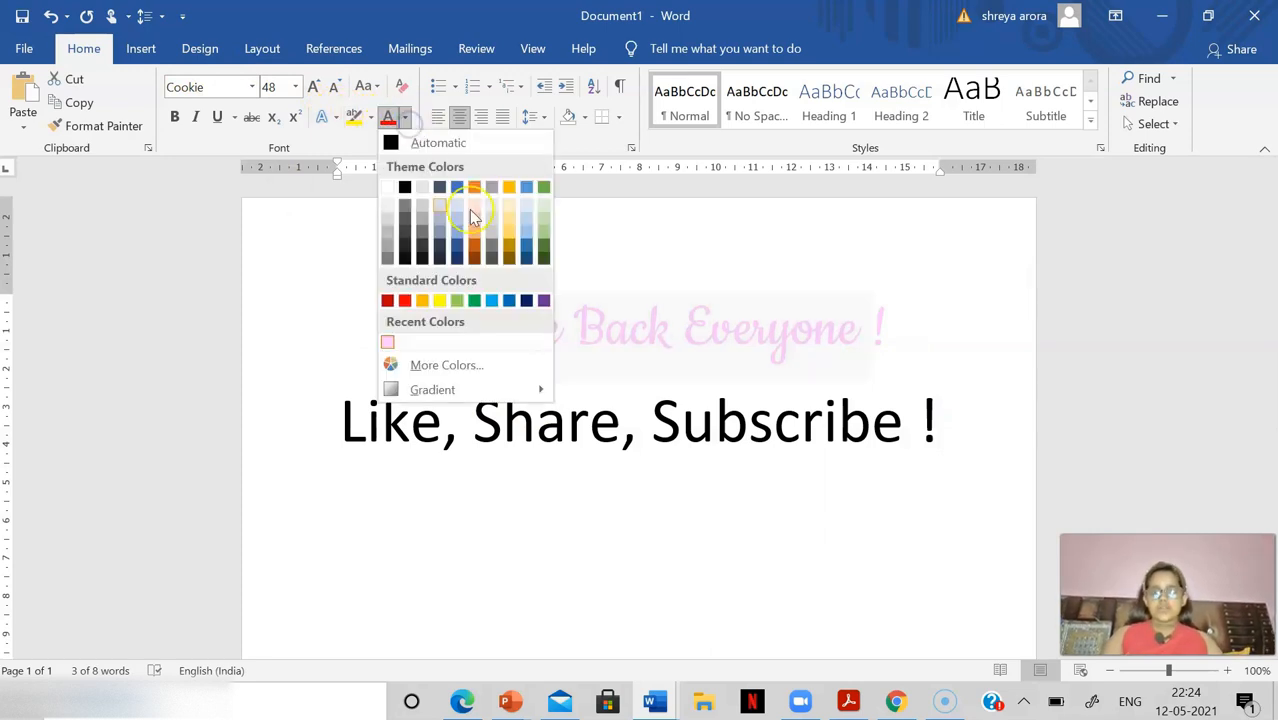
left_click(474, 187)
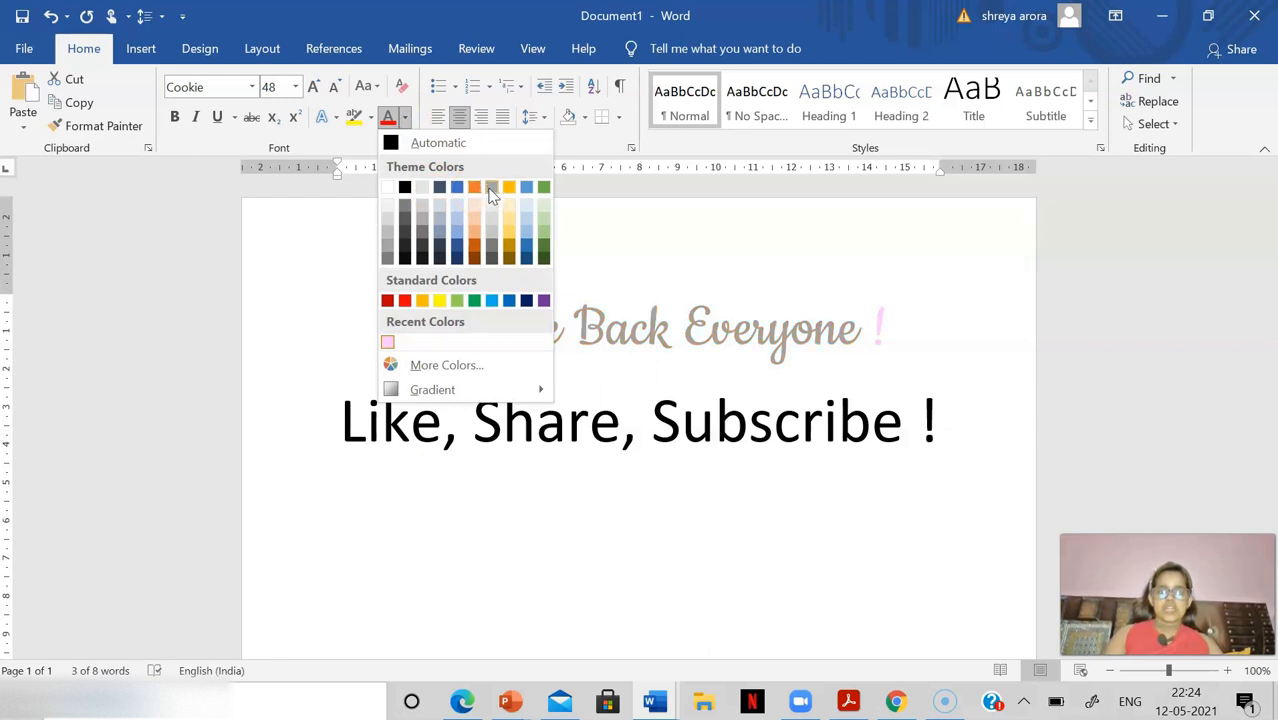
left_click(526, 187)
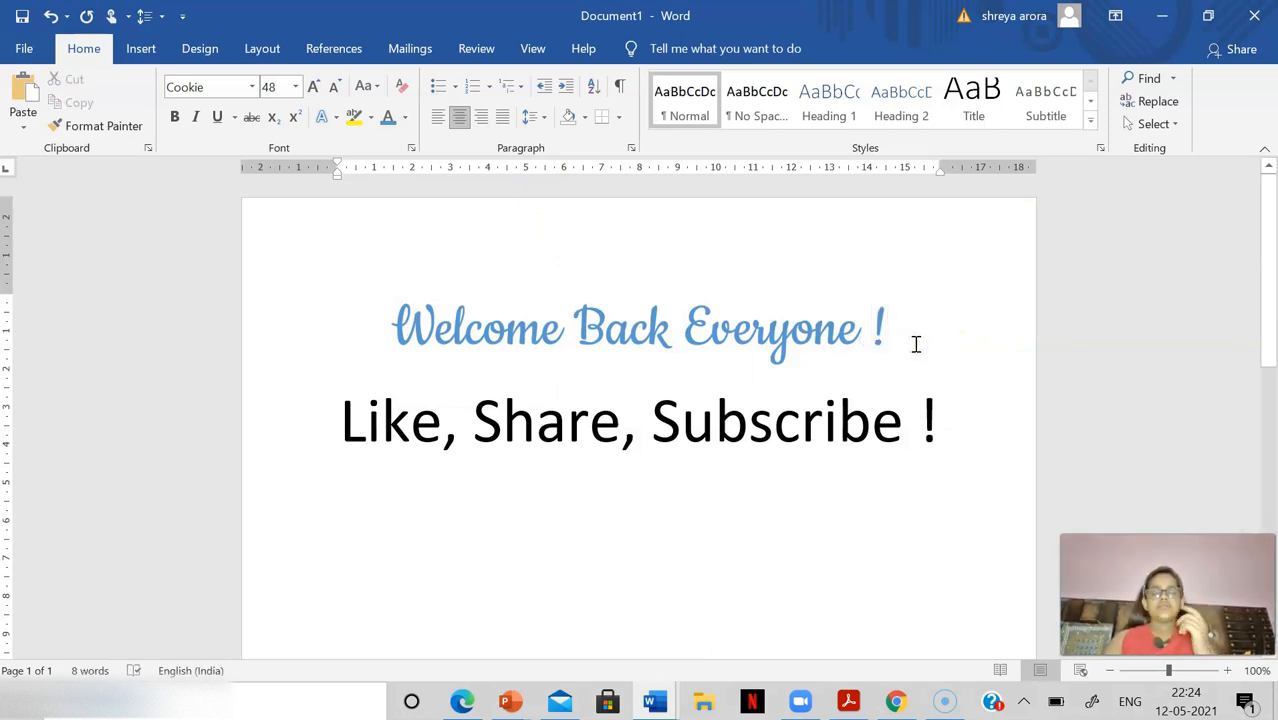
left_click(886, 327)
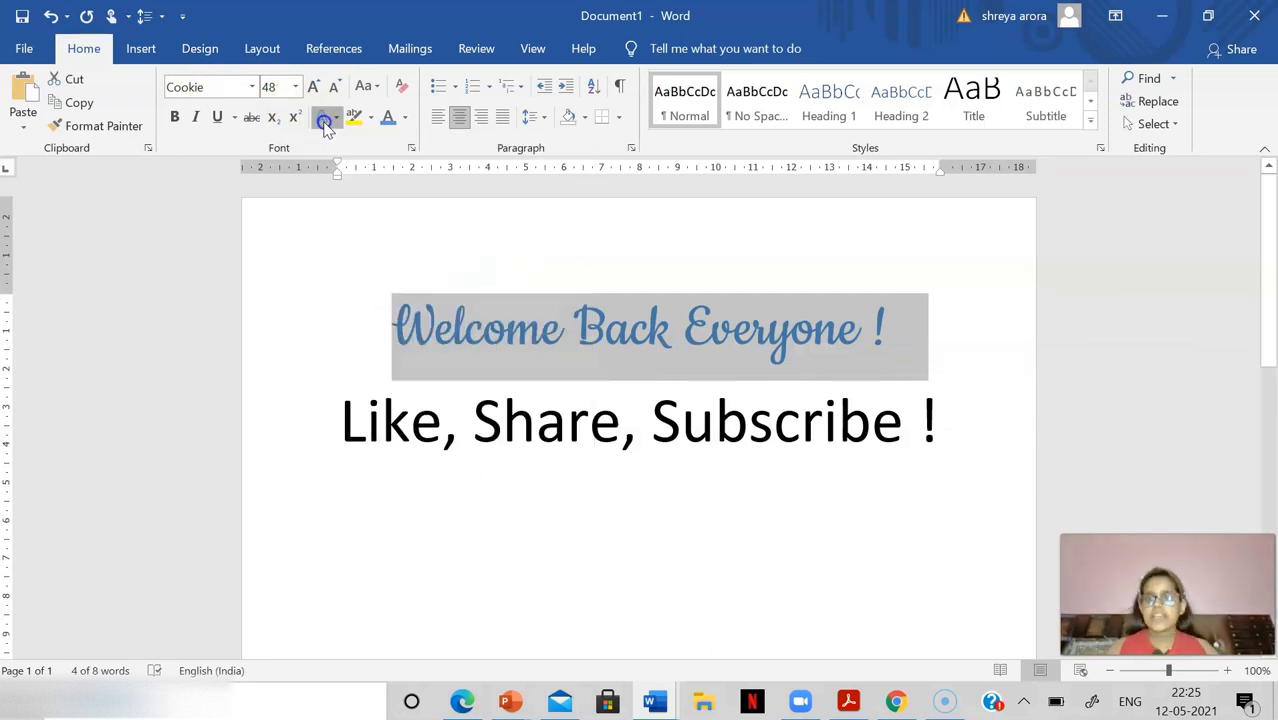
Step: Give the heading the blue gradient fill with reflection and a red outline
left_click(323, 117)
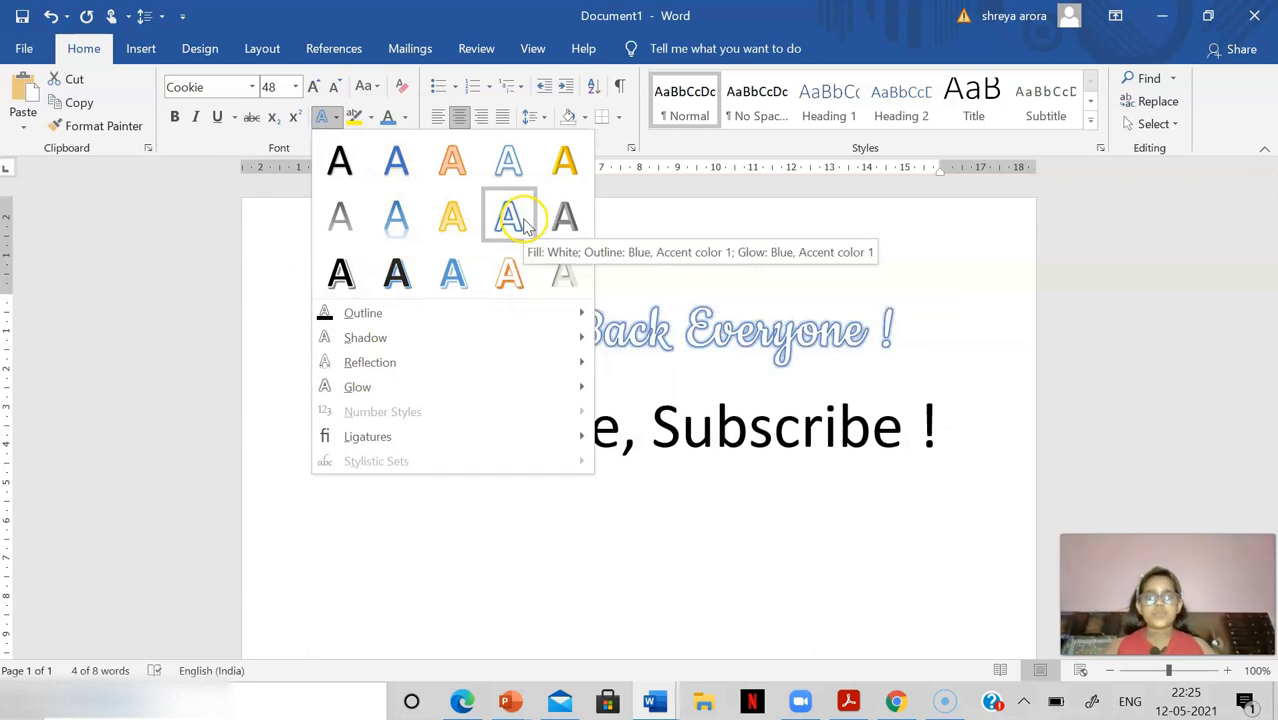
mouse_move(452, 217)
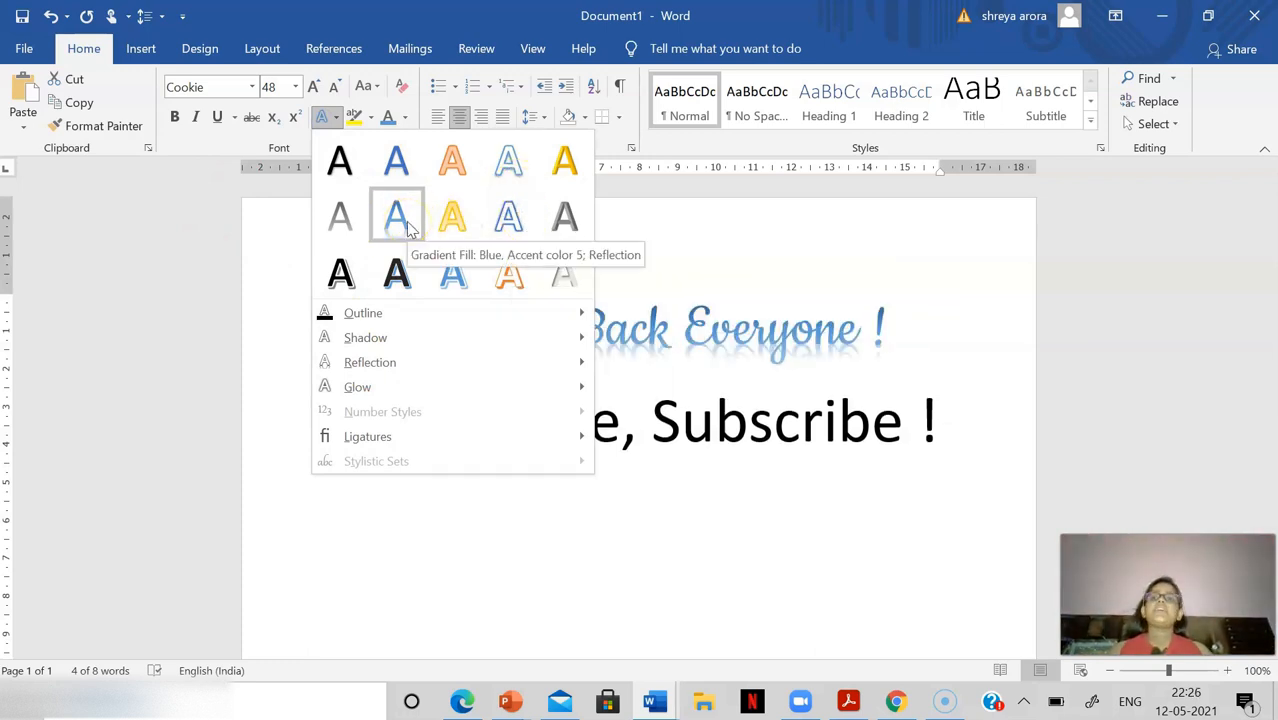
mouse_move(415, 225)
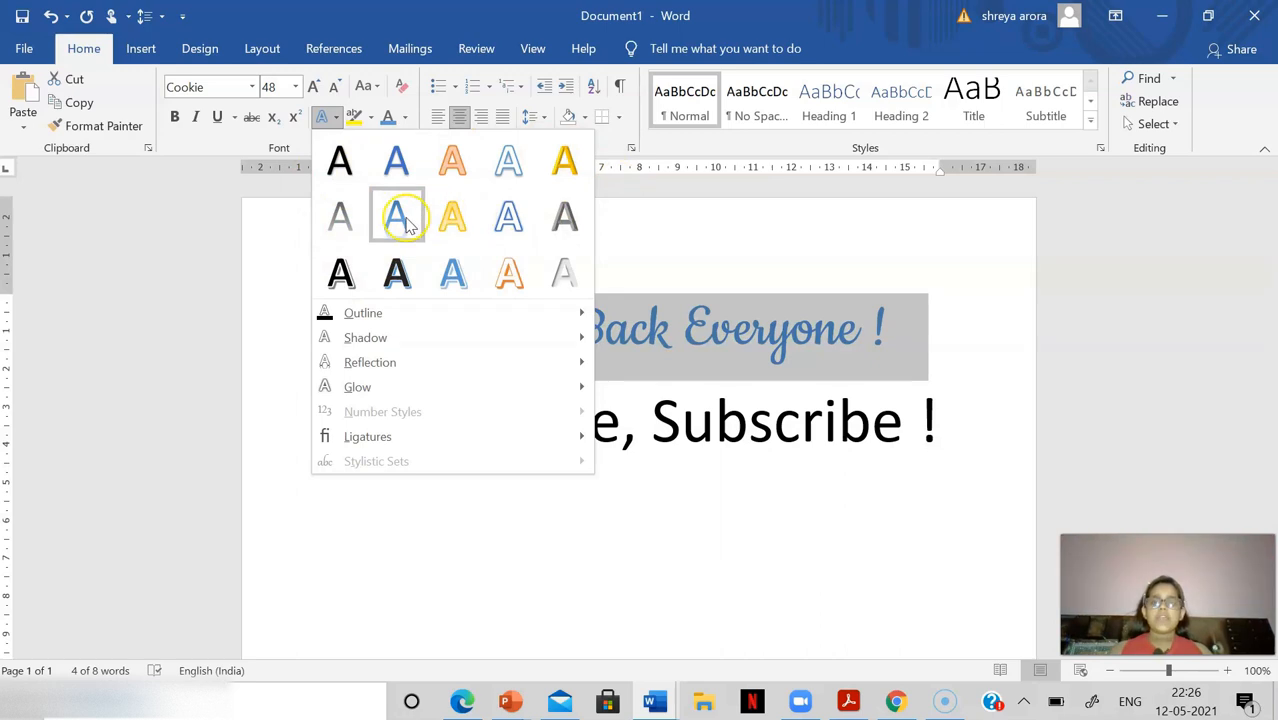
left_click(397, 218)
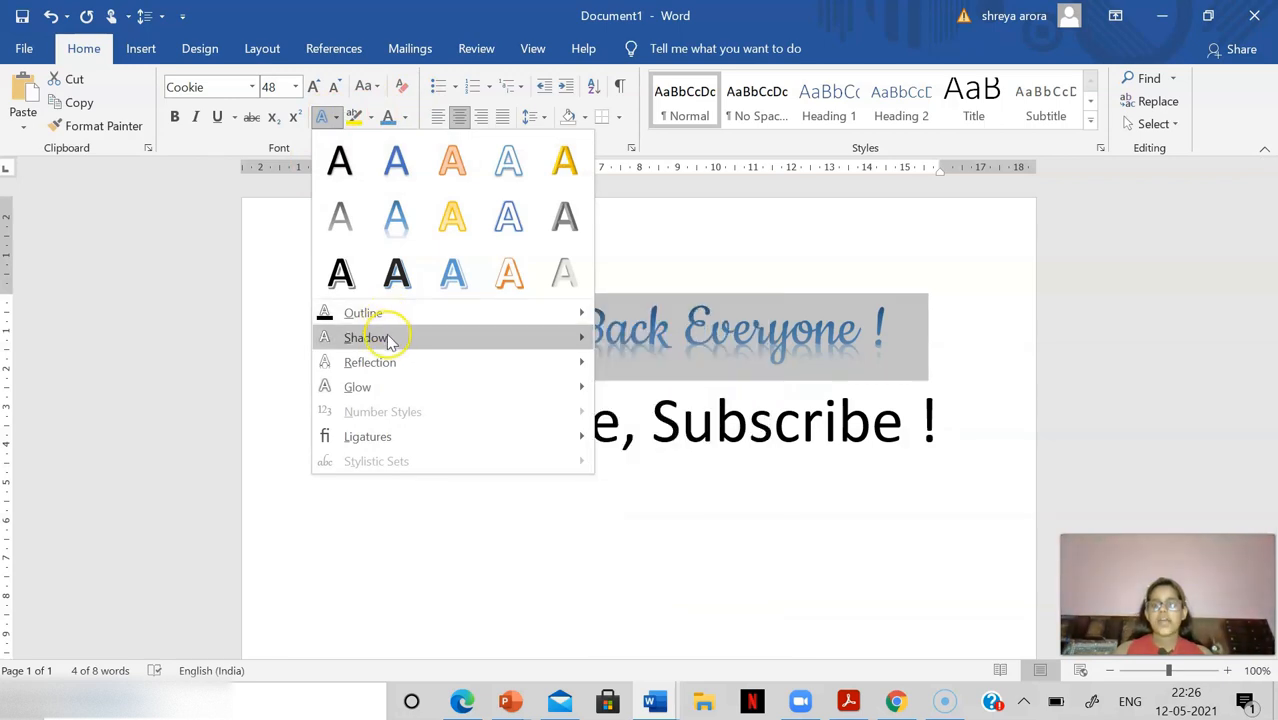
mouse_move(363, 313)
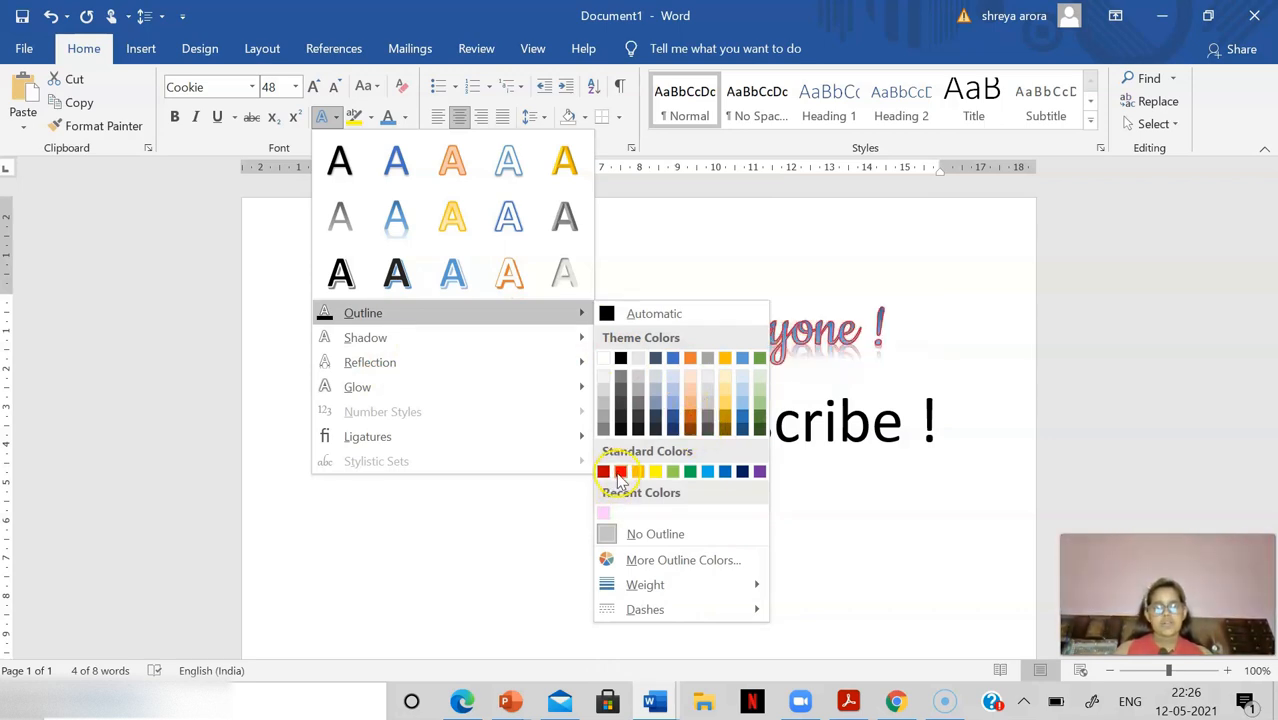
left_click(620, 471)
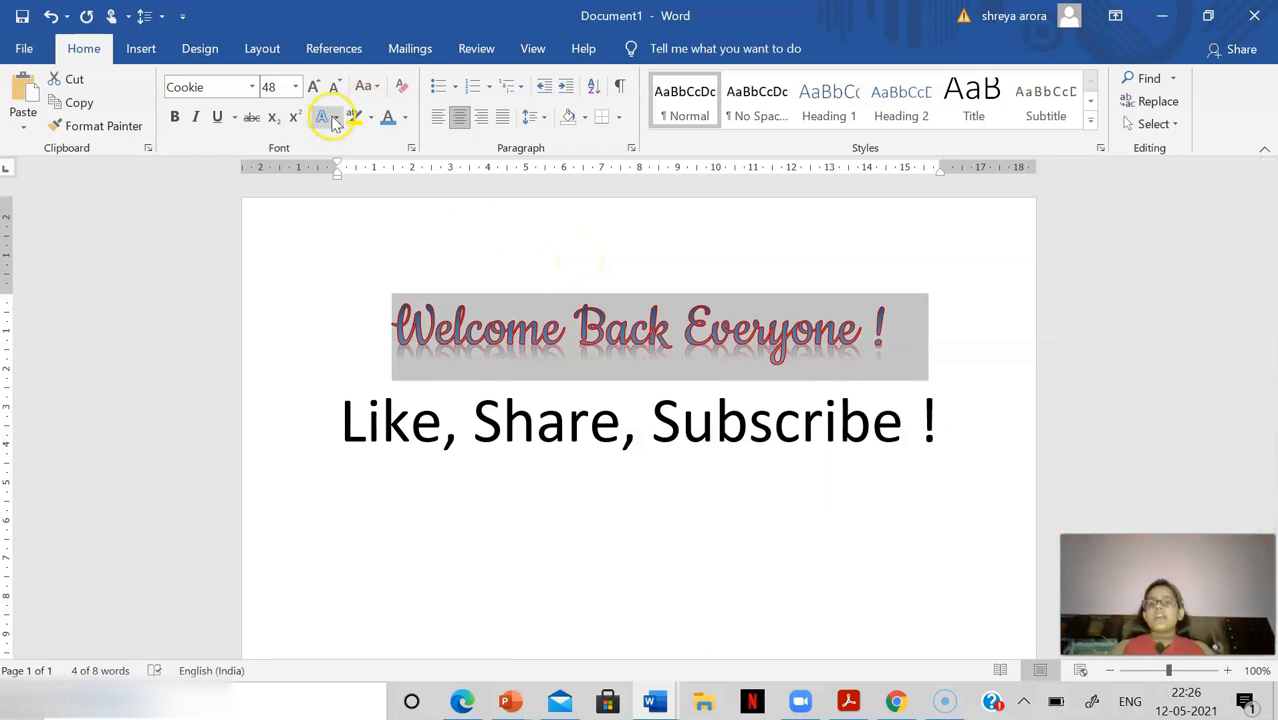
Step: Add an outer shadow to the heading through Text Effects
left_click(323, 117)
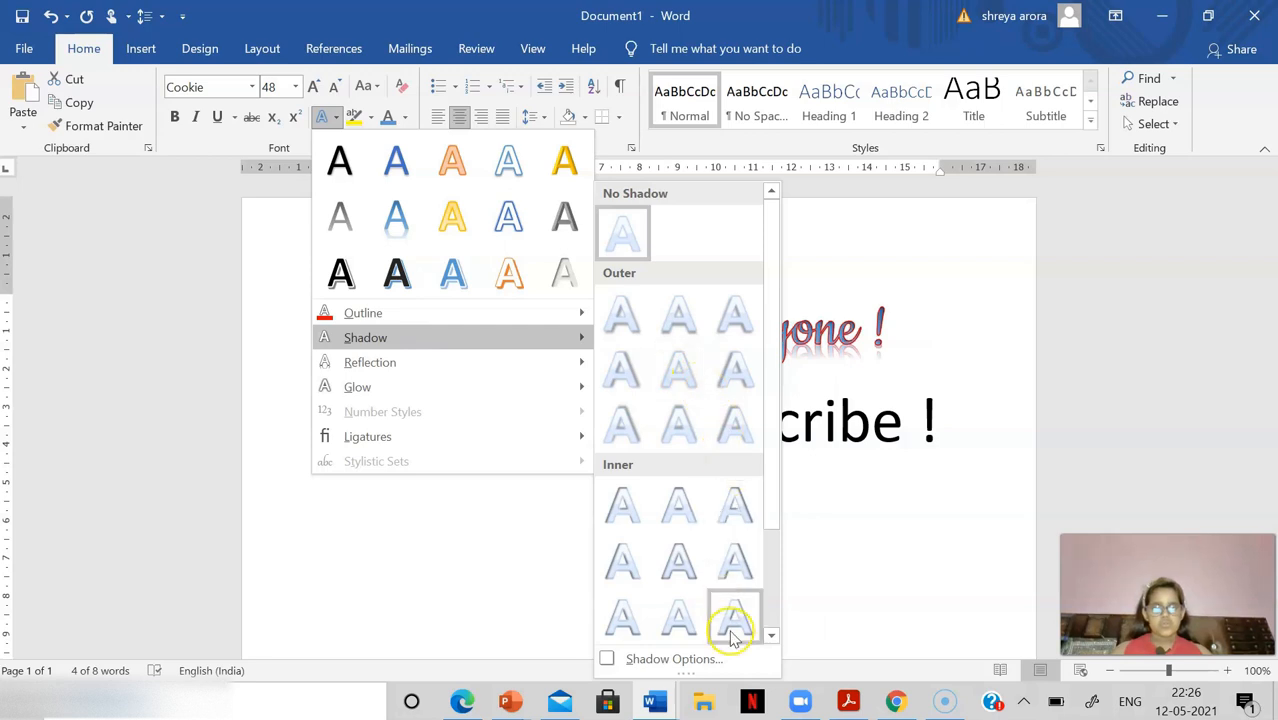
mouse_move(735, 507)
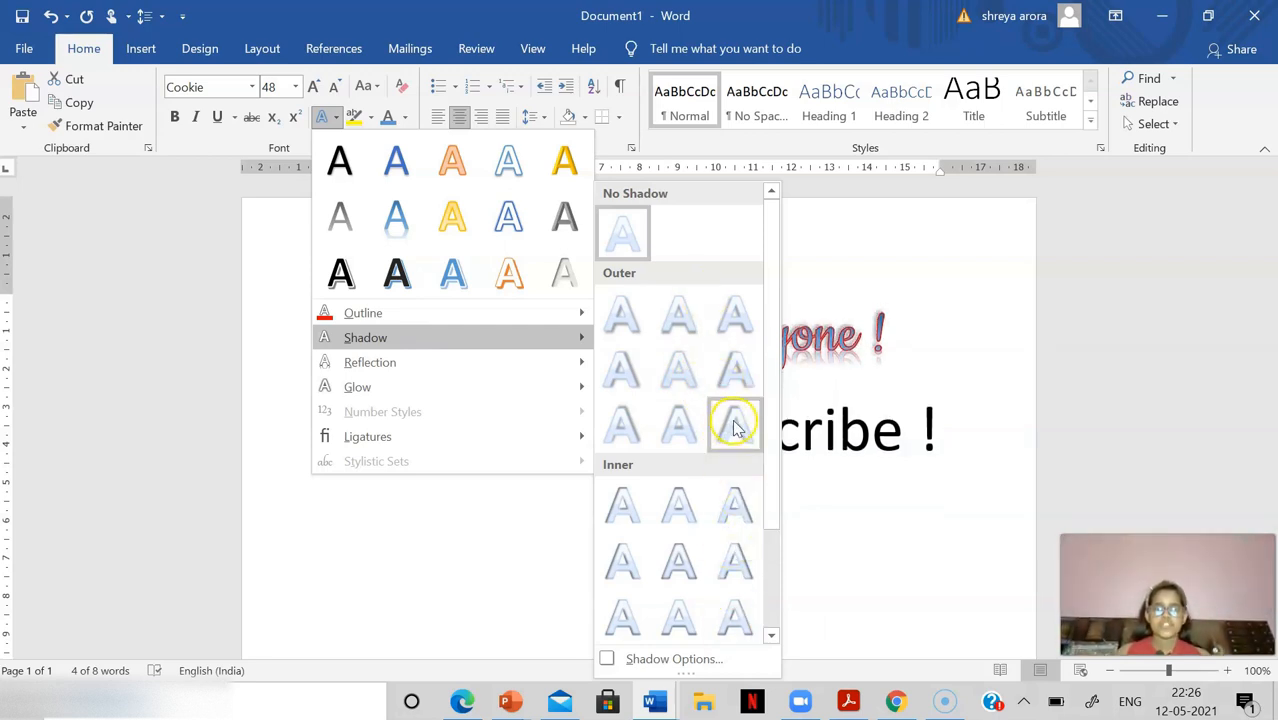
mouse_move(735, 560)
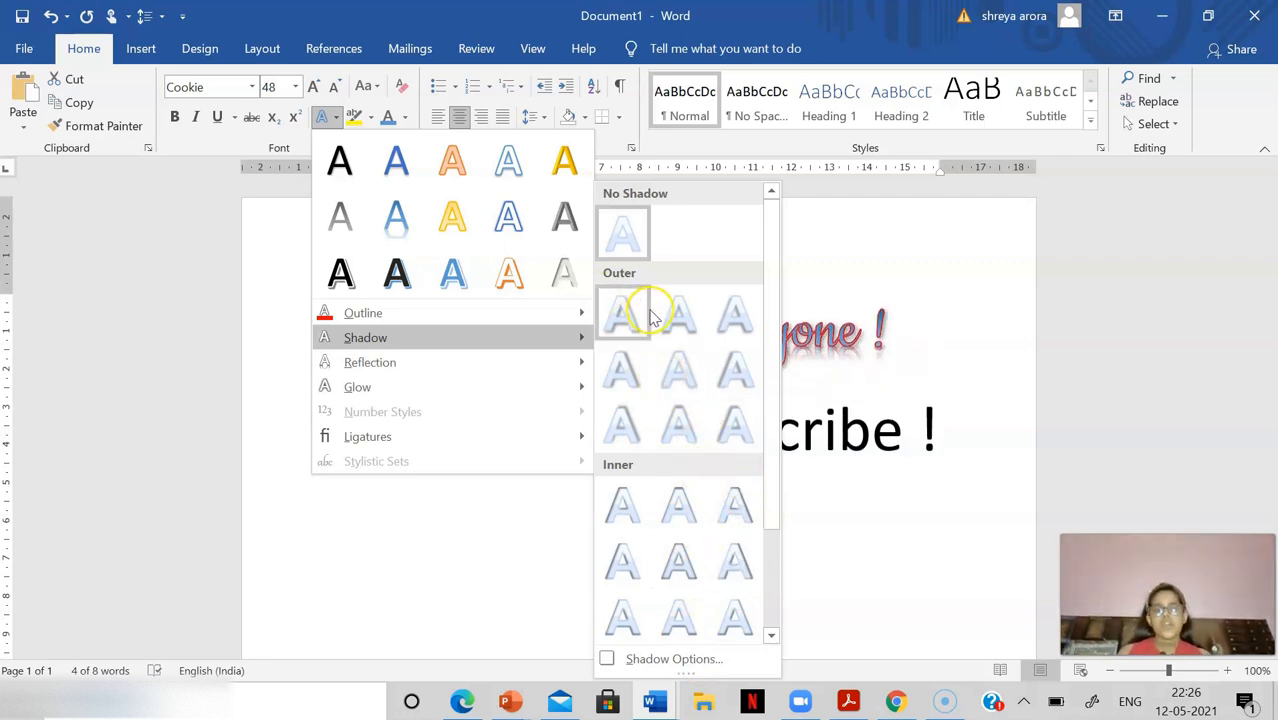
left_click(622, 315)
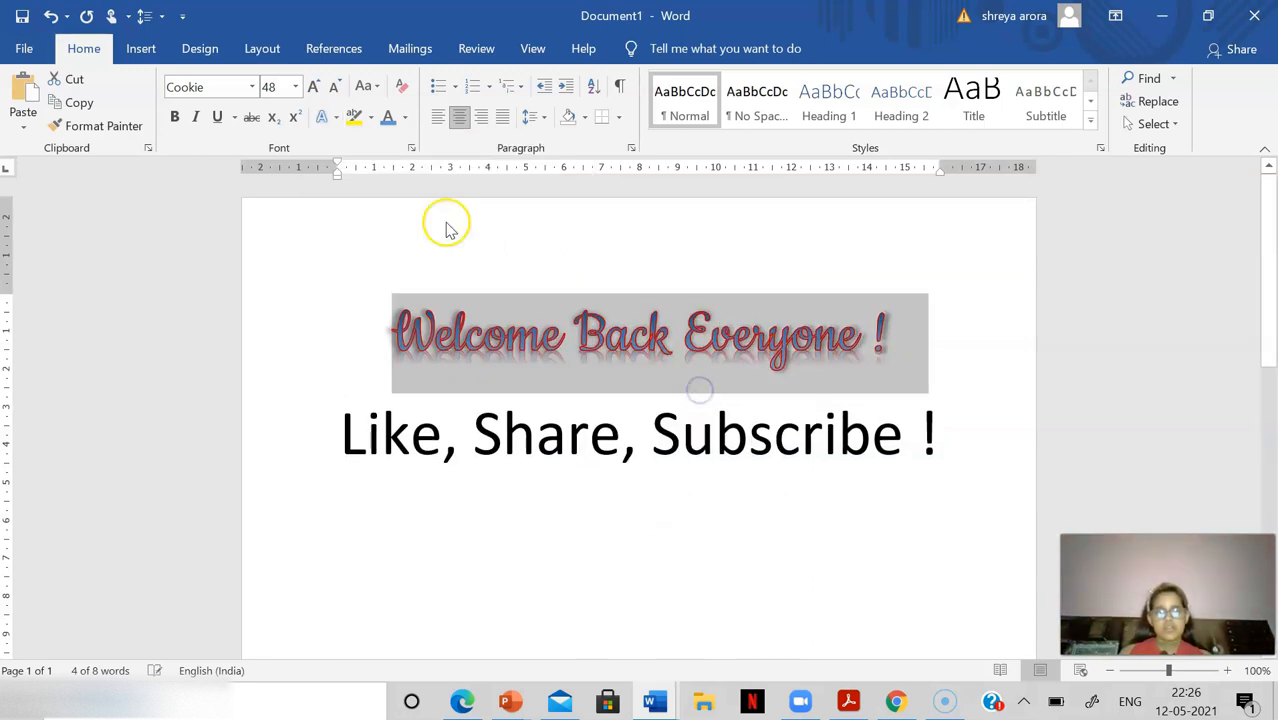
left_click(321, 117)
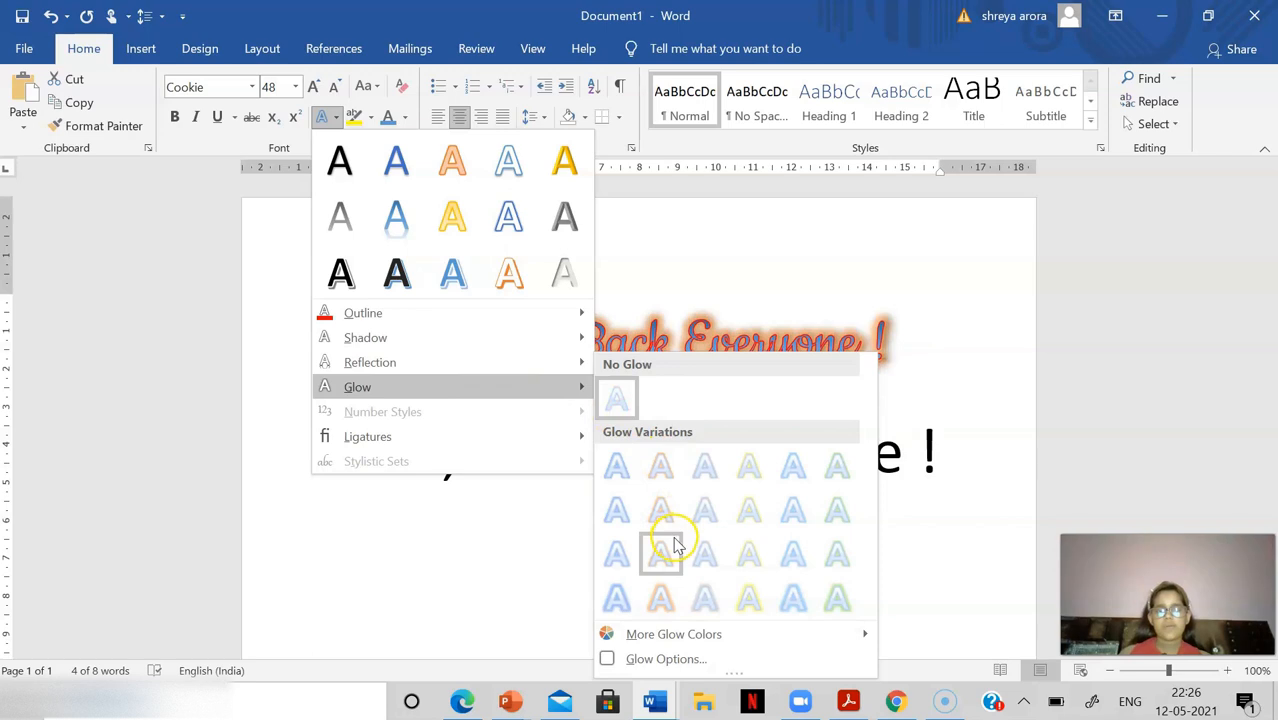
mouse_move(662, 475)
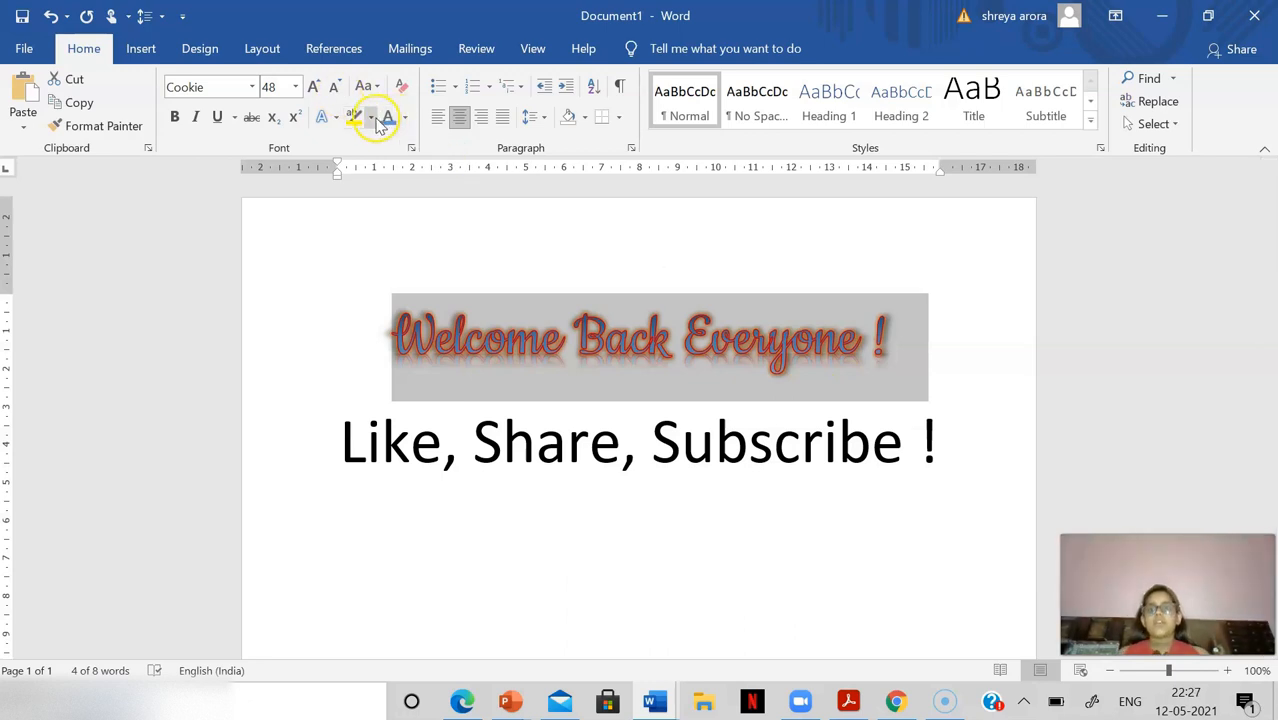
Step: Try a teal text highlight on the heading, then remove the highlight
left_click(371, 117)
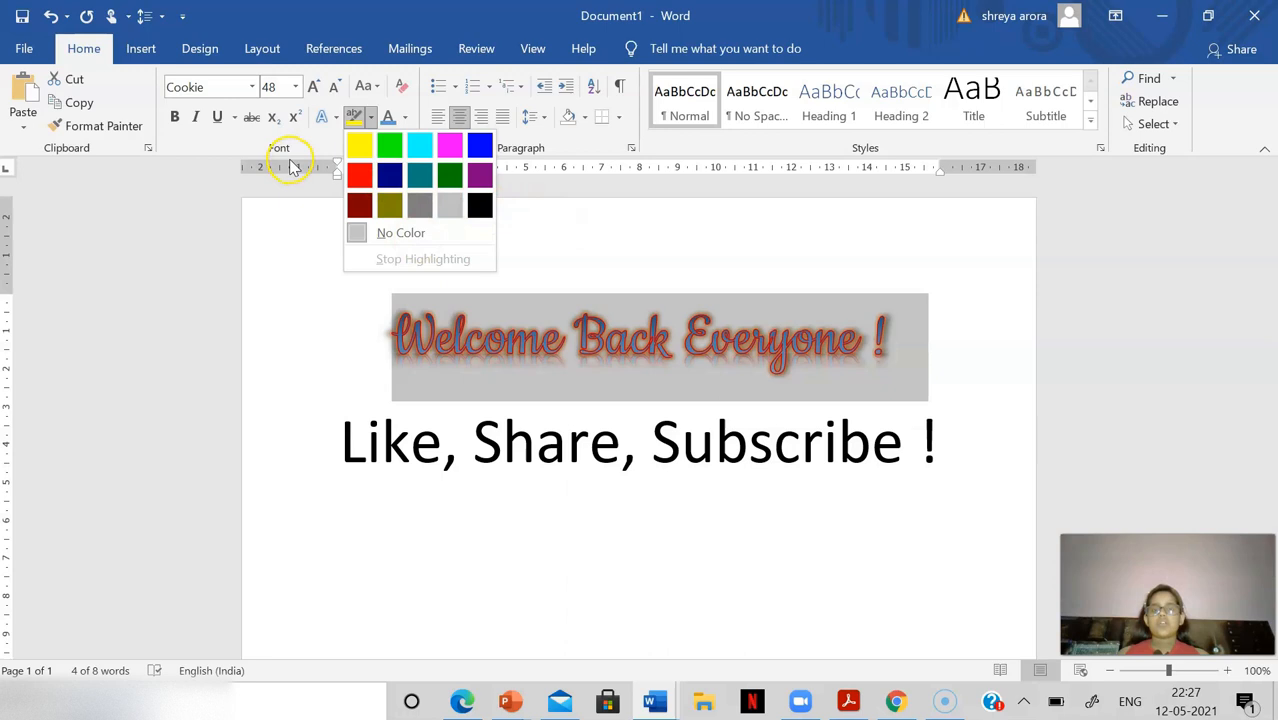
left_click(419, 176)
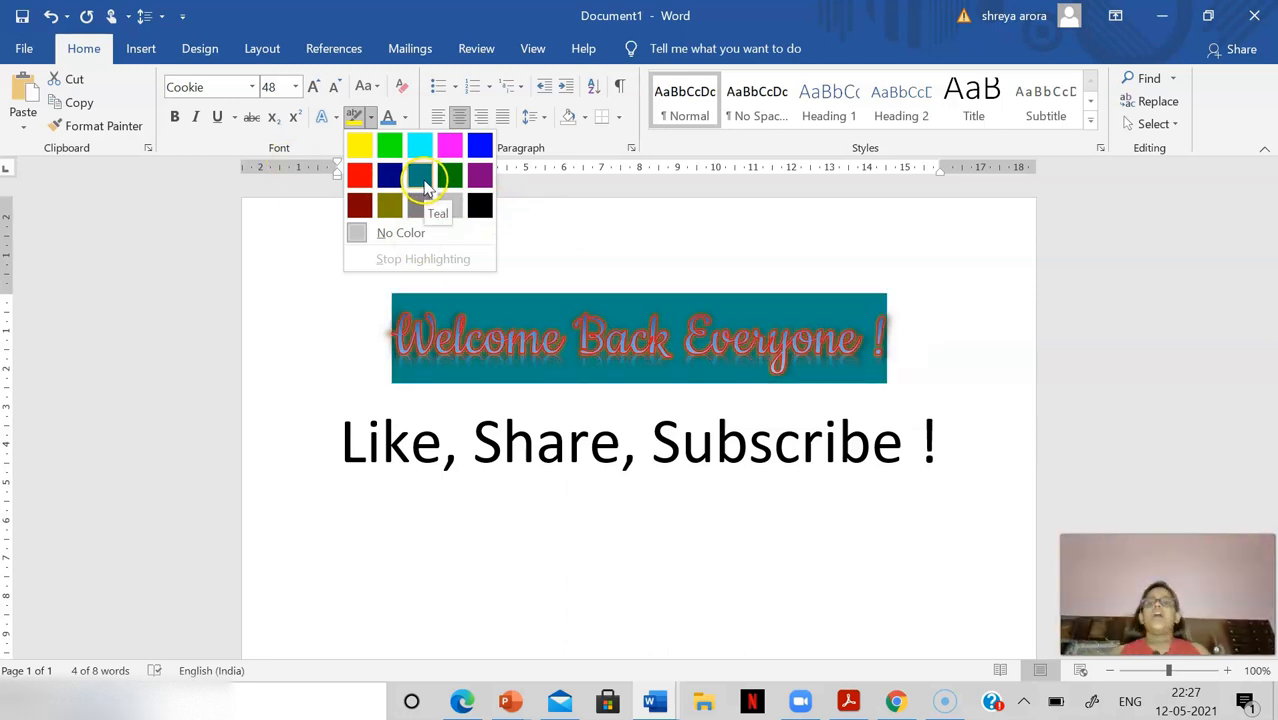
left_click(419, 177)
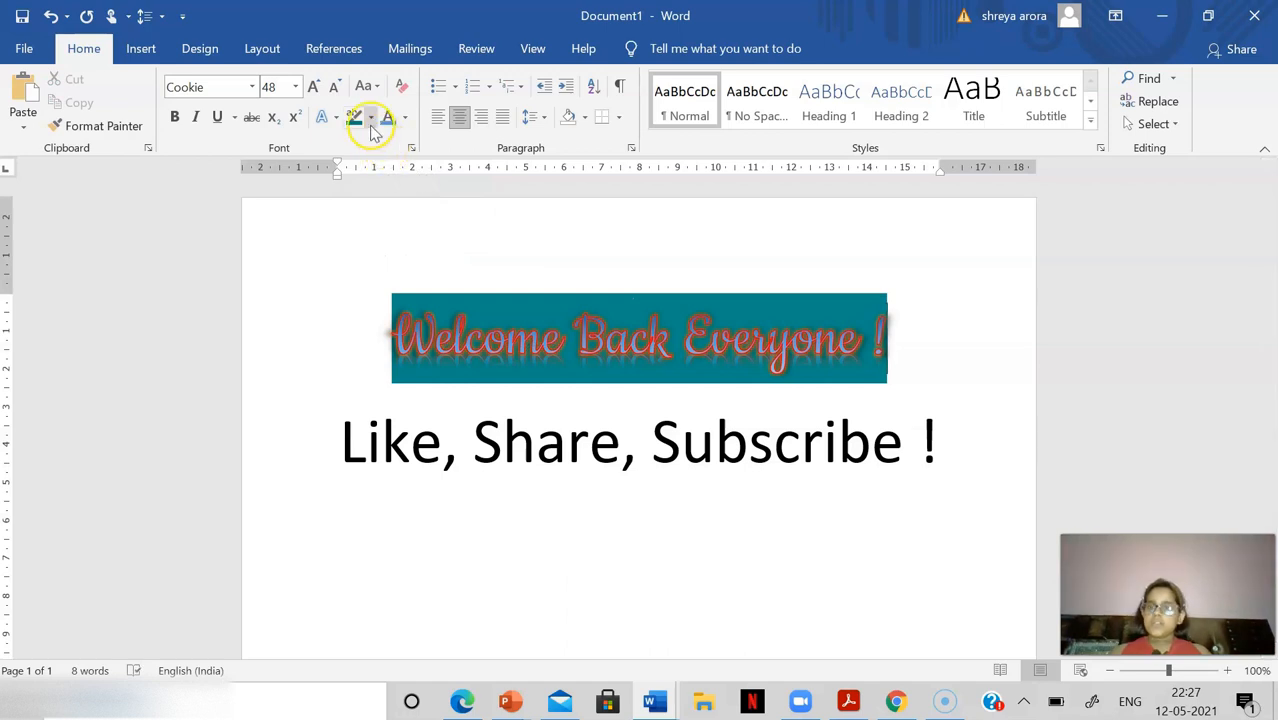
left_click(355, 117)
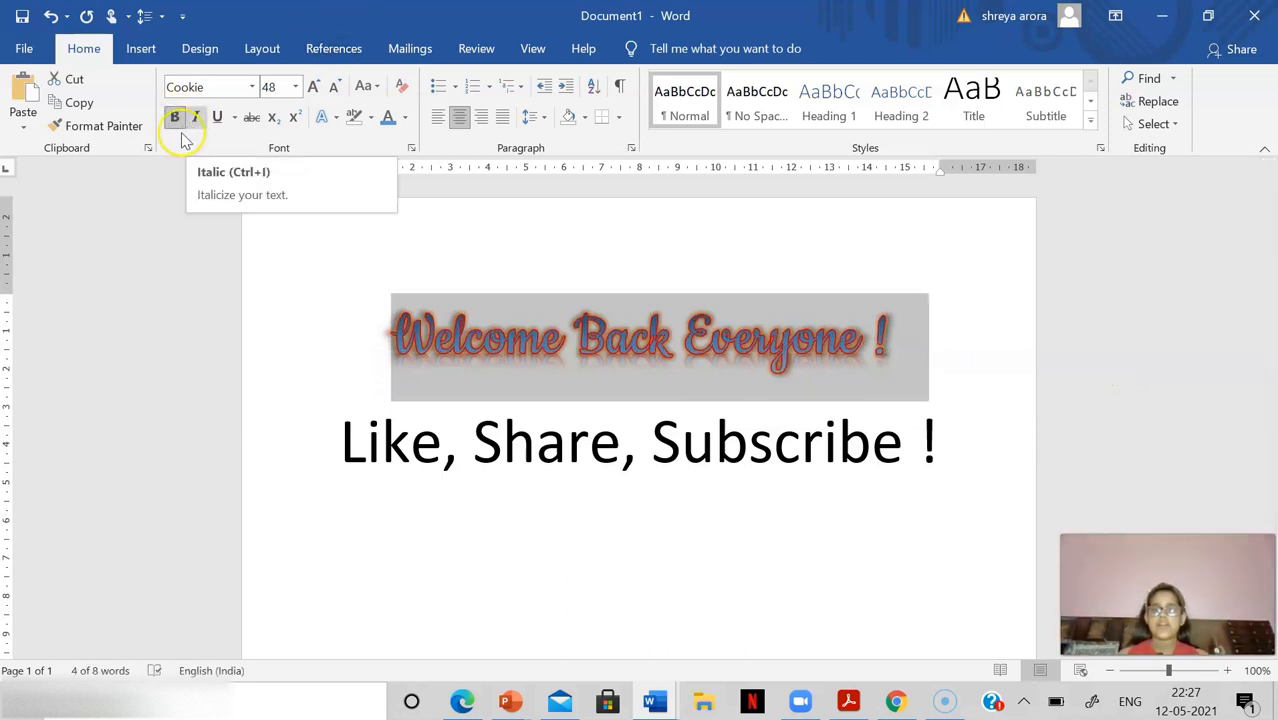
Step: Italicise and underline the 'Welcome Back Everyone !' heading
left_click(195, 117)
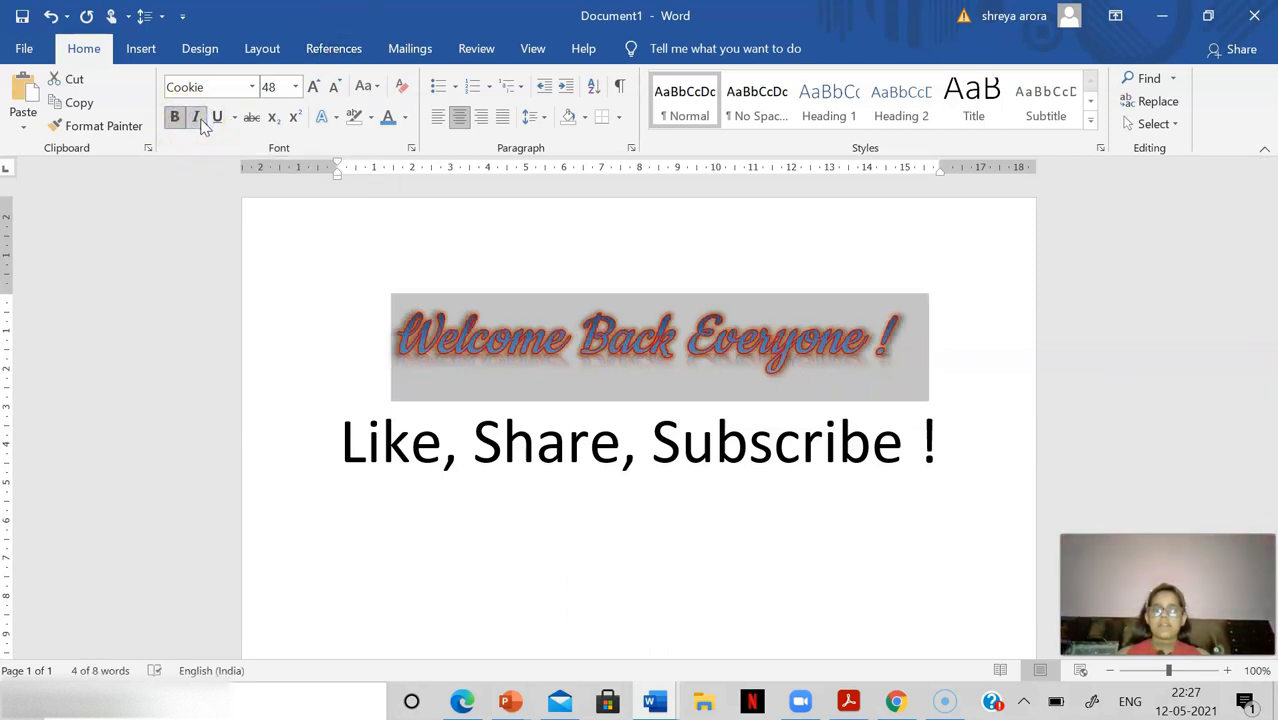
left_click(217, 117)
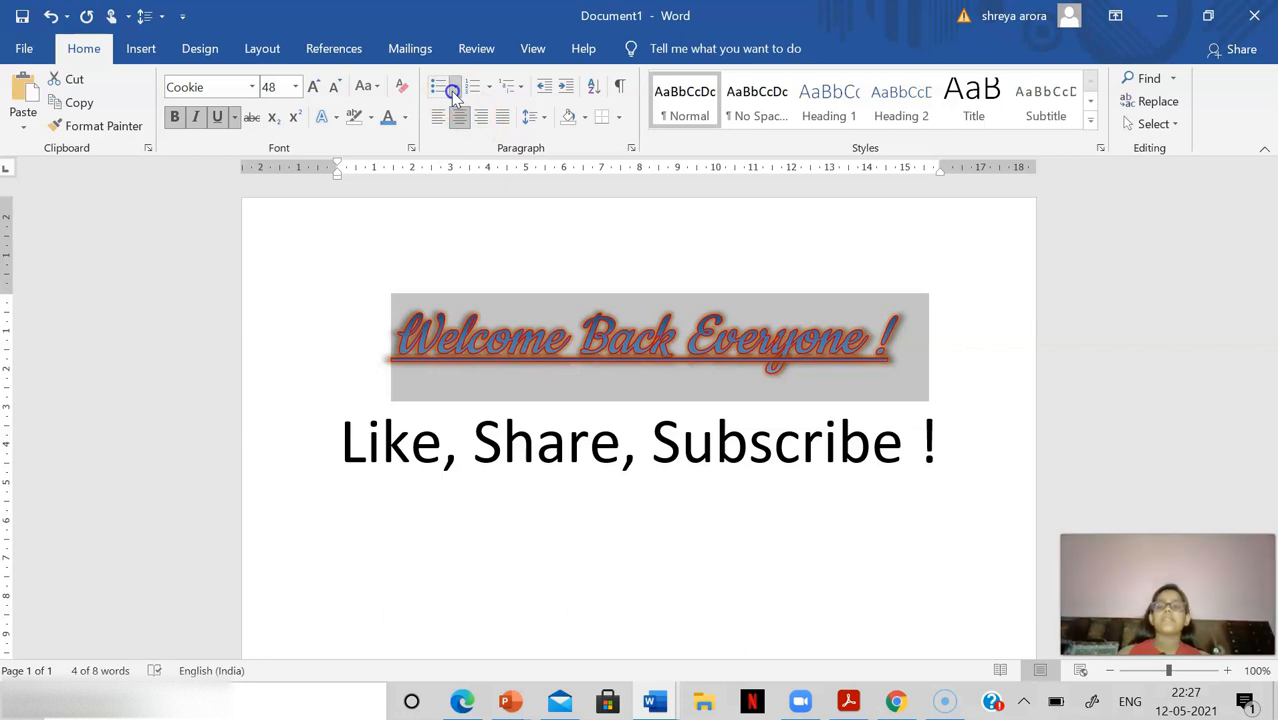
Step: Try a bullet, then 1. numbering on the heading, ending with no list marker
left_click(455, 86)
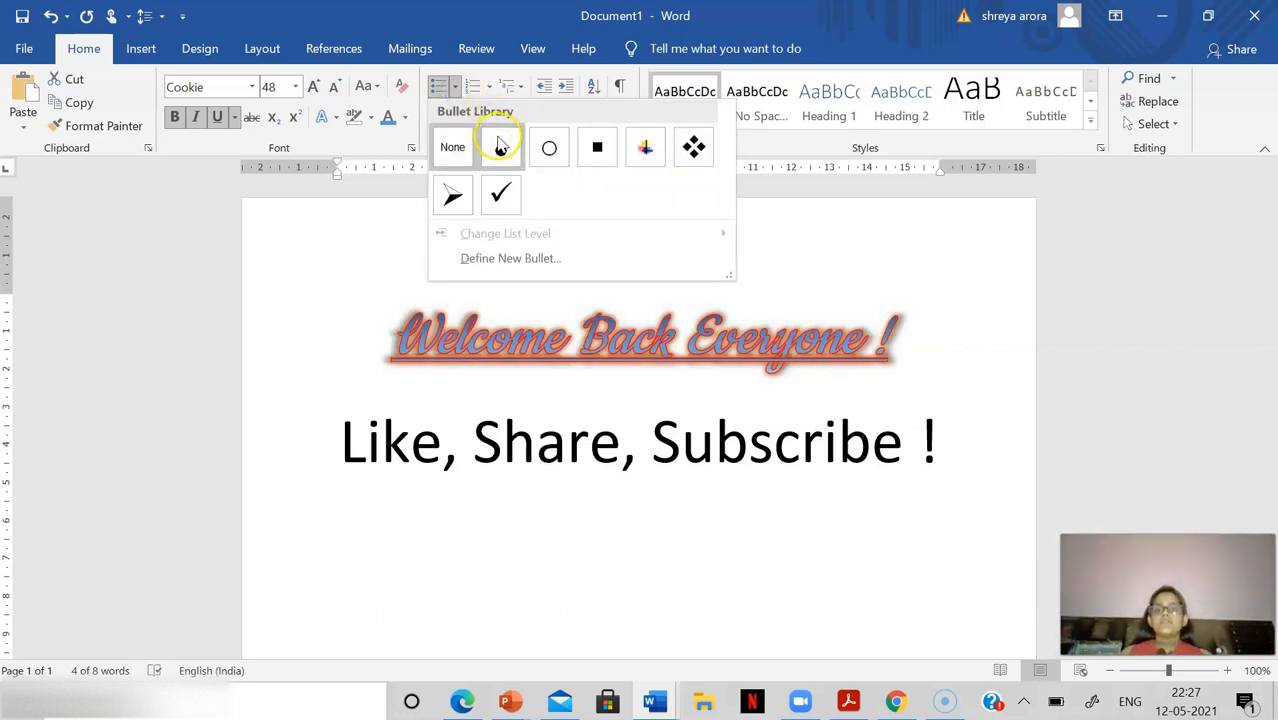
left_click(501, 147)
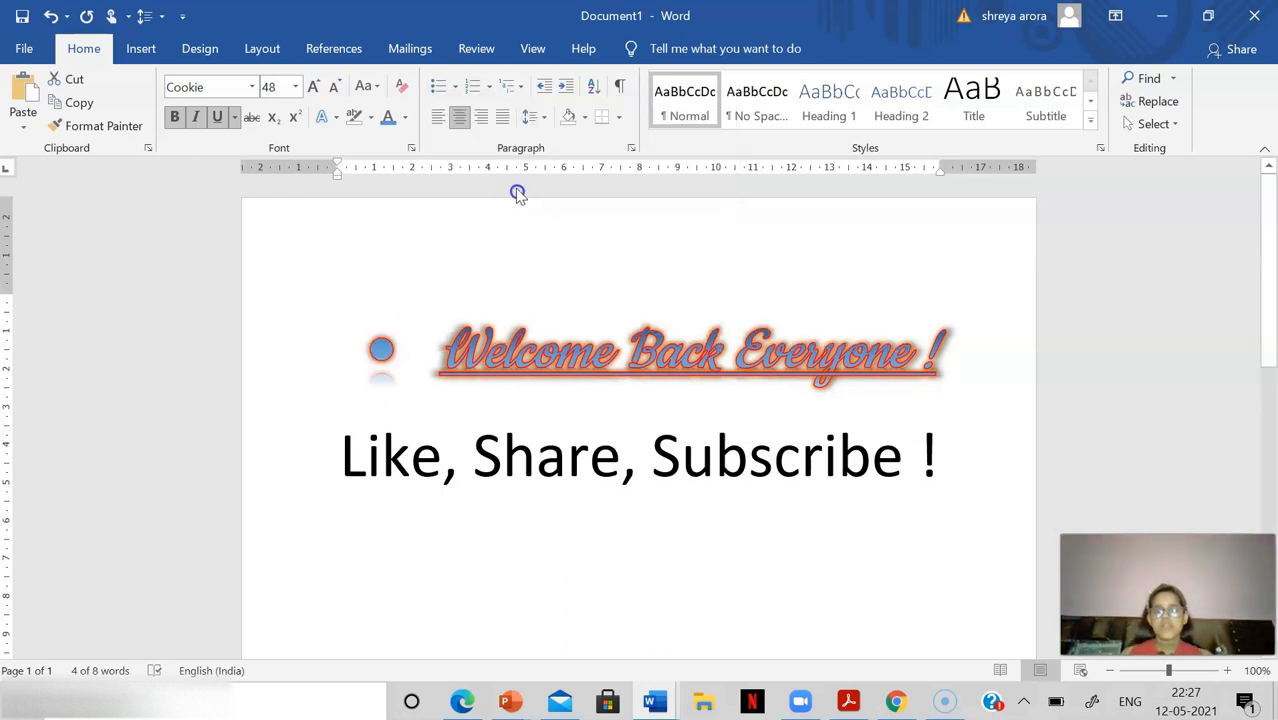
left_click(470, 87)
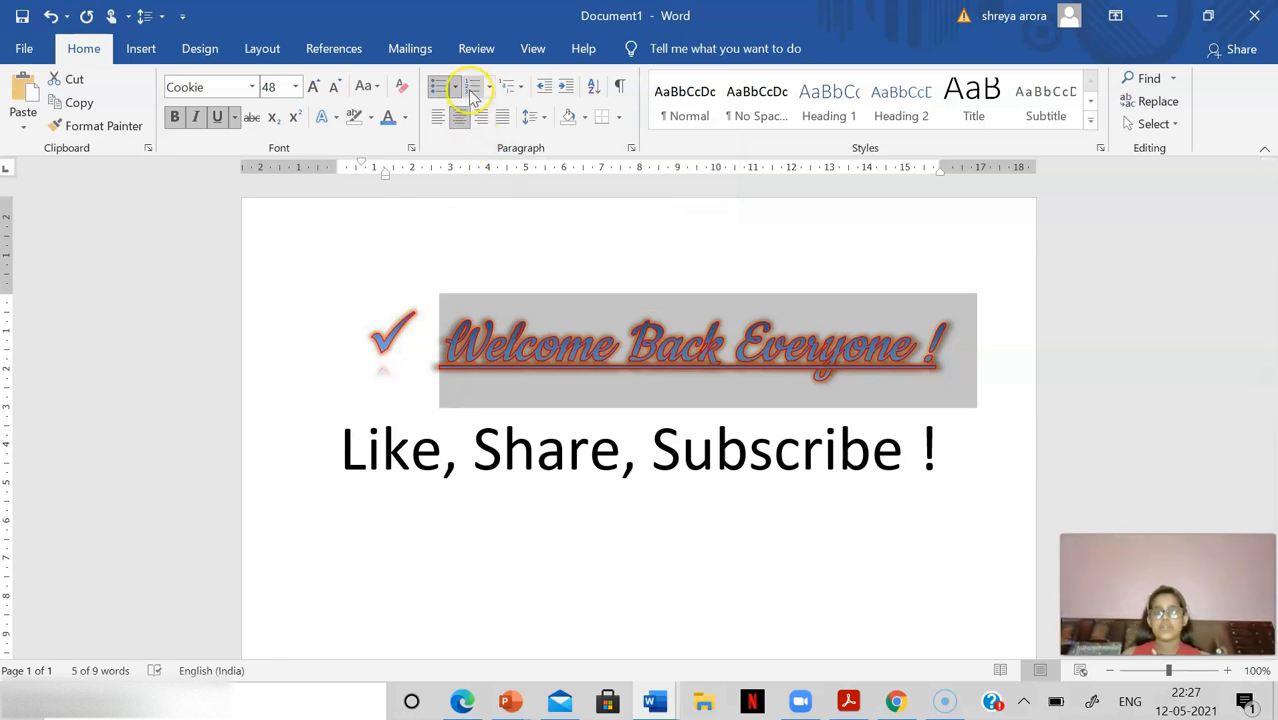
left_click(490, 87)
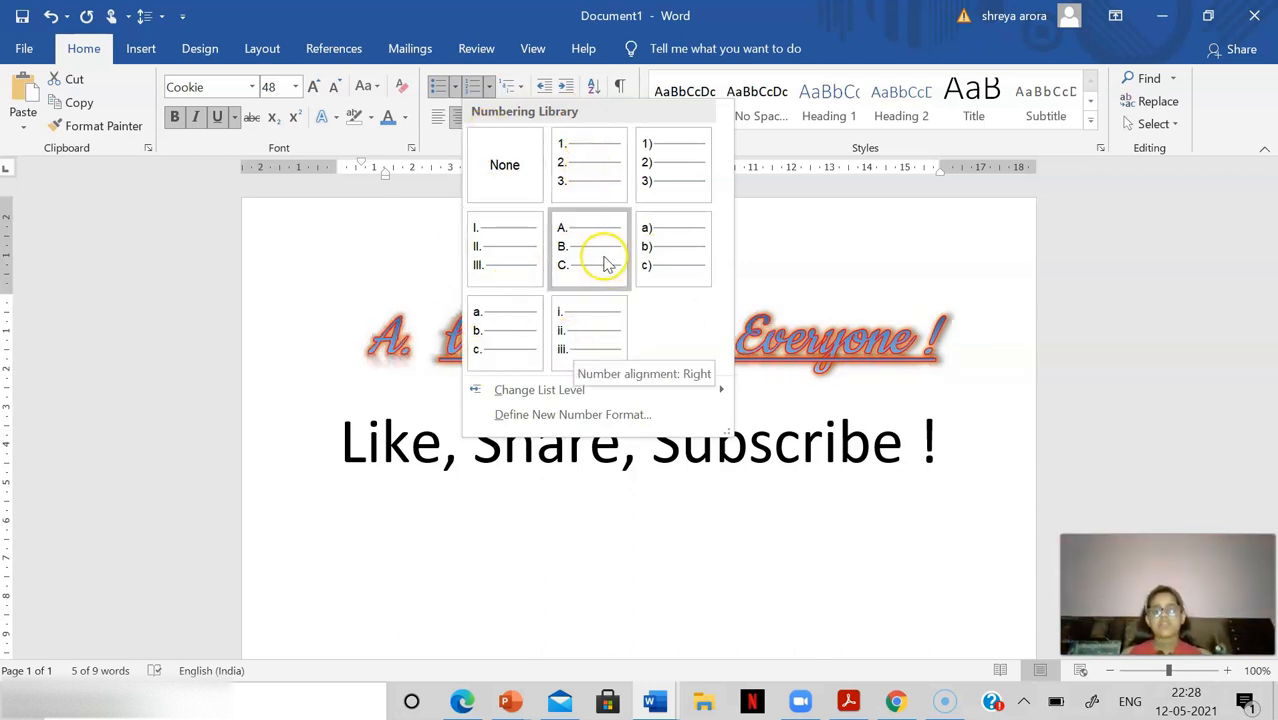
left_click(588, 162)
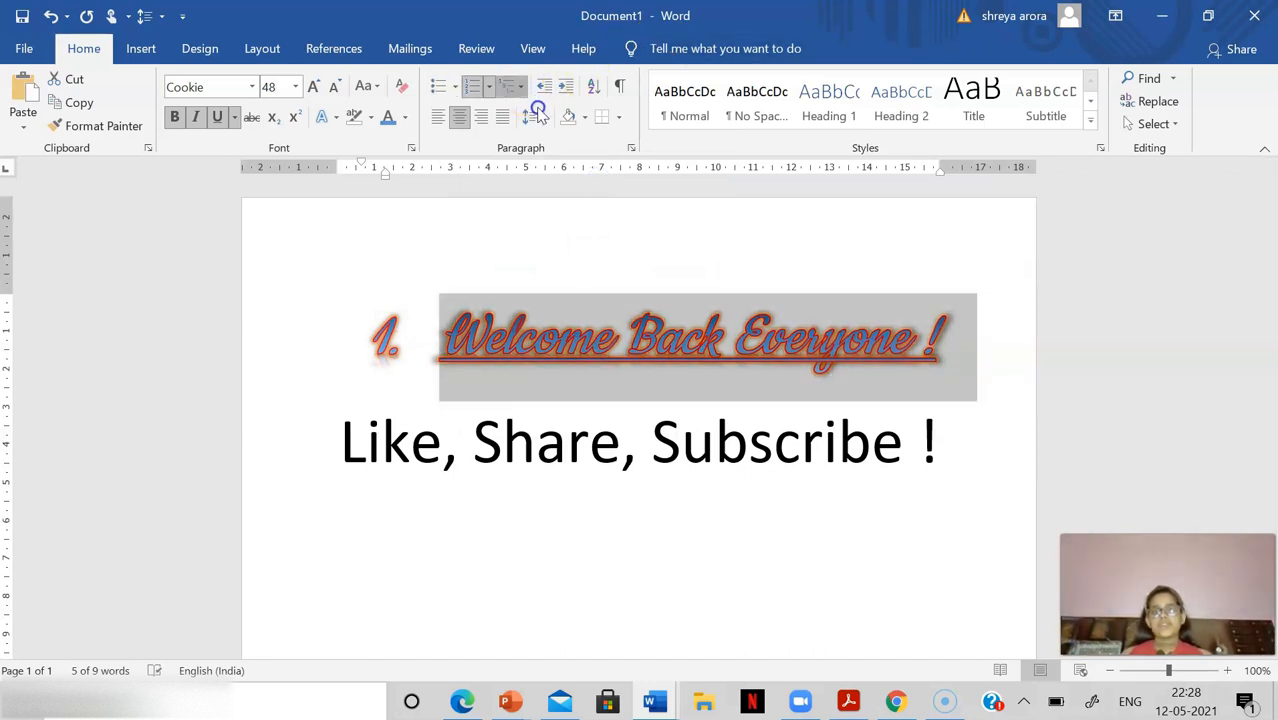
left_click(537, 111)
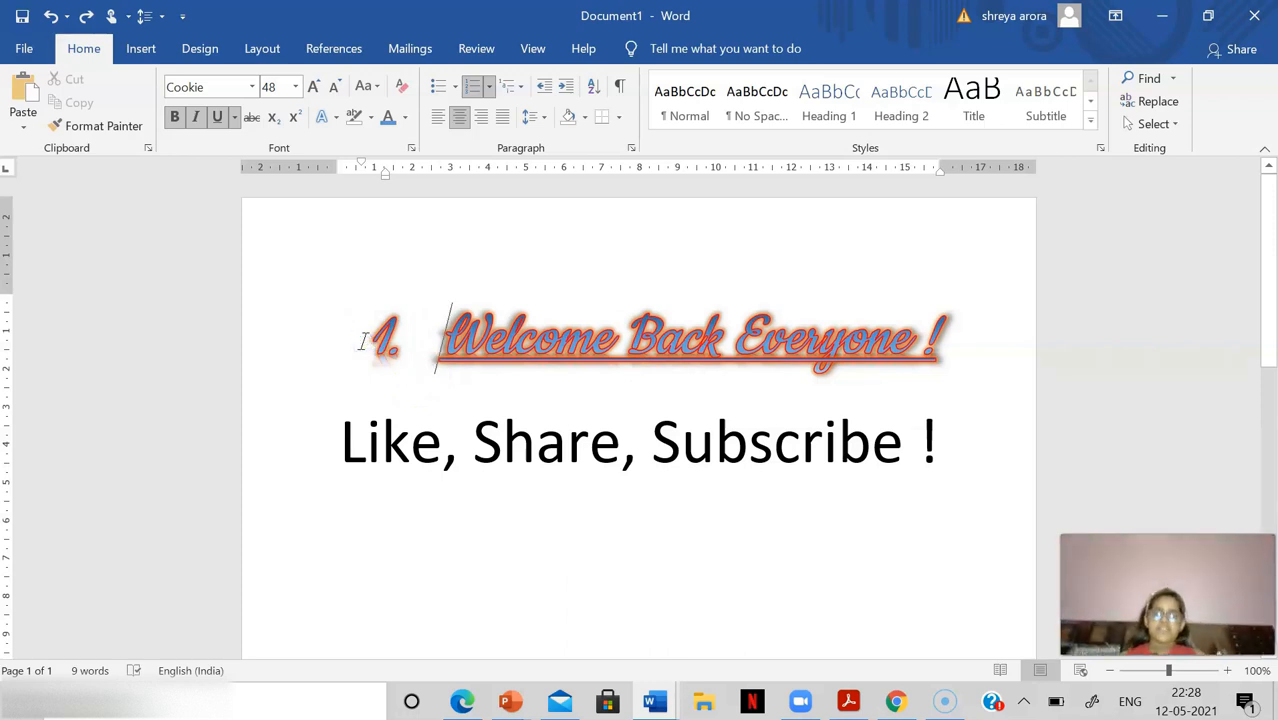
left_click(482, 86)
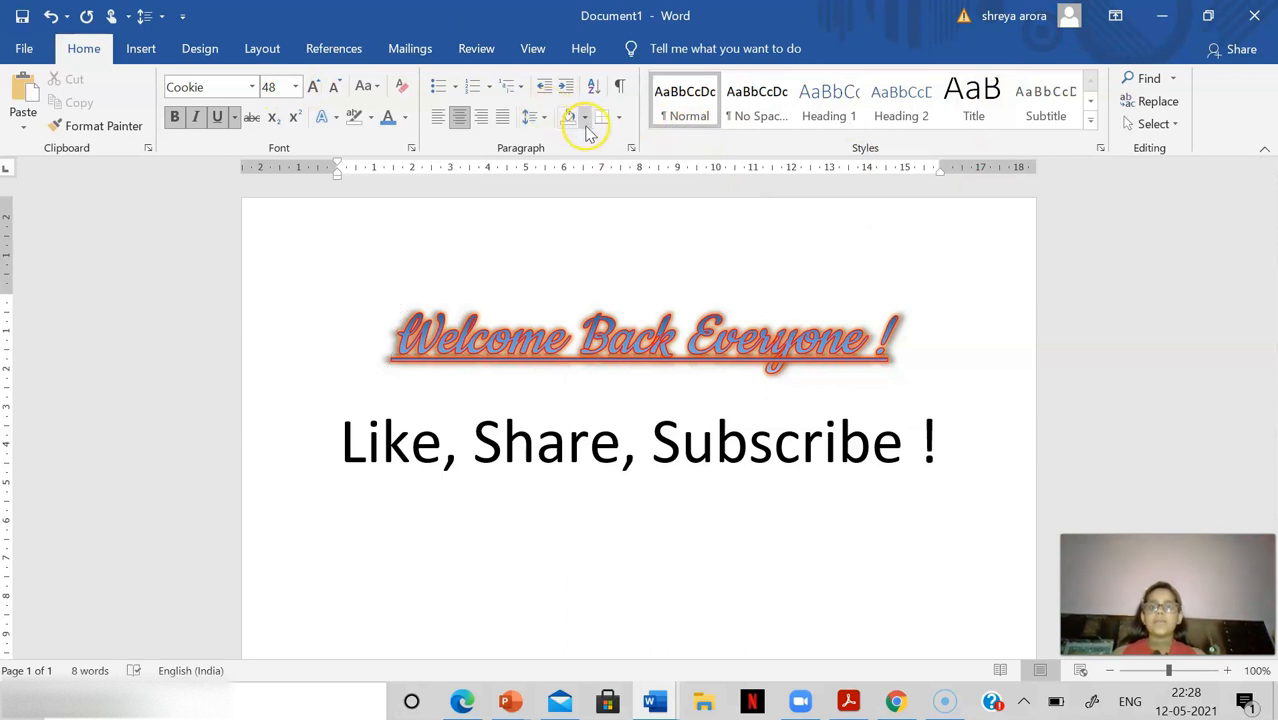
Step: Try right, centre and left alignment on the heading
left_click(569, 117)
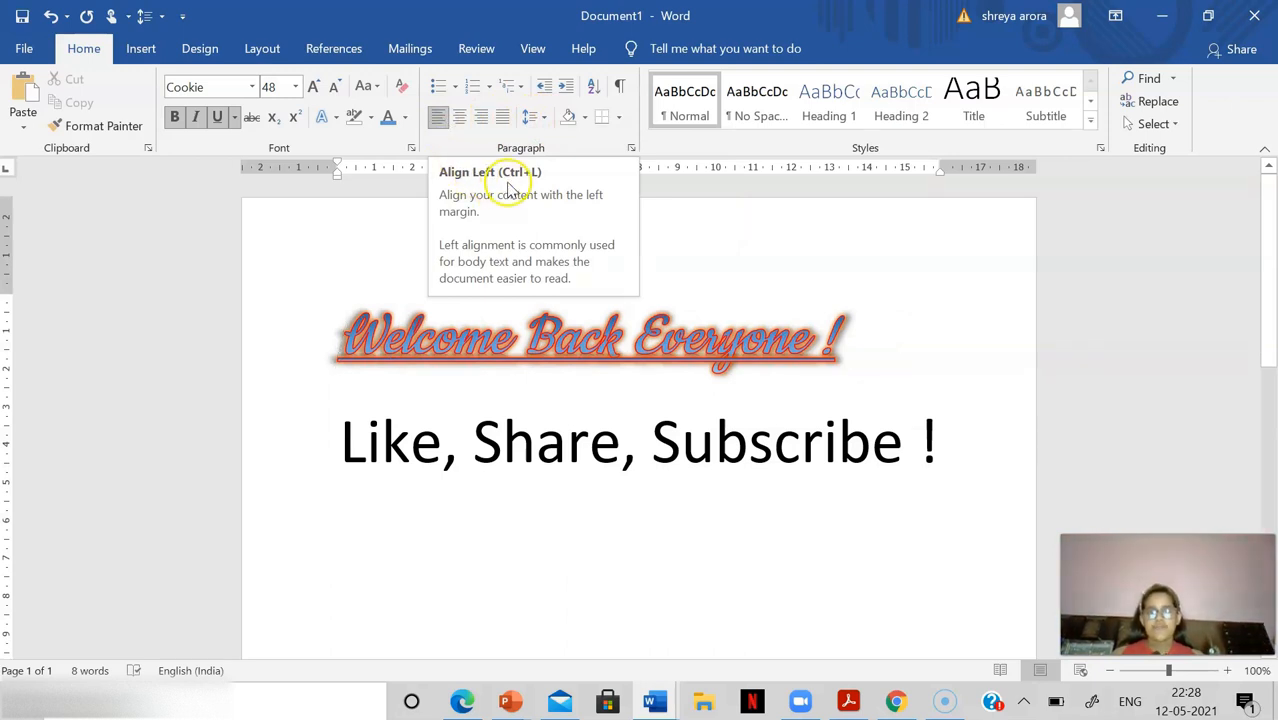
mouse_move(290, 418)
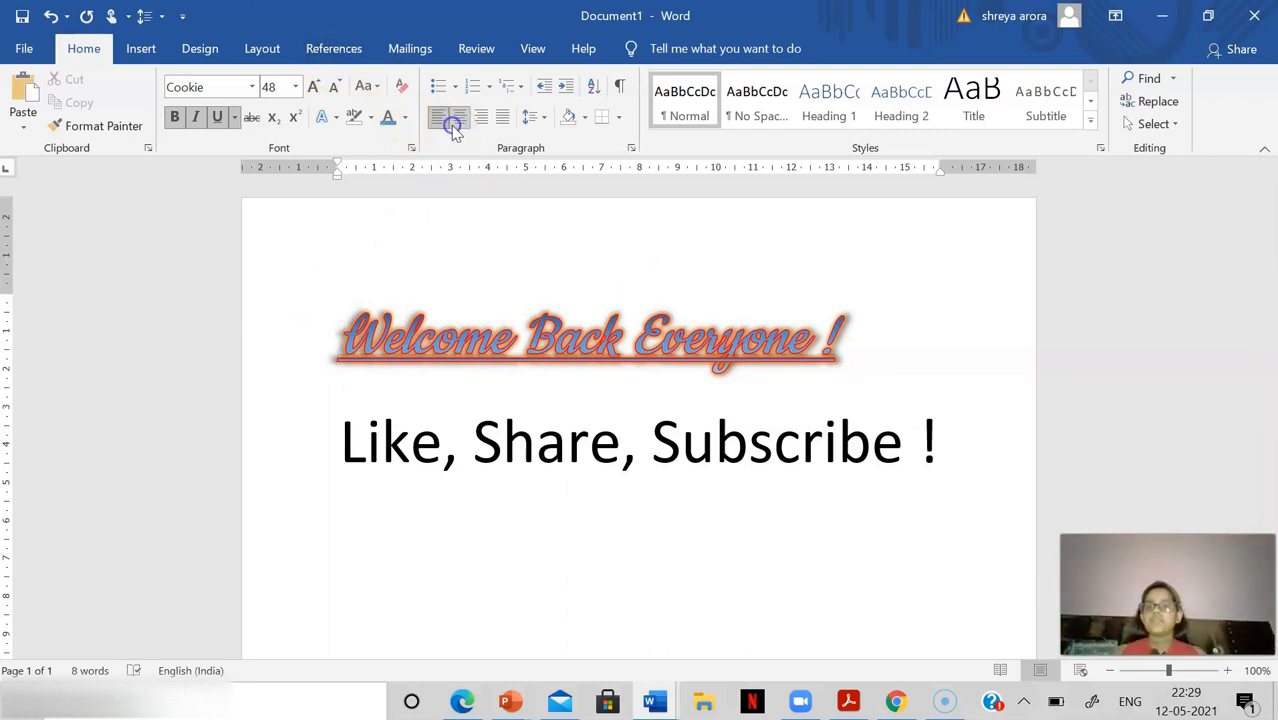
left_click(459, 117)
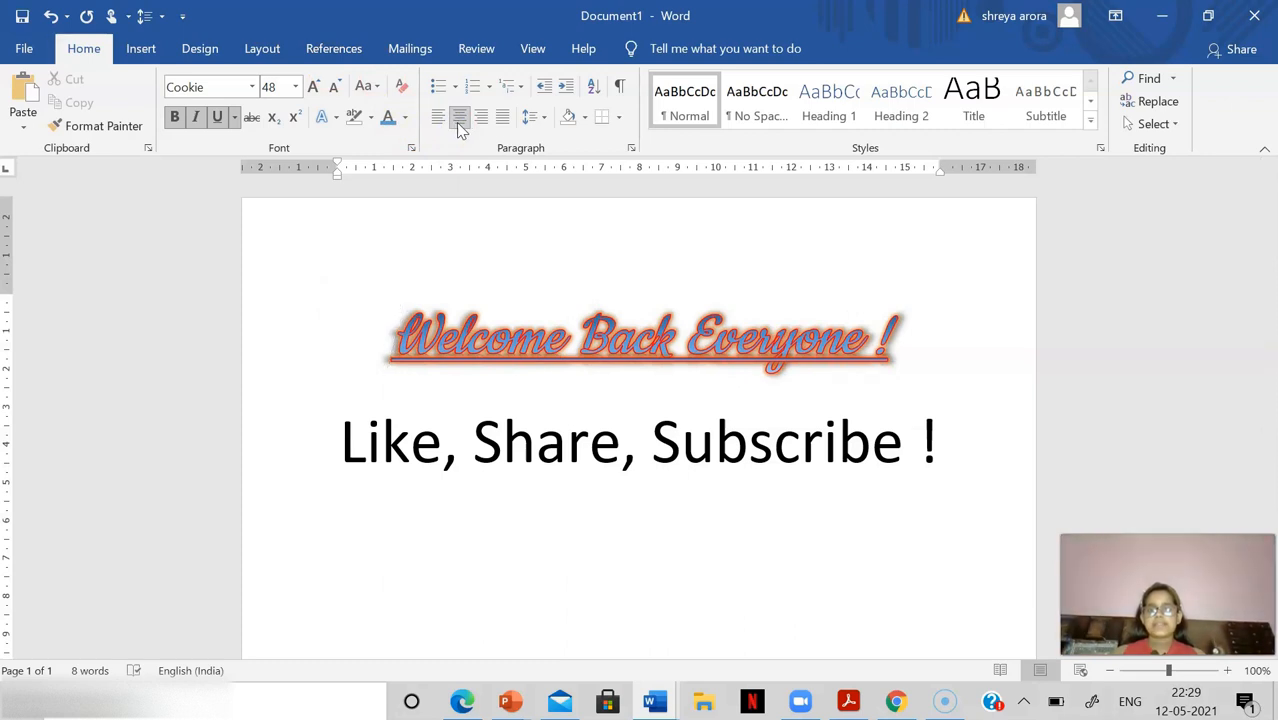
left_click(459, 117)
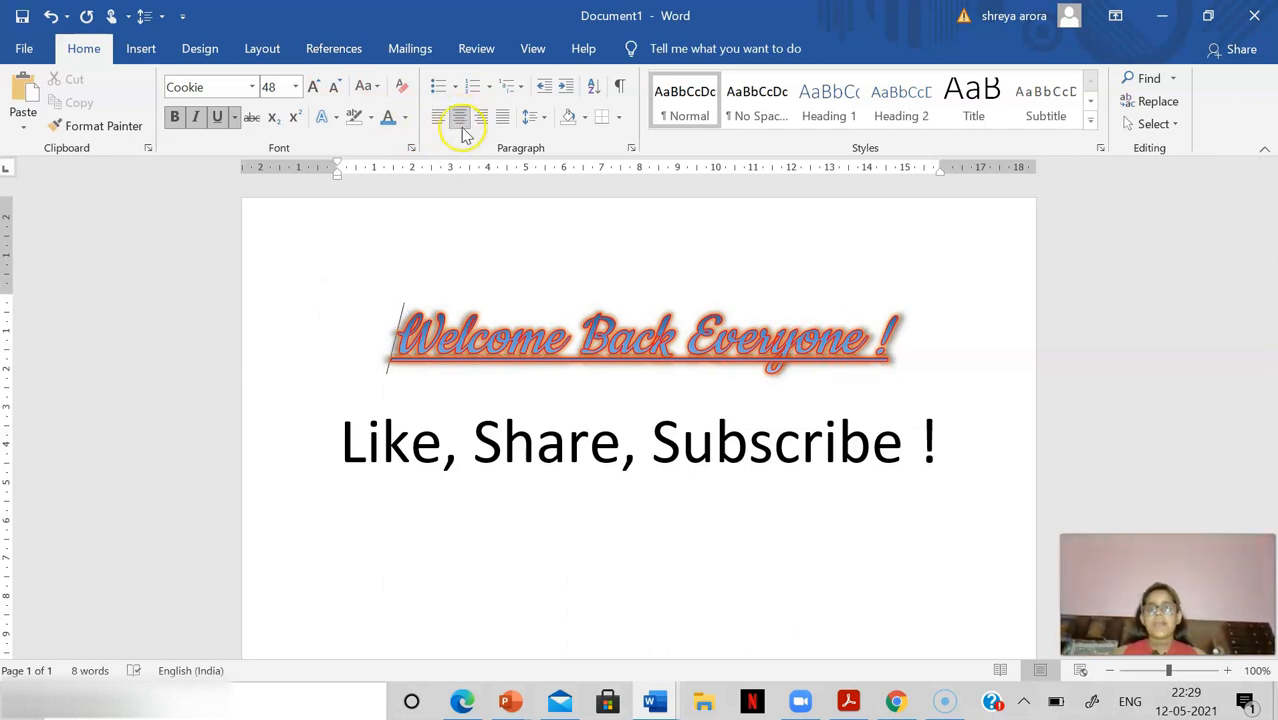
mouse_move(460, 117)
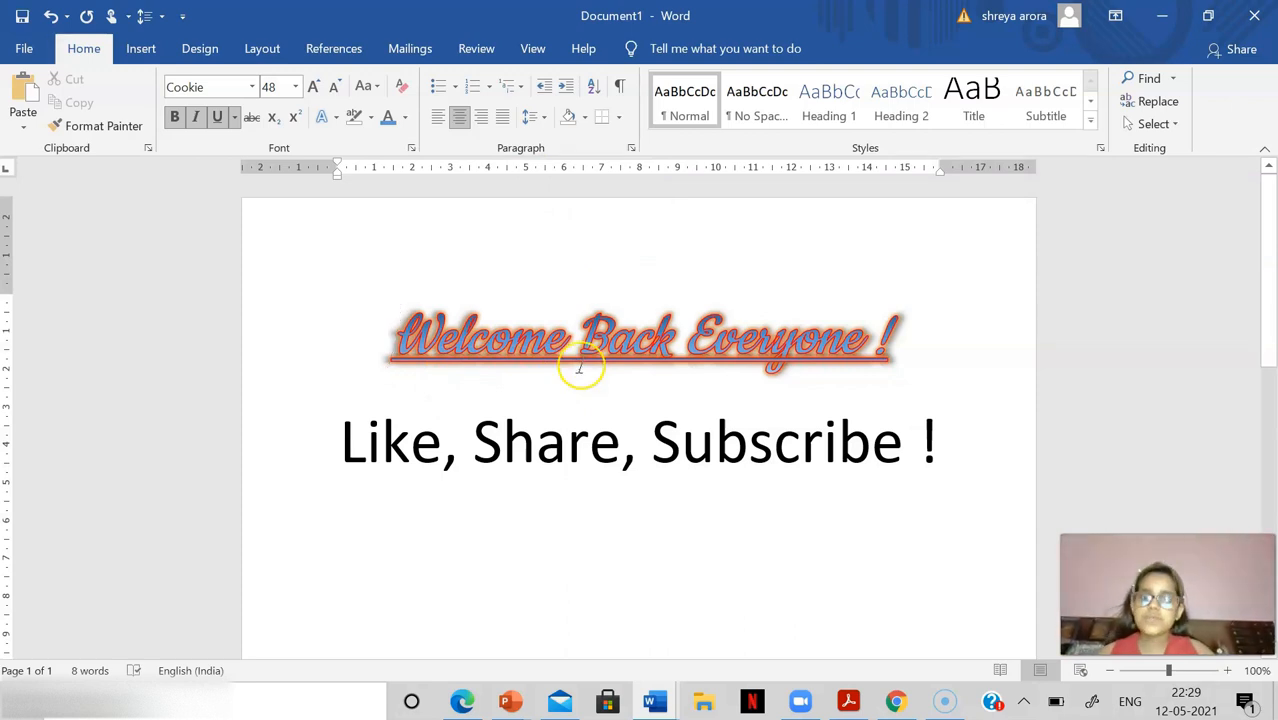
left_click(481, 117)
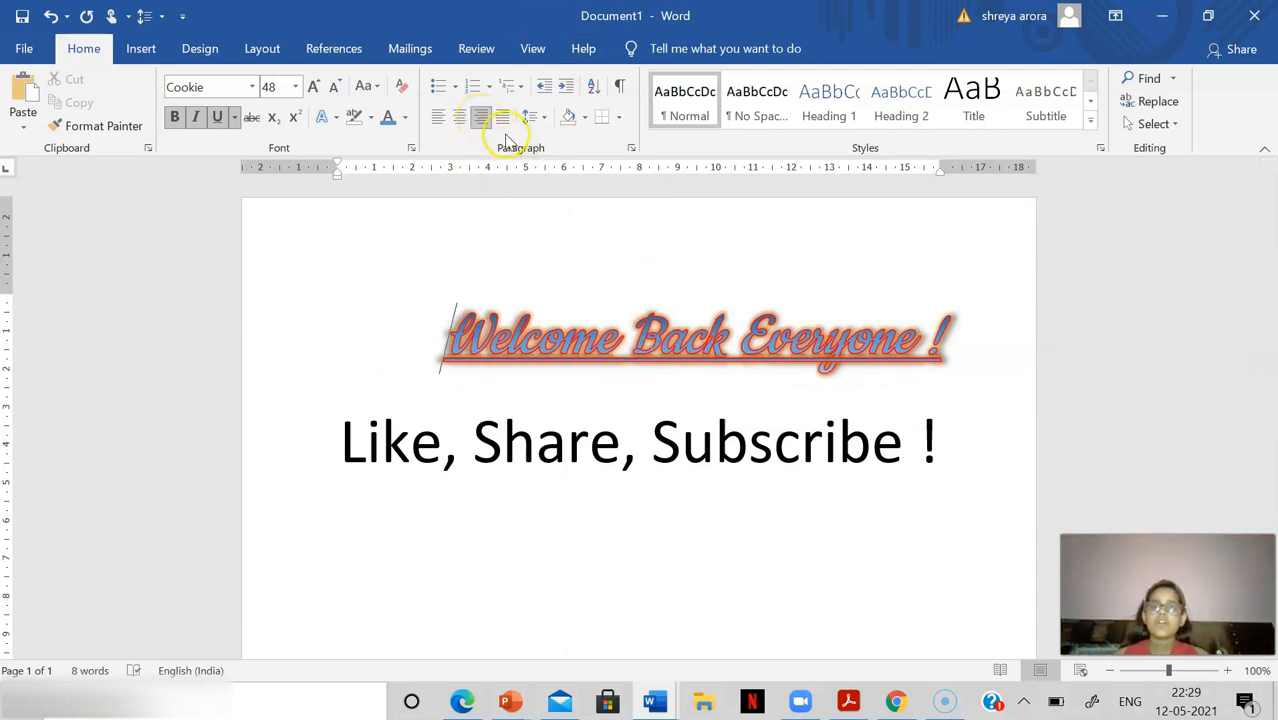
mouse_move(481, 117)
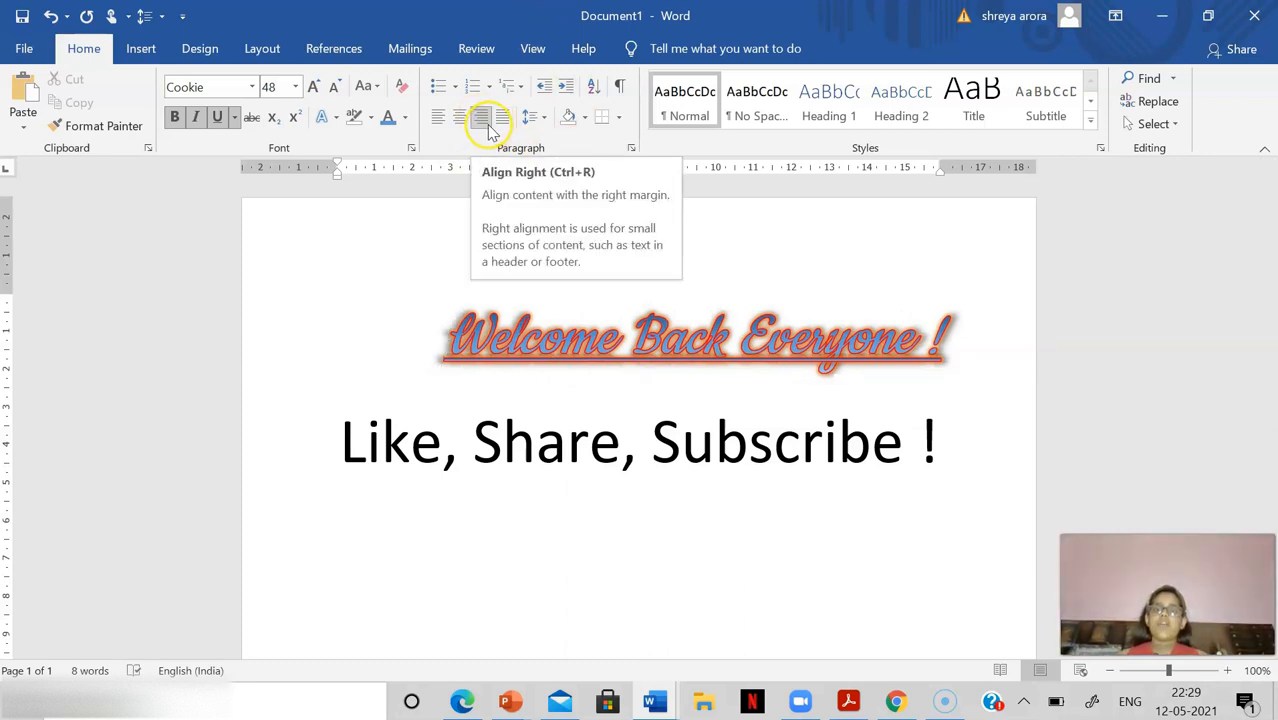
mouse_move(481, 117)
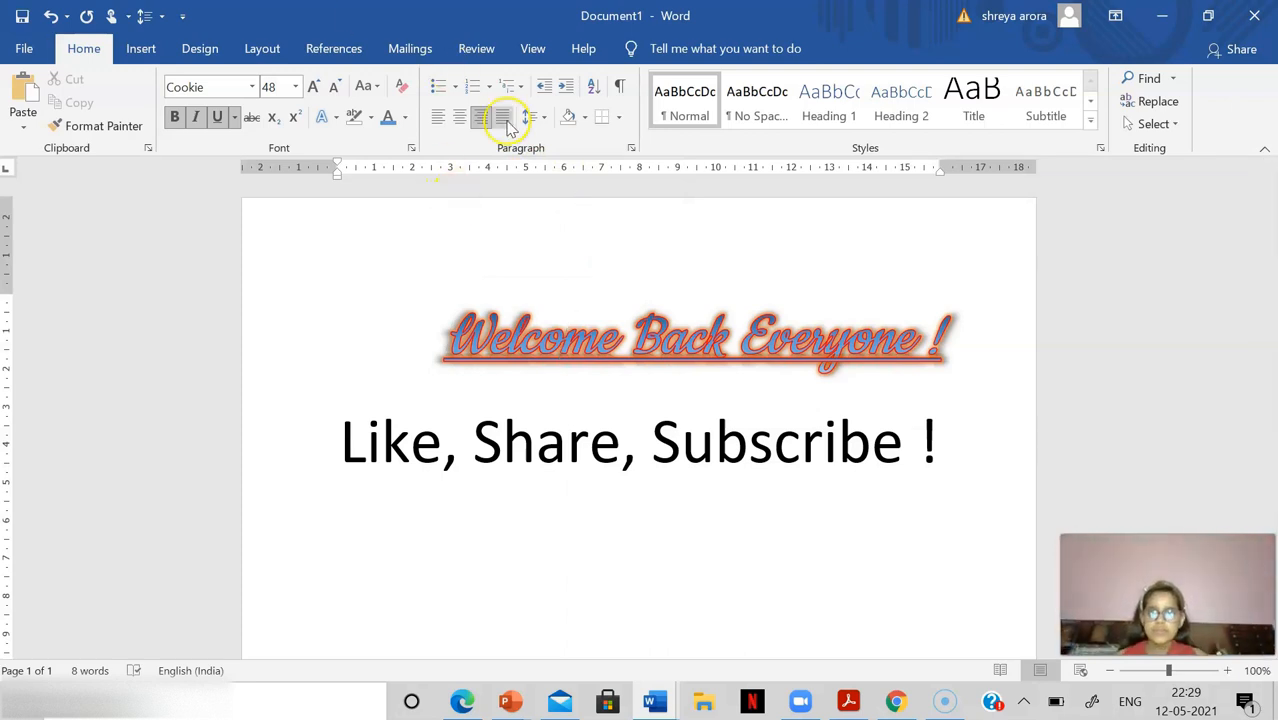
mouse_move(503, 117)
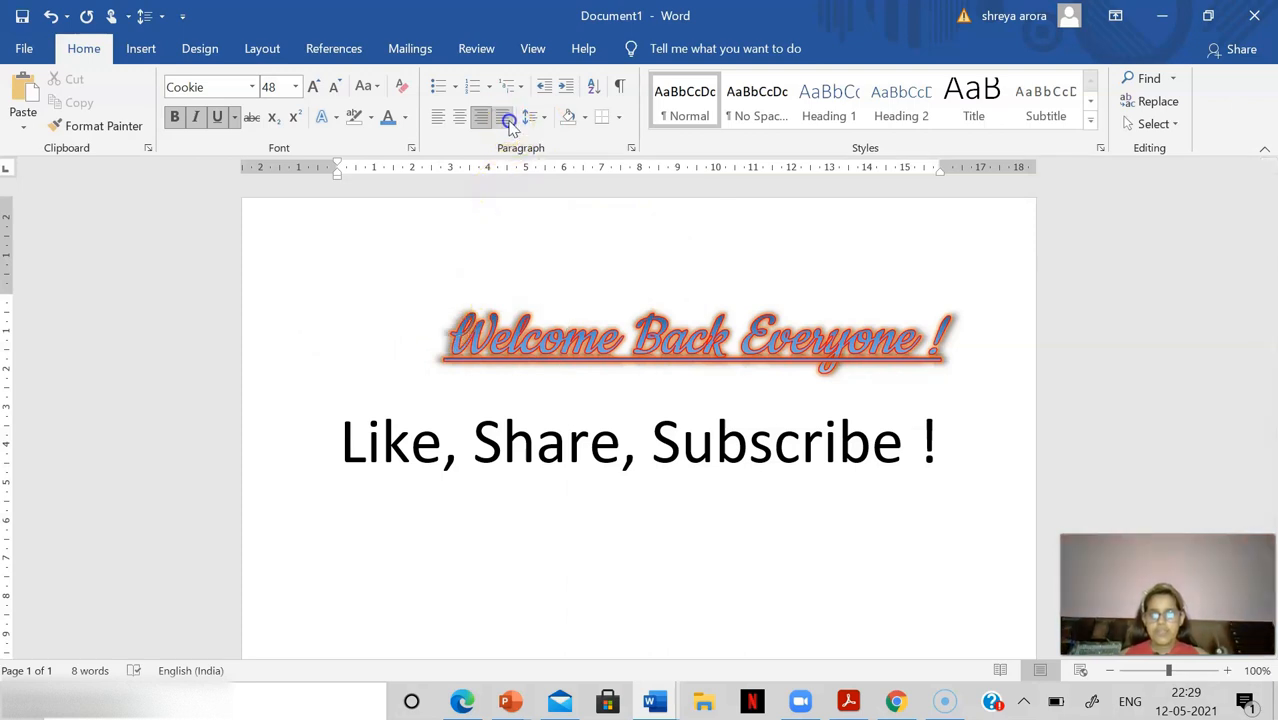
left_click(437, 117)
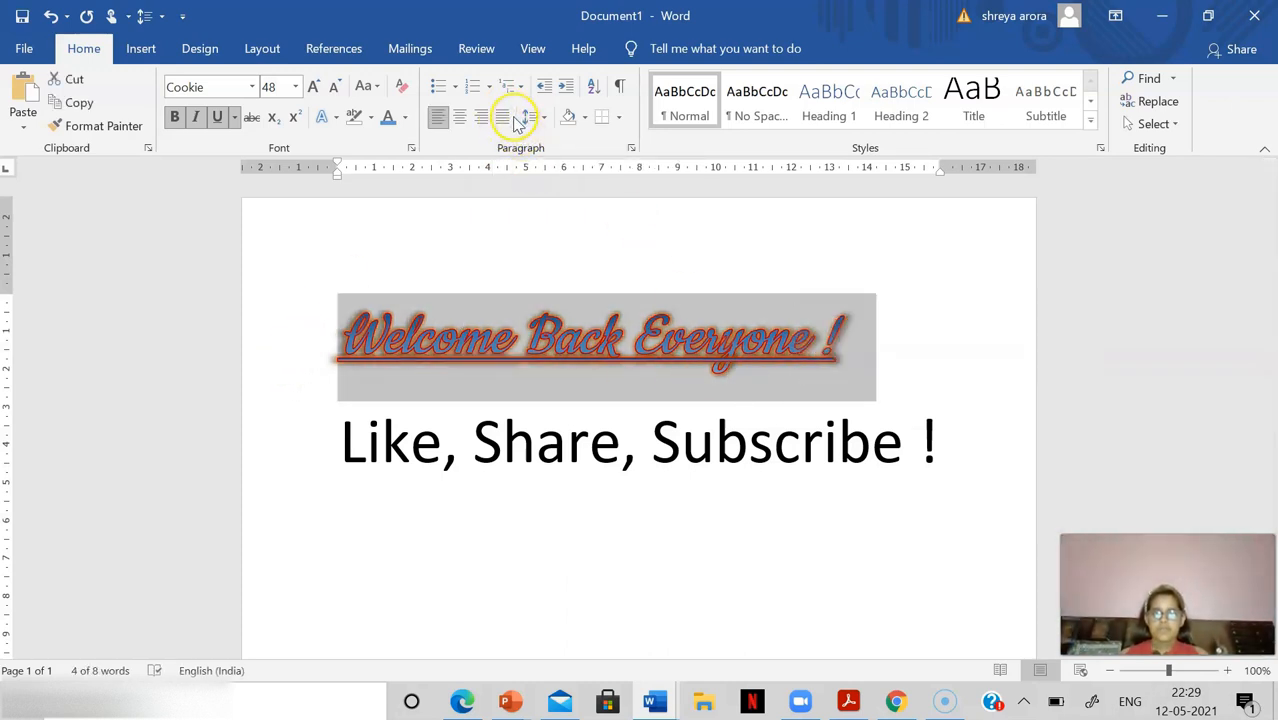
Step: Type 'Like' and adjust the heading's alignment with the Paragraph buttons again
left_click(502, 117)
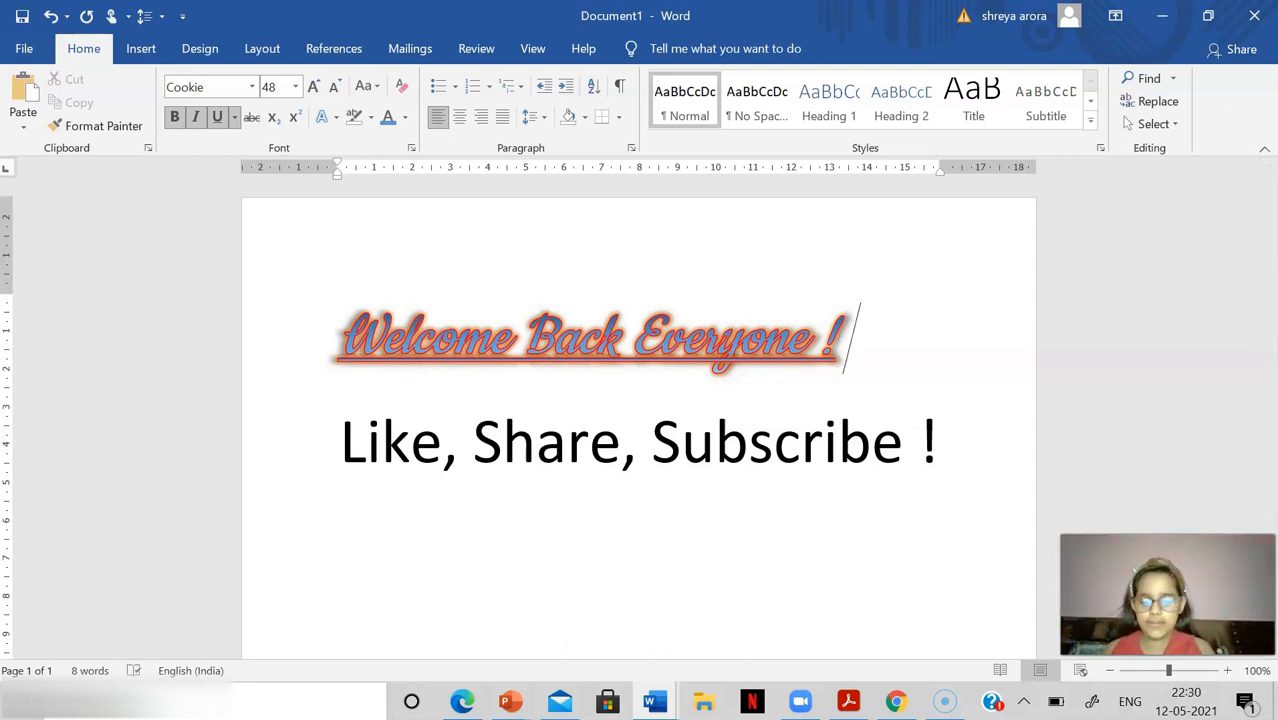
type("Like")
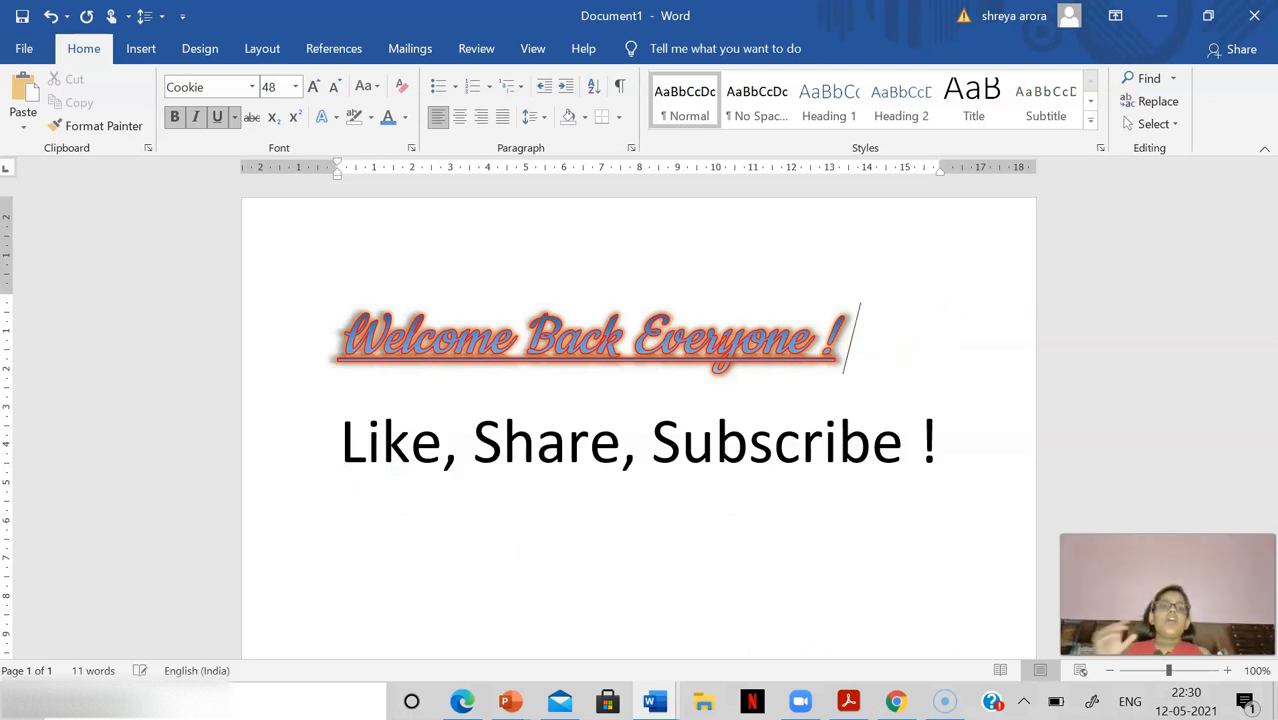
left_click(501, 117)
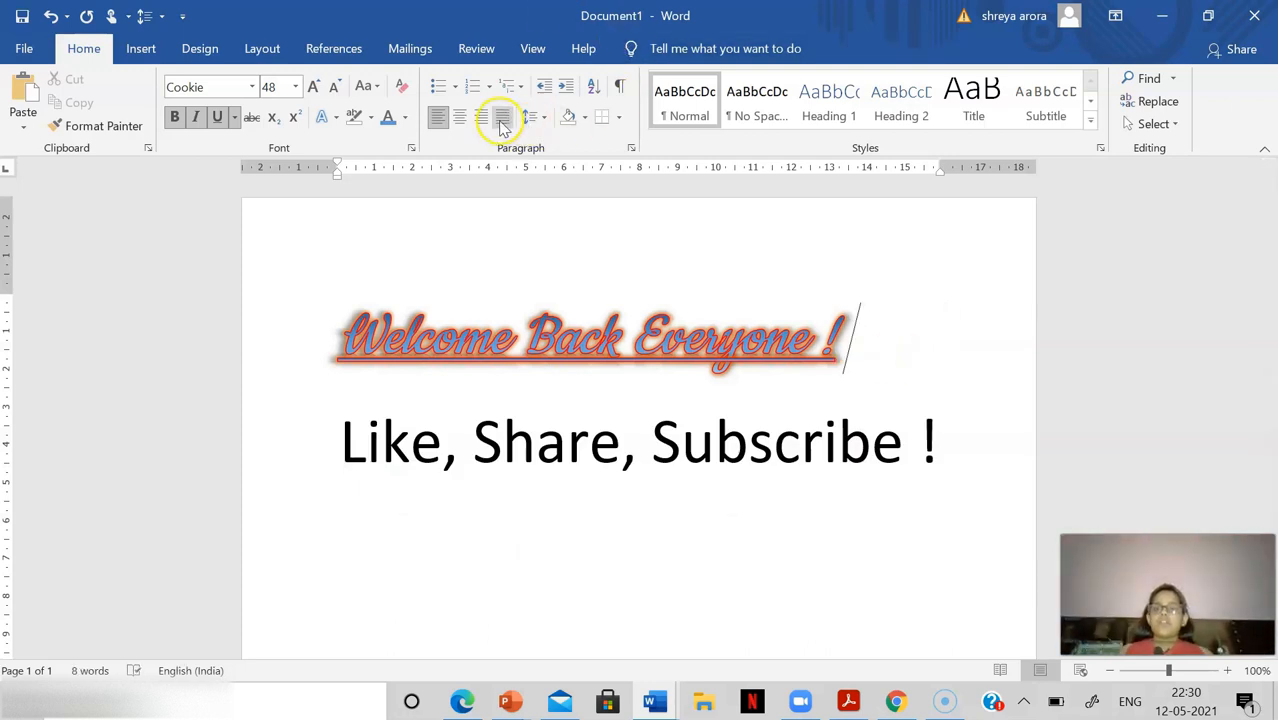
left_click(481, 117)
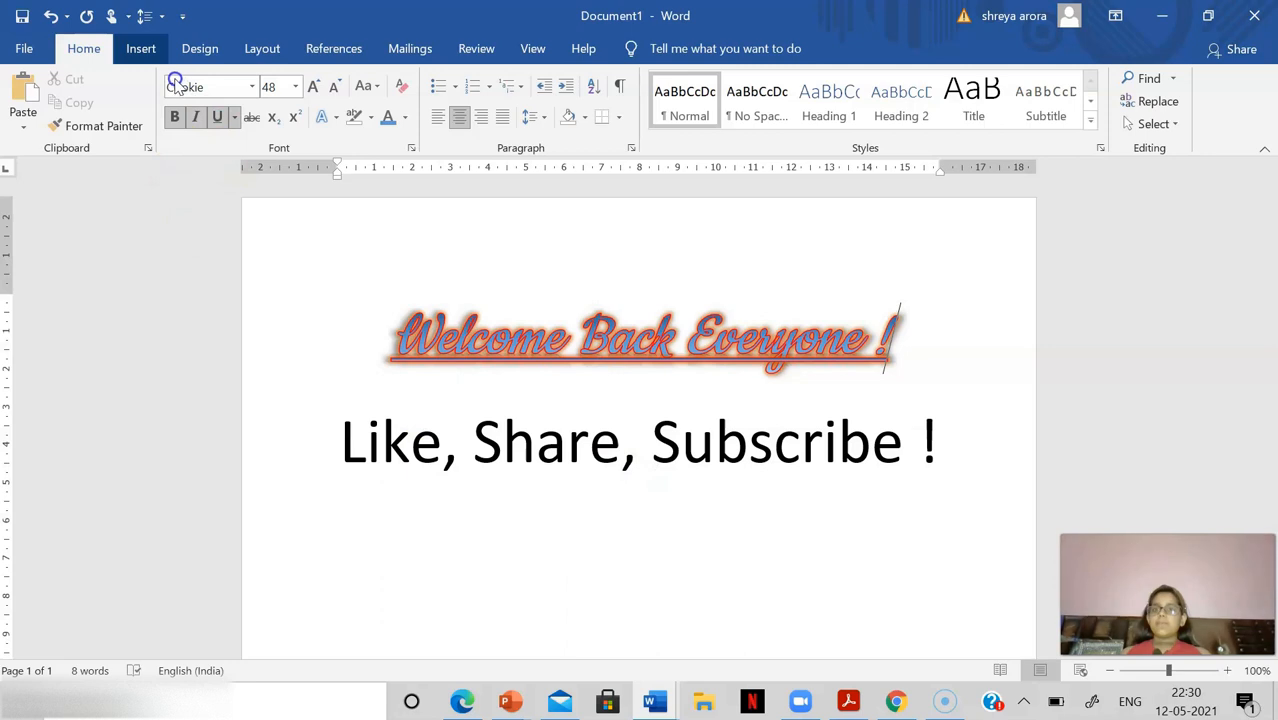
Step: Browse the Insert tab features, then the Design tab formatting options
left_click(140, 48)
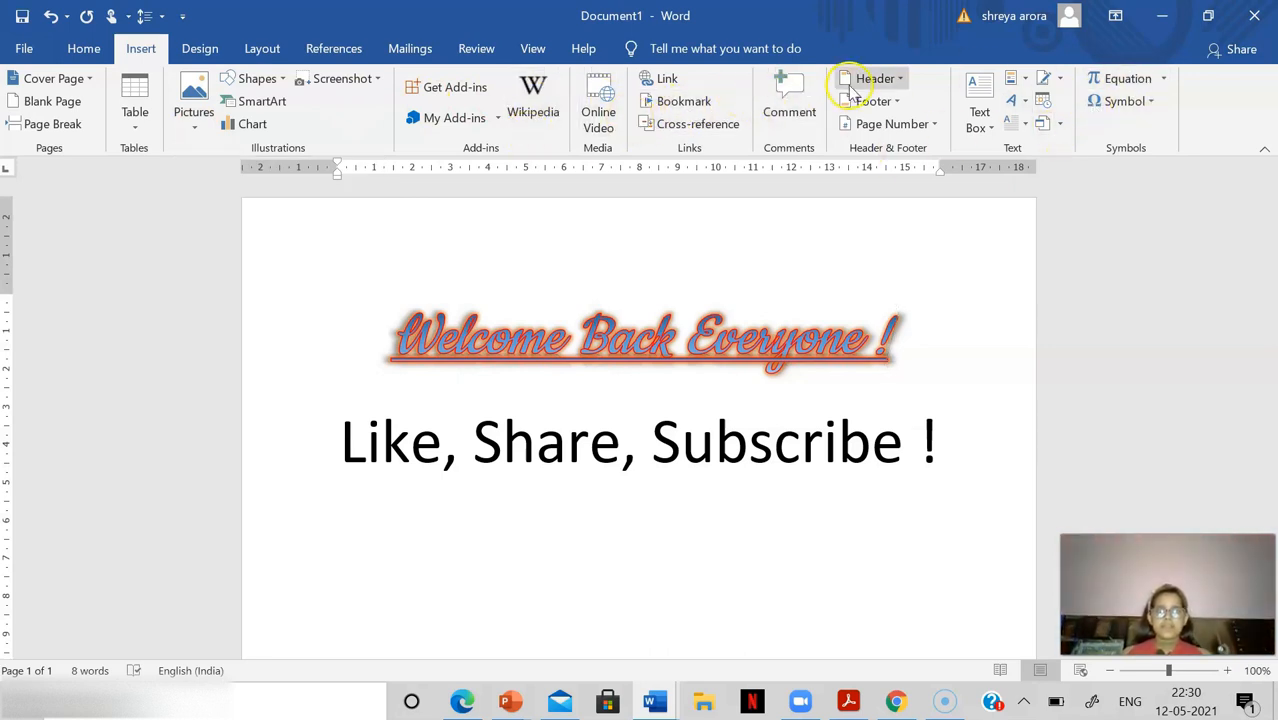
mouse_move(717, 110)
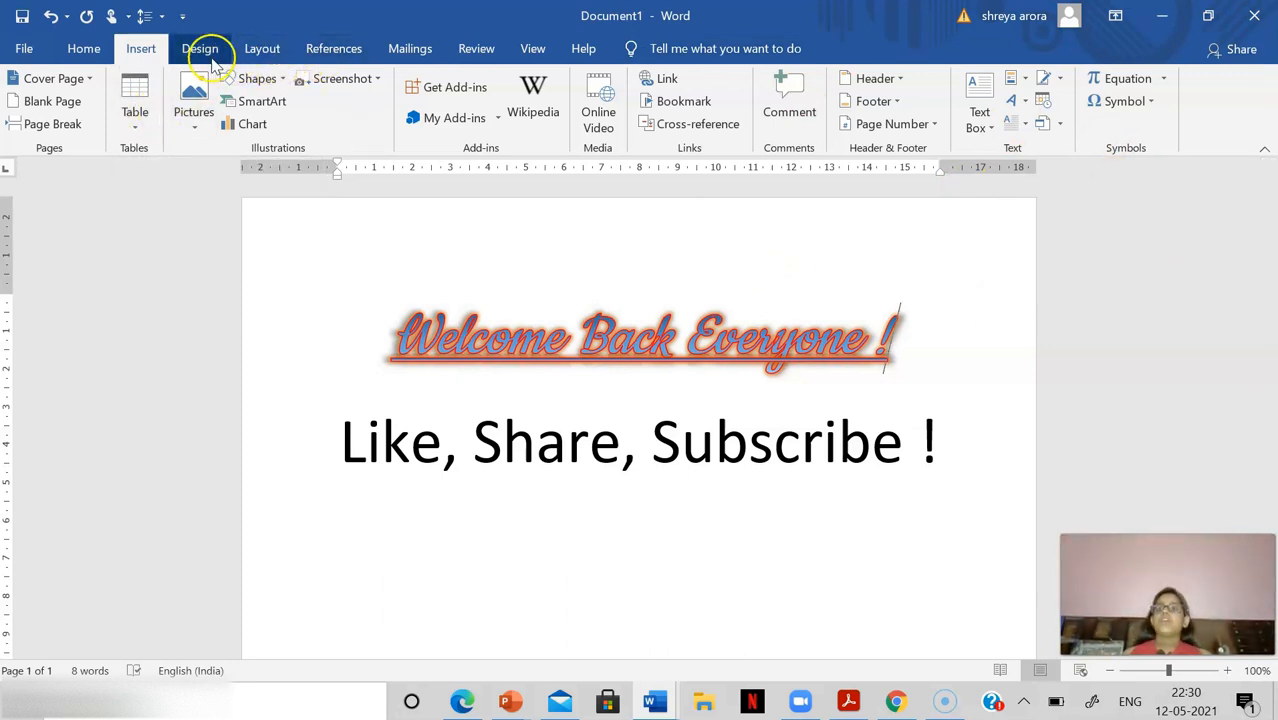
left_click(200, 48)
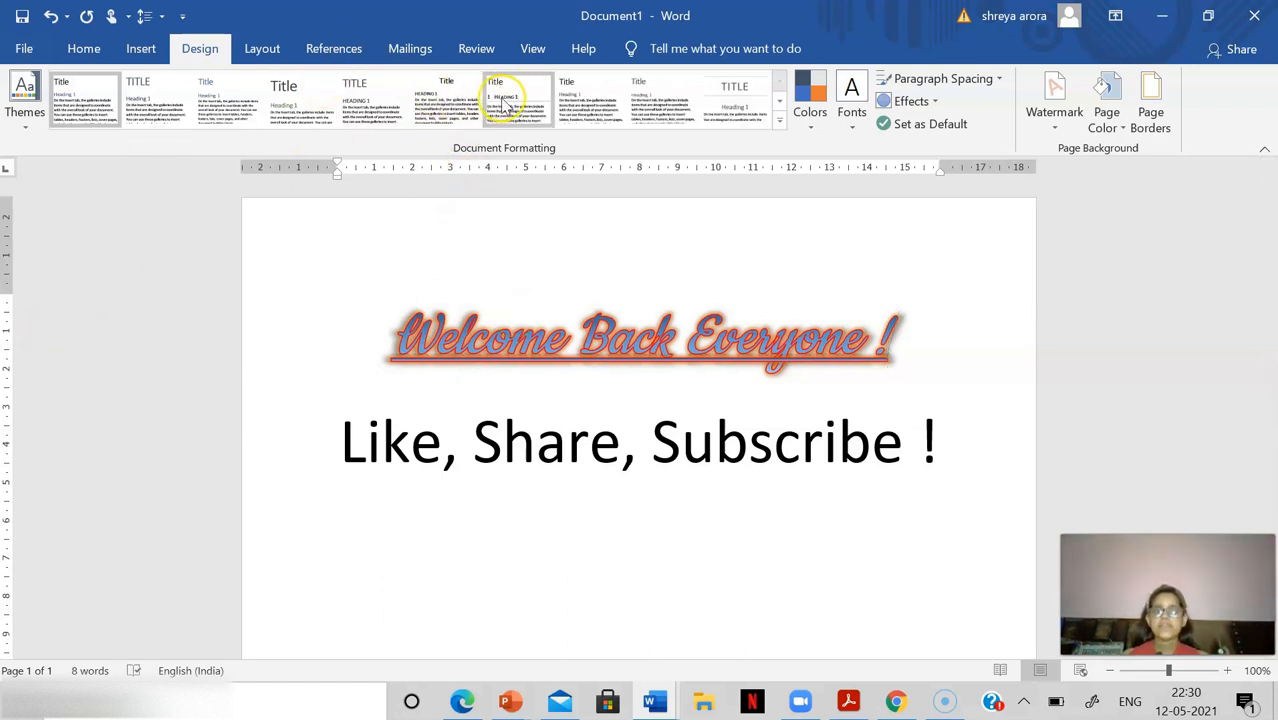
mouse_move(517, 100)
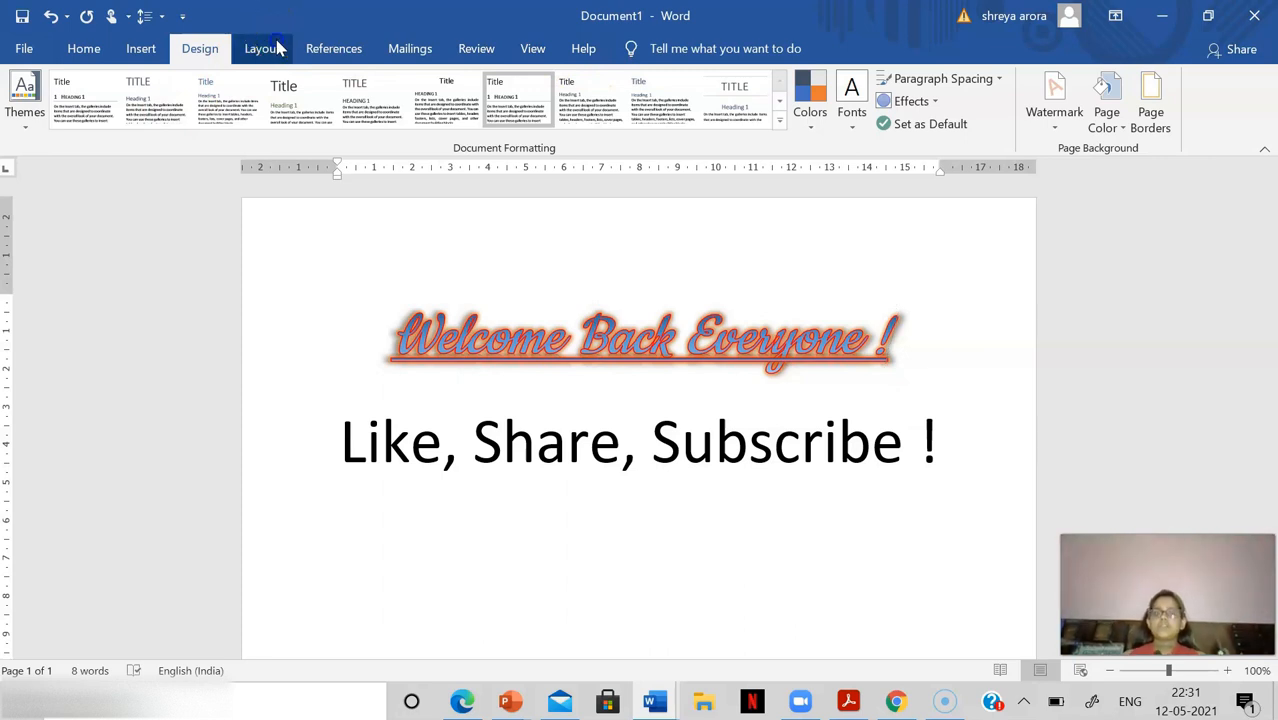
Step: Browse the Layout and Design tabs, ending on the References tab
left_click(262, 48)
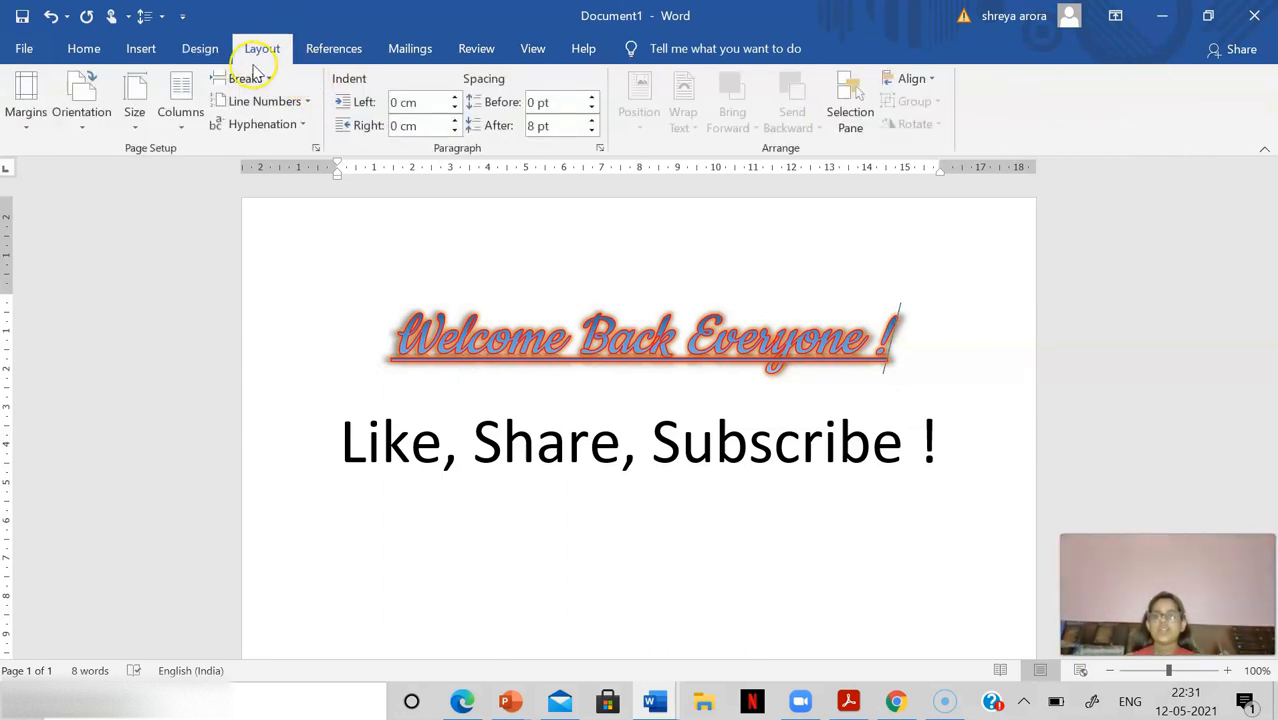
left_click(200, 48)
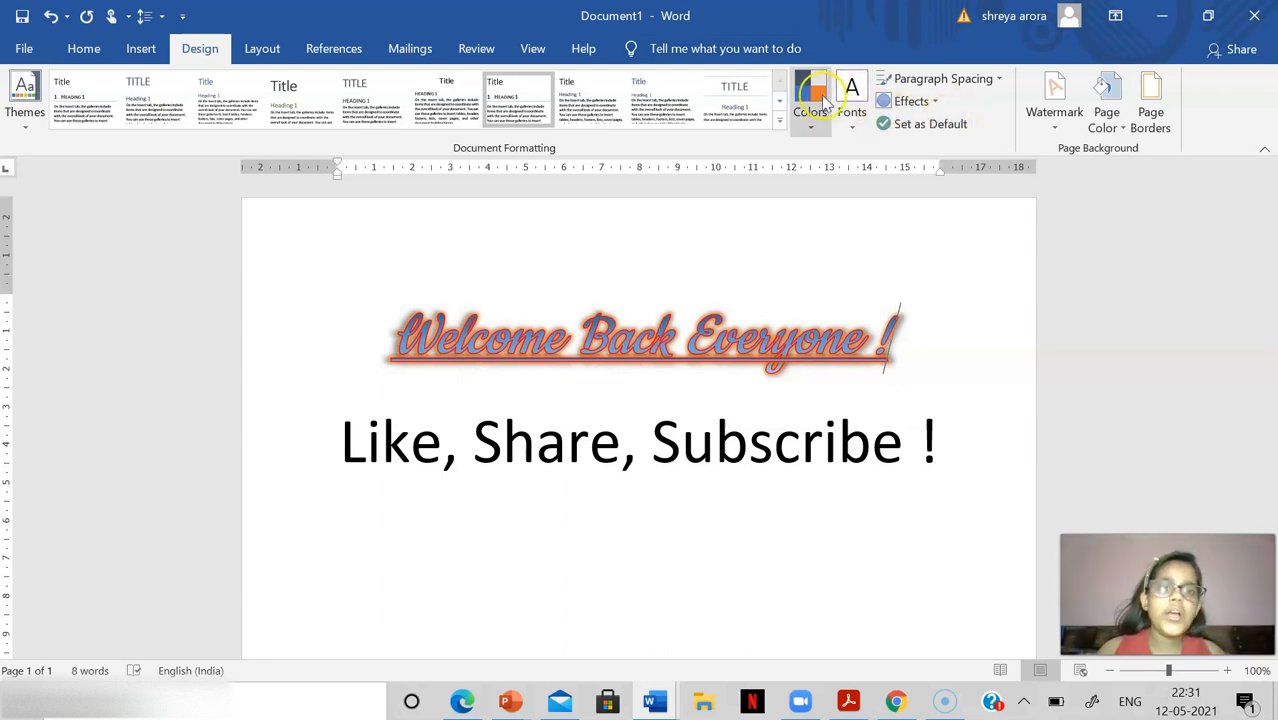
mouse_move(811, 100)
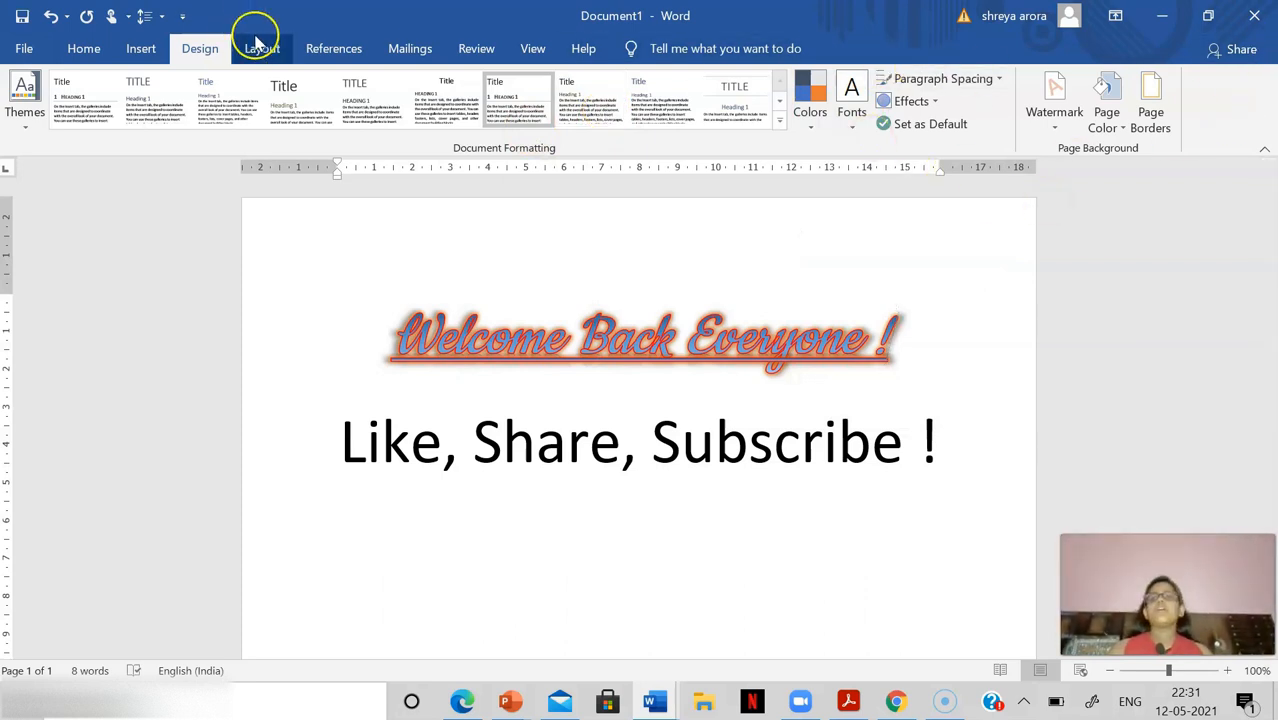
left_click(262, 48)
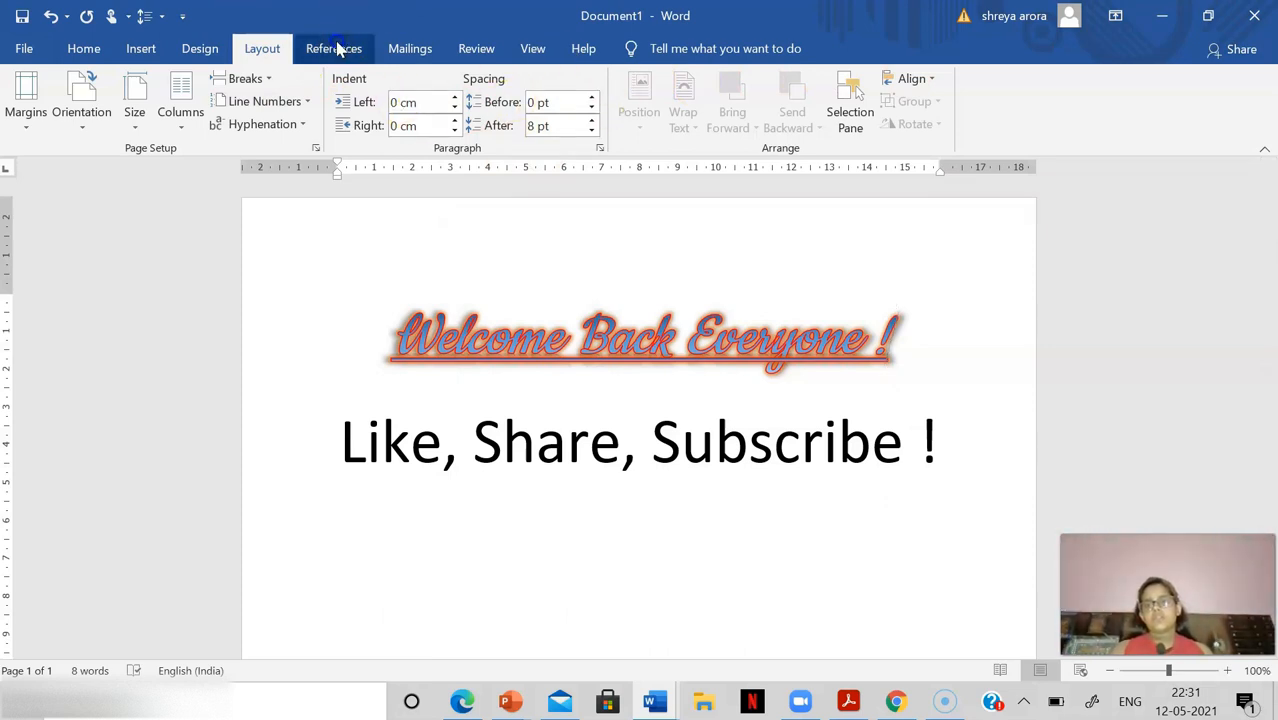
left_click(333, 48)
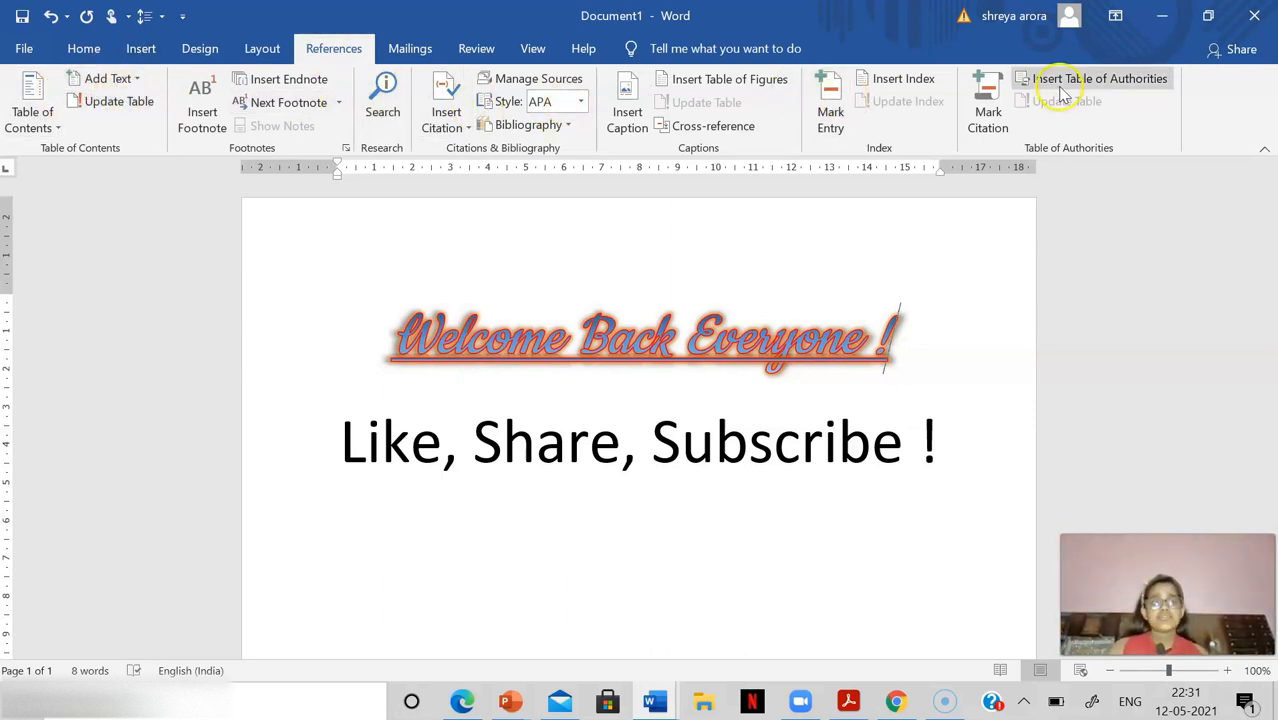
mouse_move(988, 110)
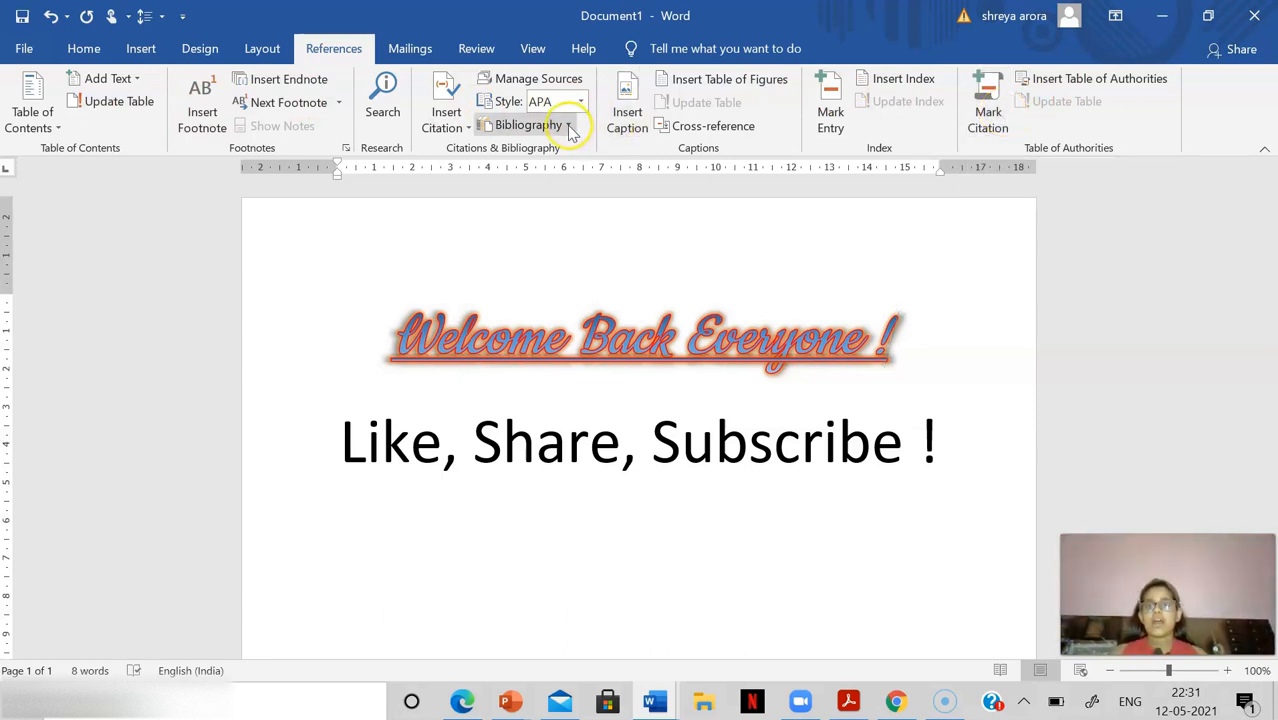
Step: Look over Mailings, then start Spelling & Grammar from the Review tab
left_click(409, 48)
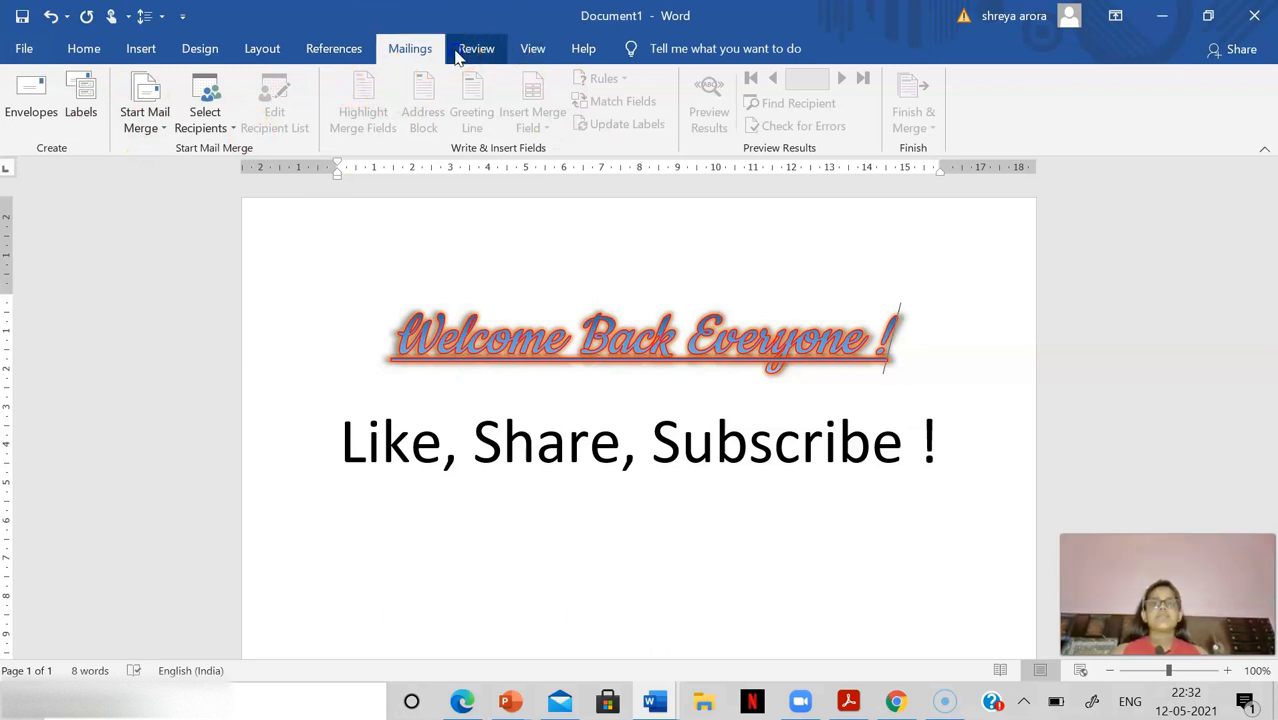
left_click(476, 48)
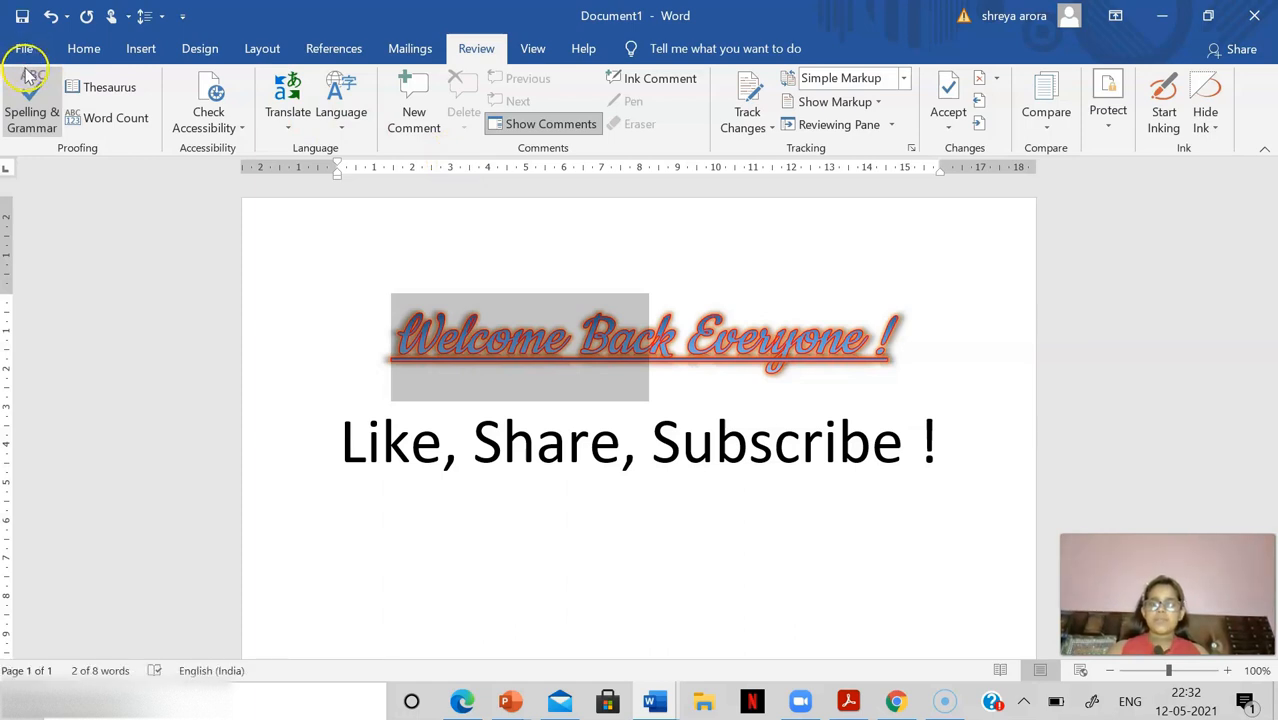
left_click(31, 100)
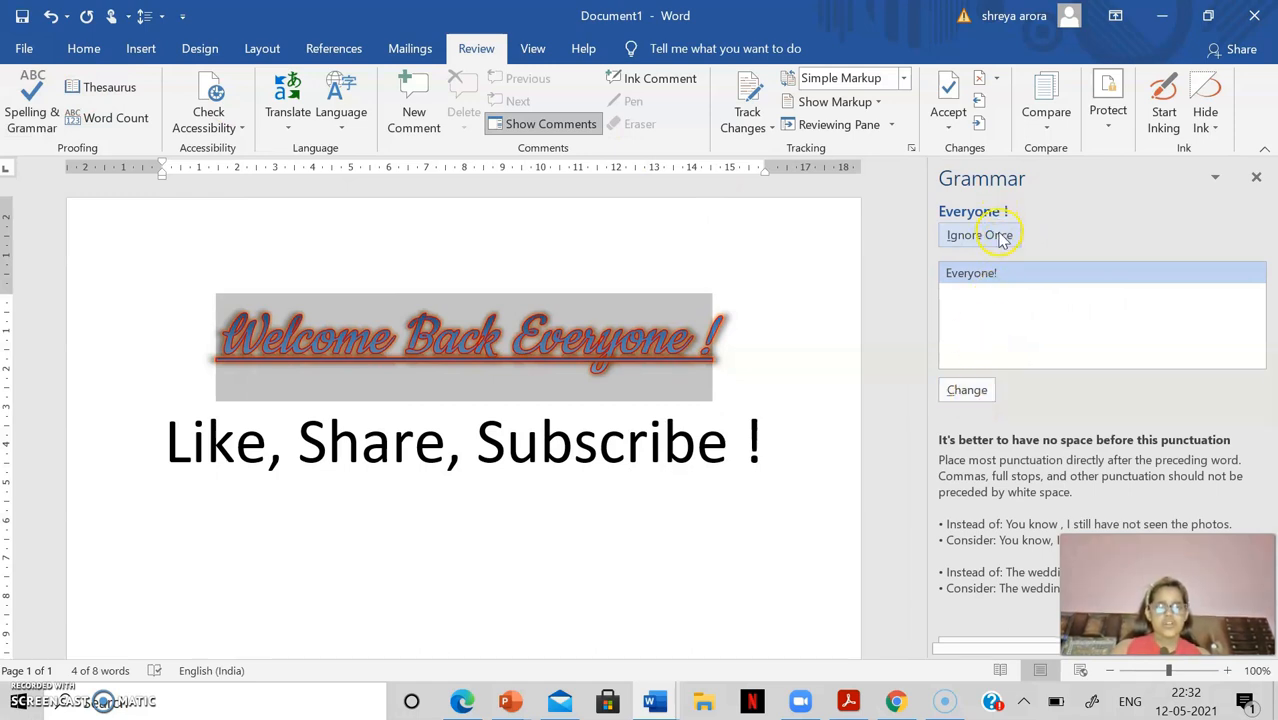
Step: Ignore the heading's spacing flag but change 'Subscribe !' to 'Subscribe!', finishing the check
left_click(979, 234)
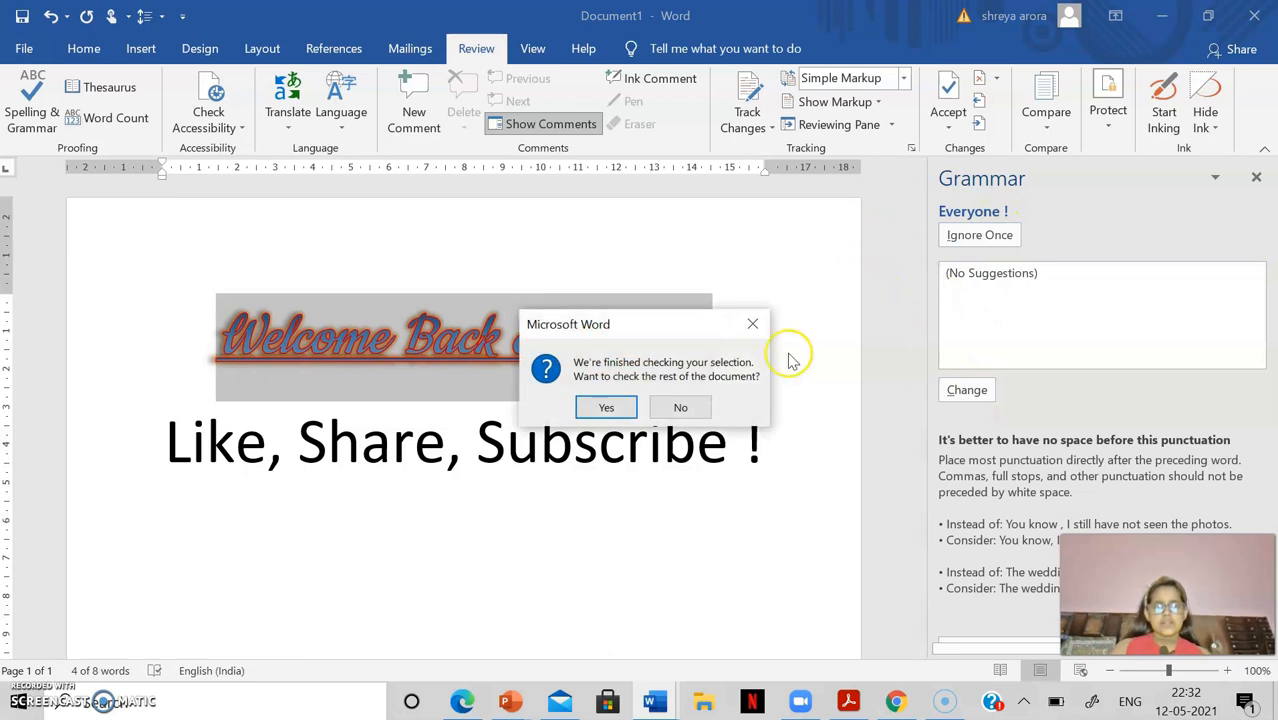
left_click(606, 407)
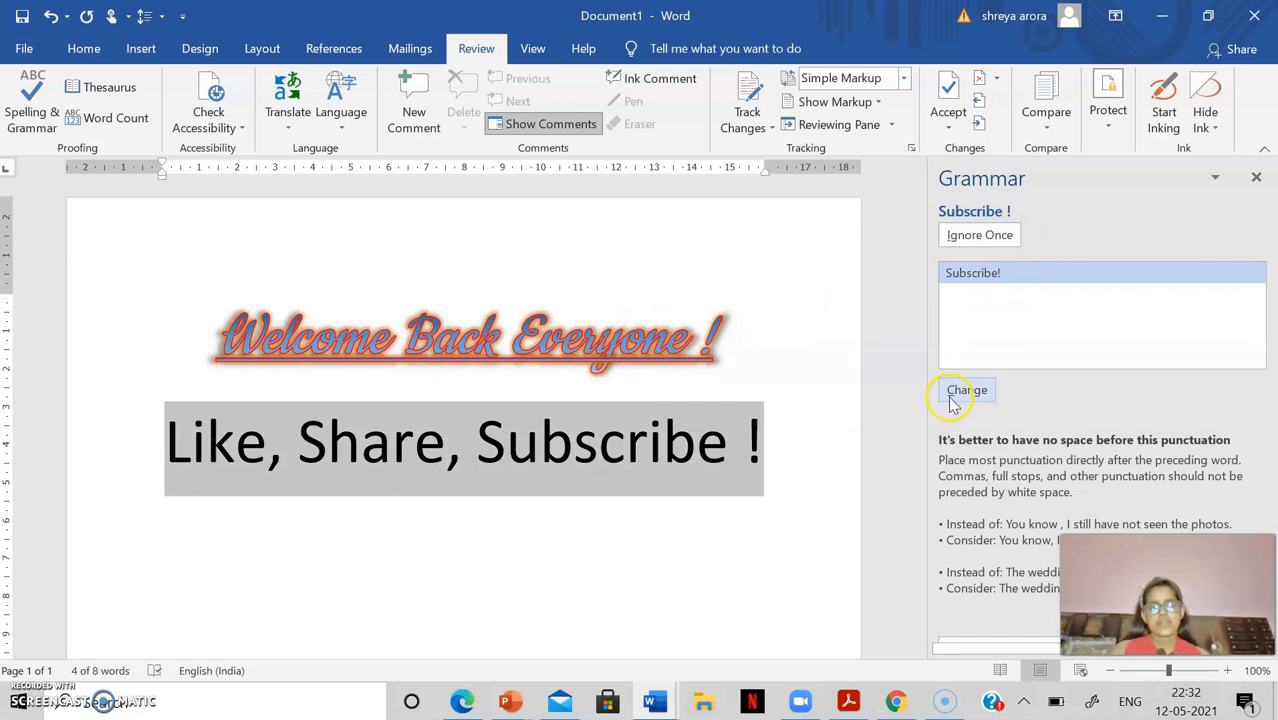
left_click(966, 390)
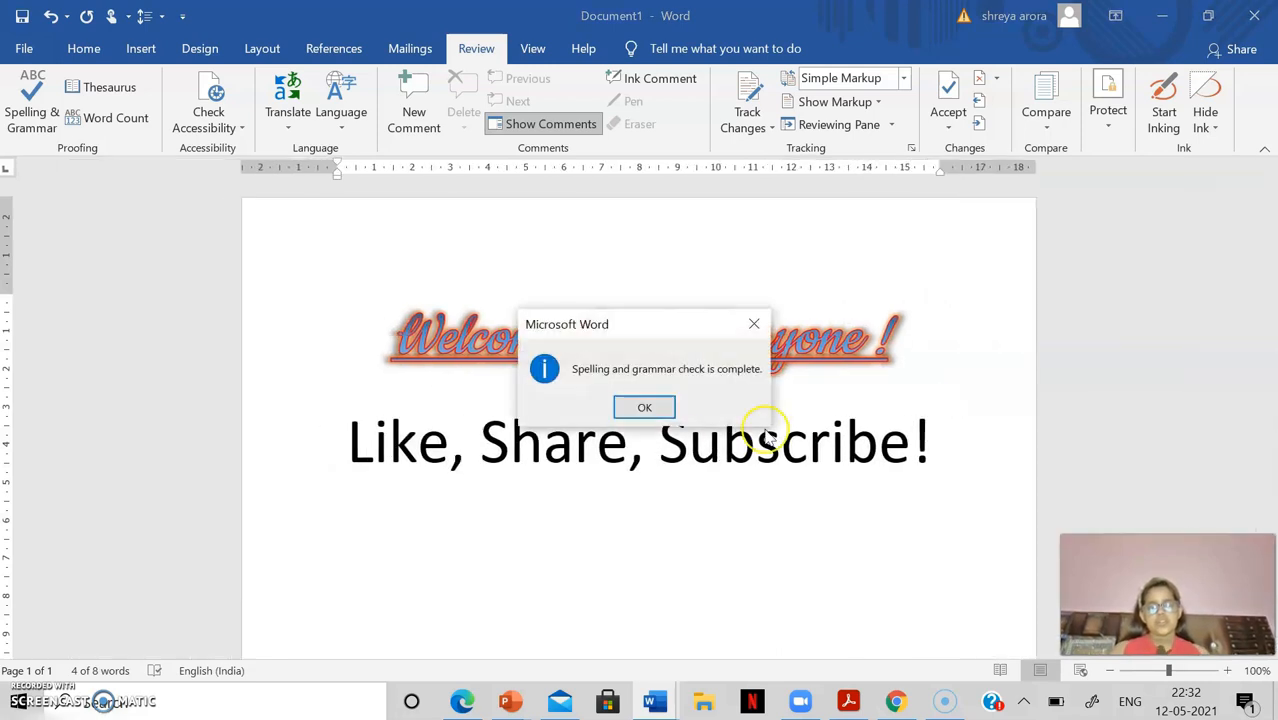
left_click(644, 407)
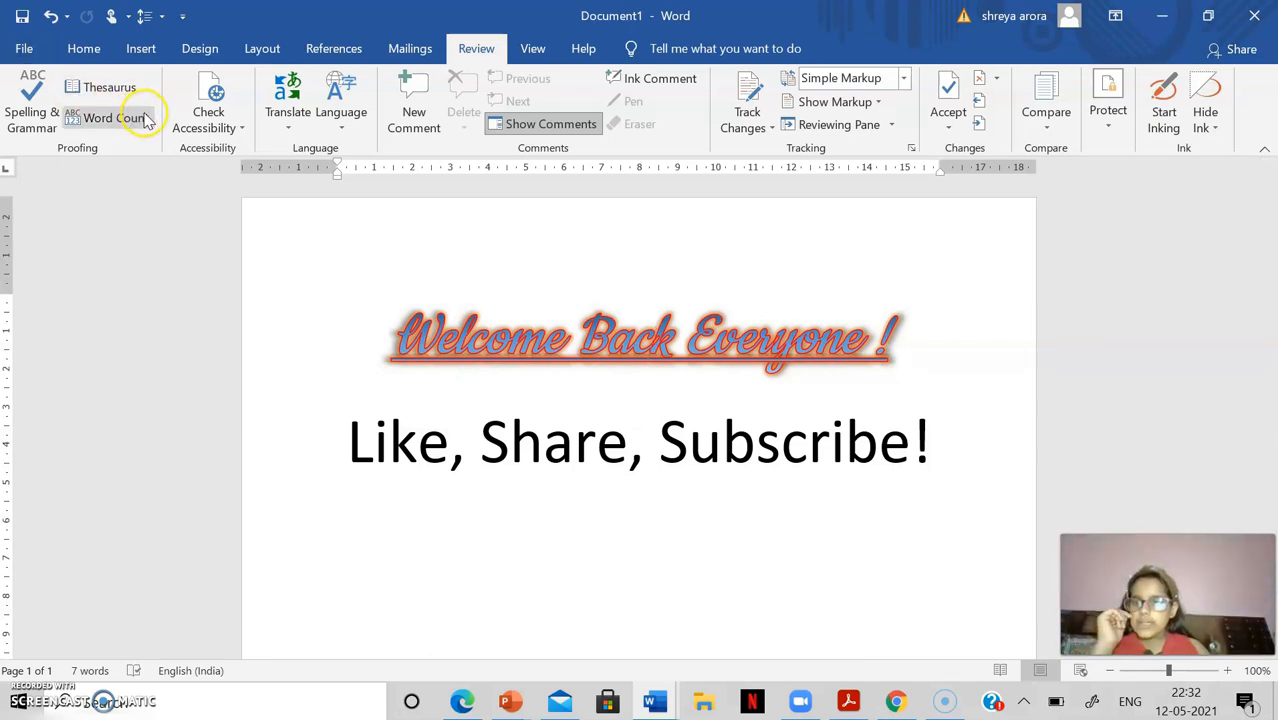
mouse_move(80, 90)
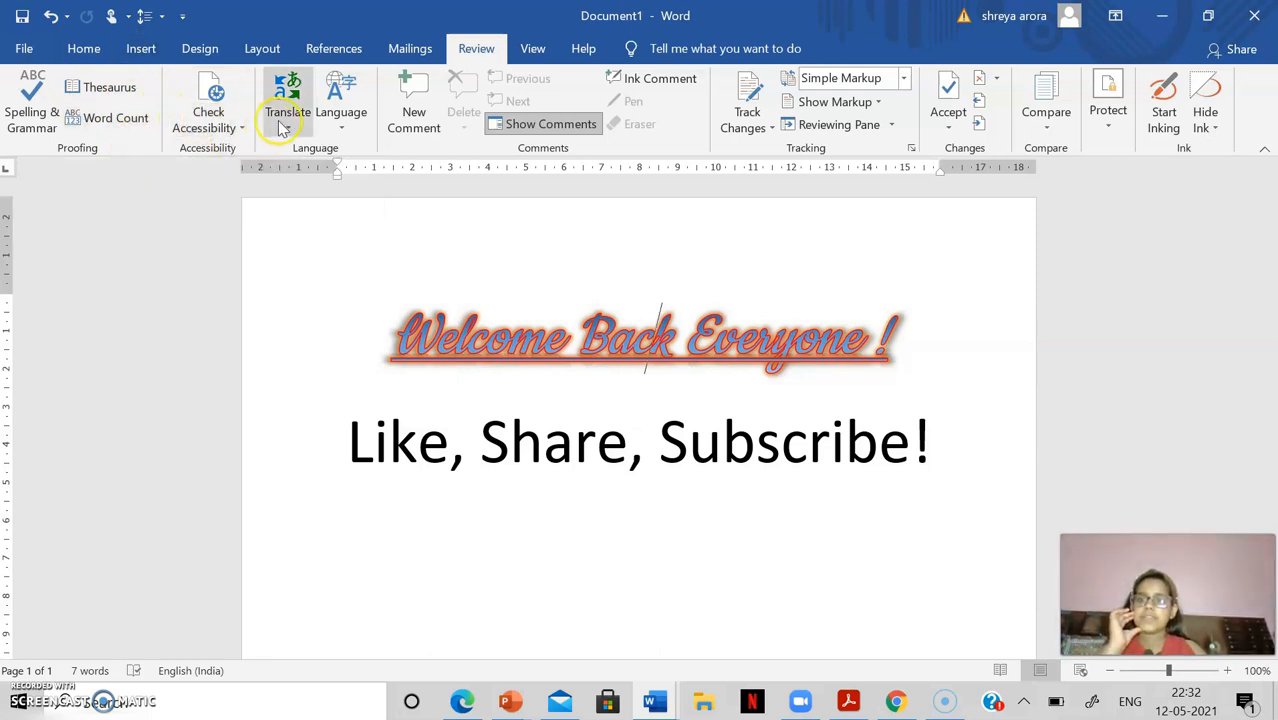
mouse_move(341, 105)
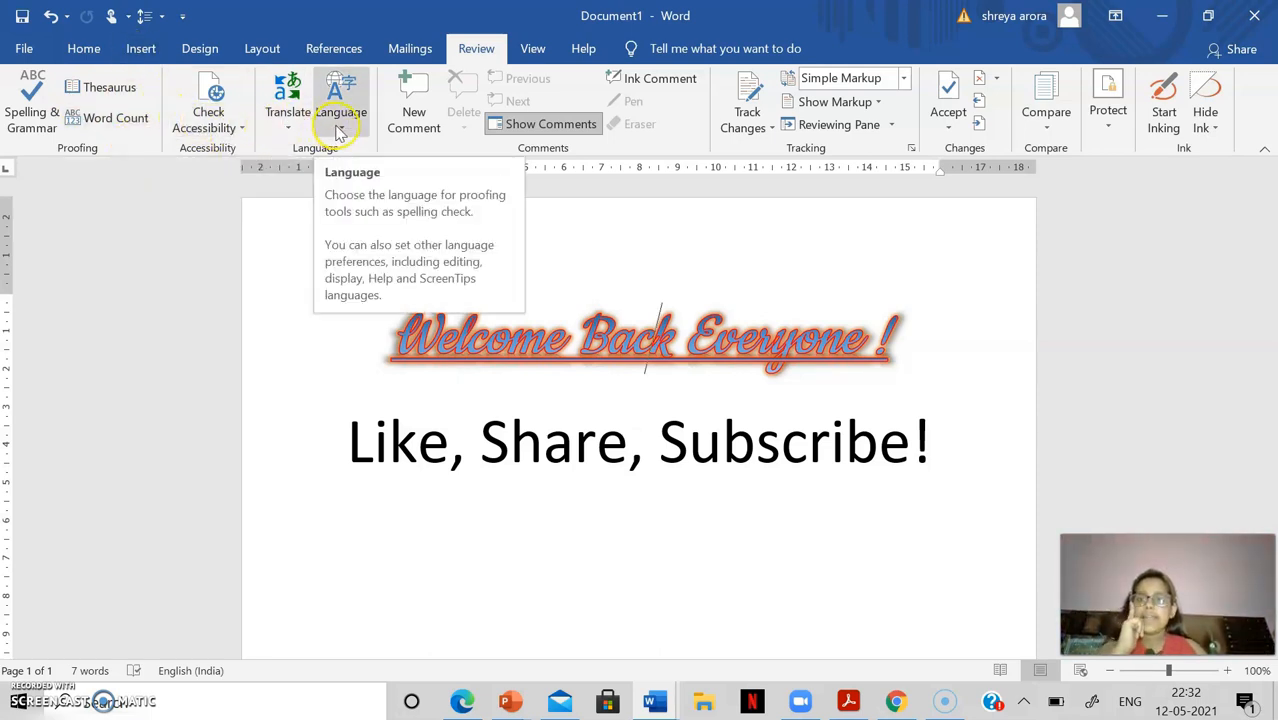
mouse_move(312, 305)
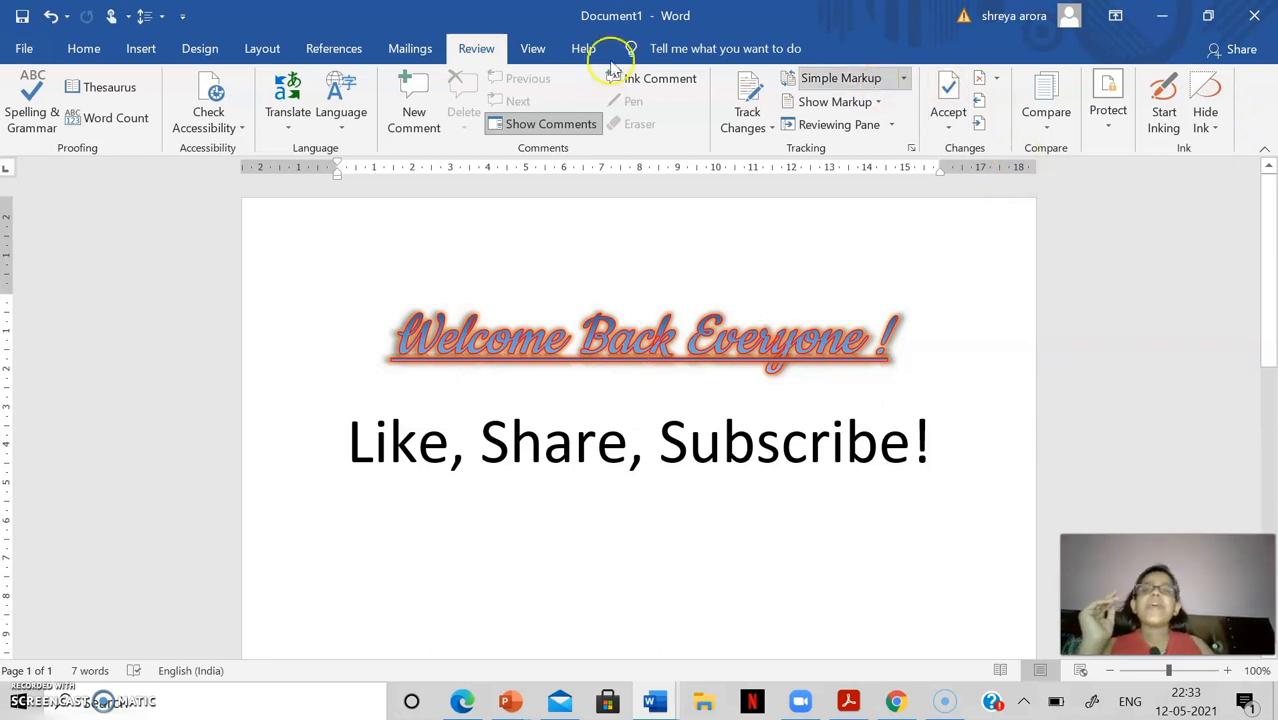
Step: Switch to the View tab
left_click(533, 48)
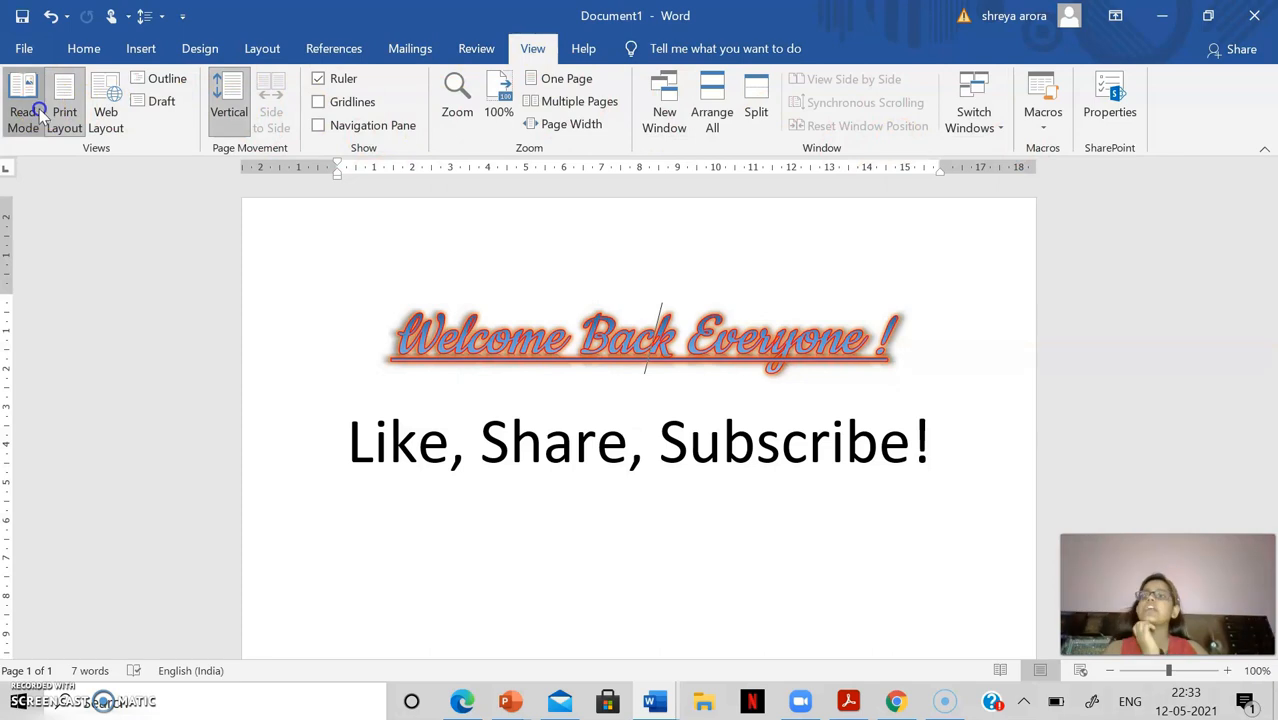
Step: View the document in Read Mode and Web Layout, then return to Print Layout
left_click(23, 100)
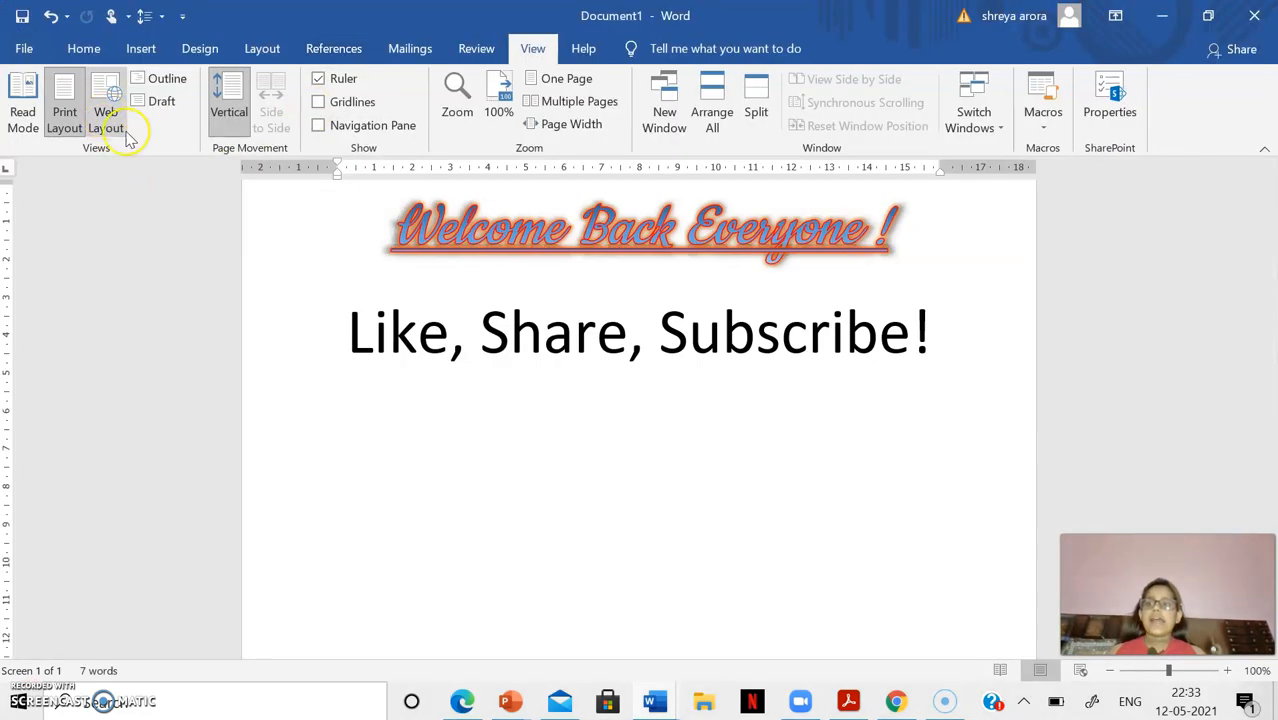
left_click(64, 111)
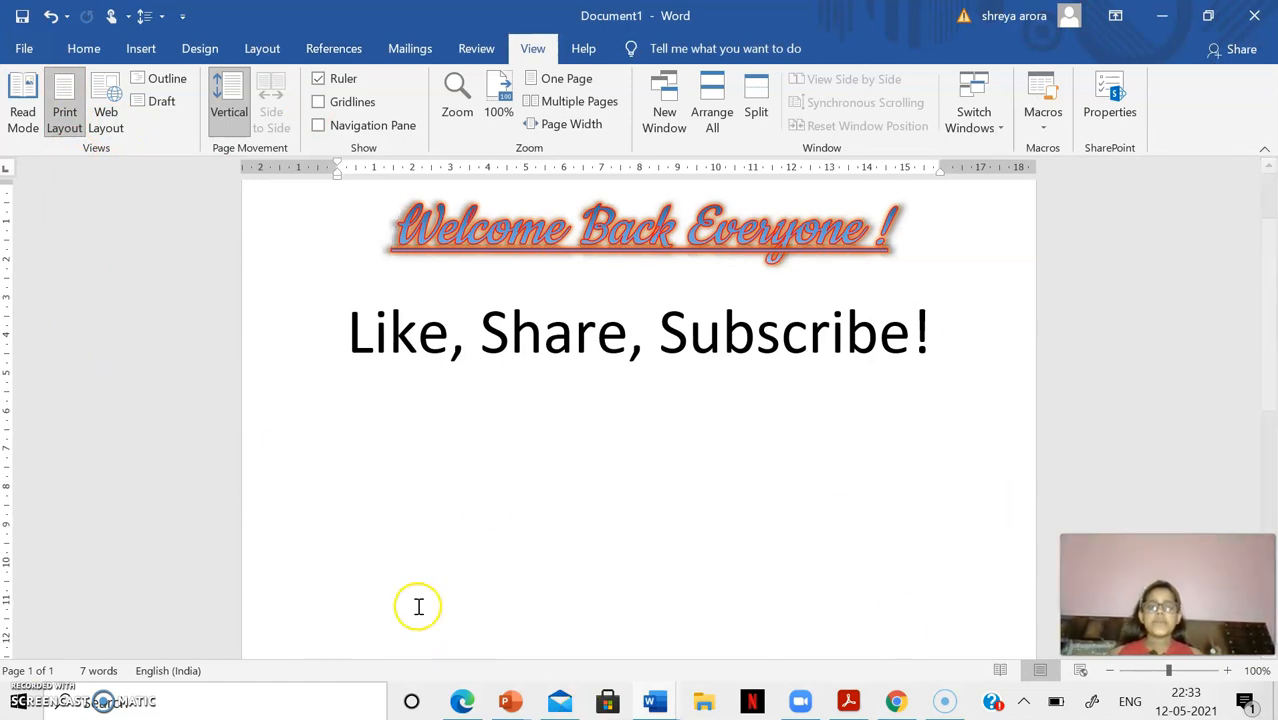
scroll("down", 3)
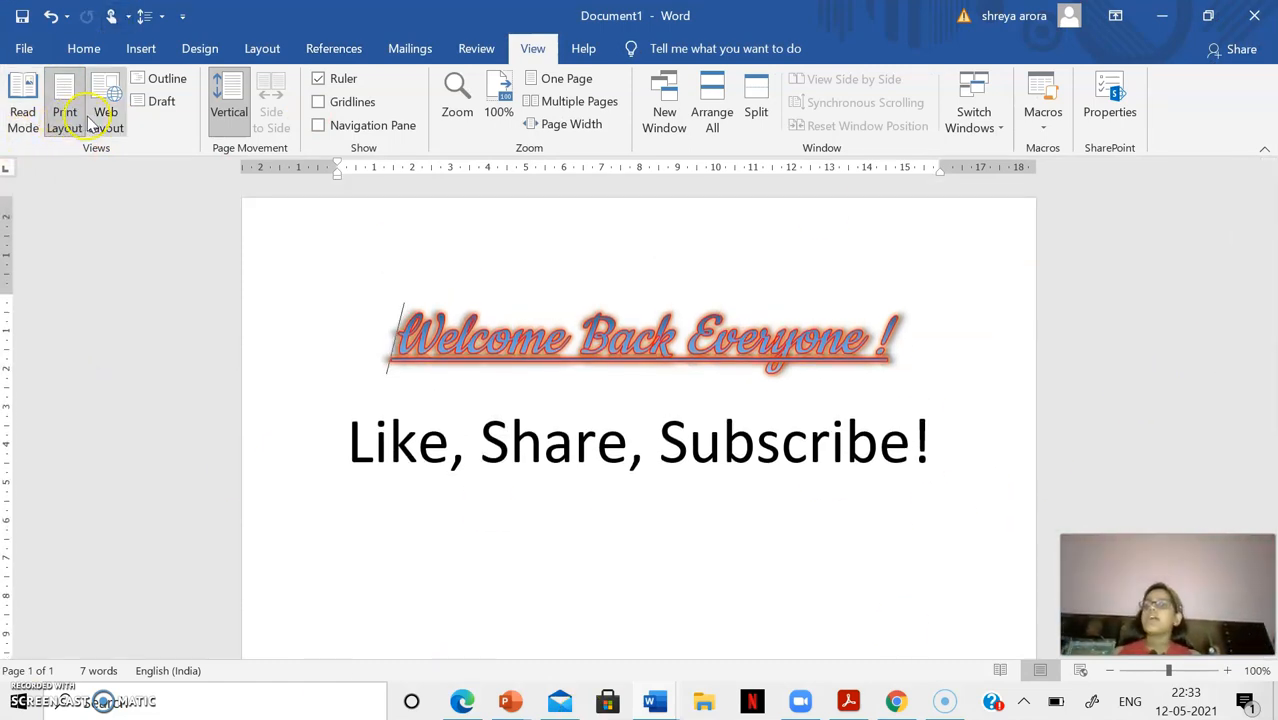
left_click(105, 100)
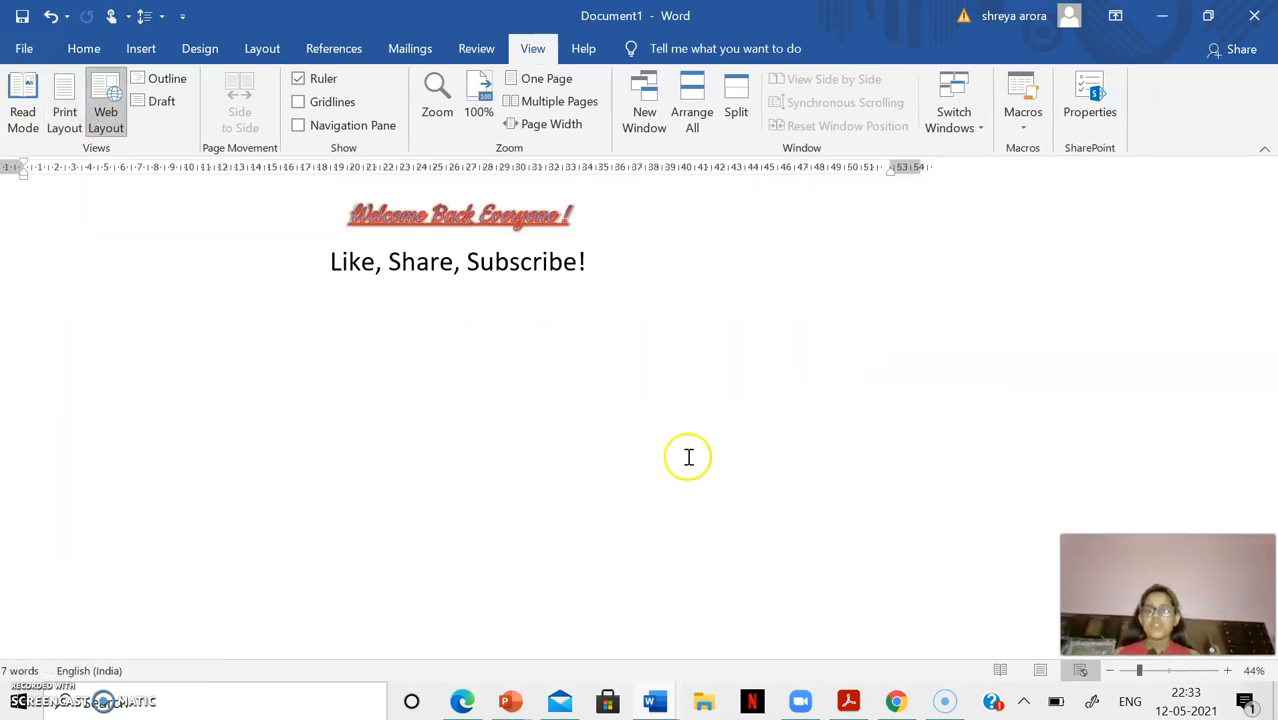
mouse_move(825, 250)
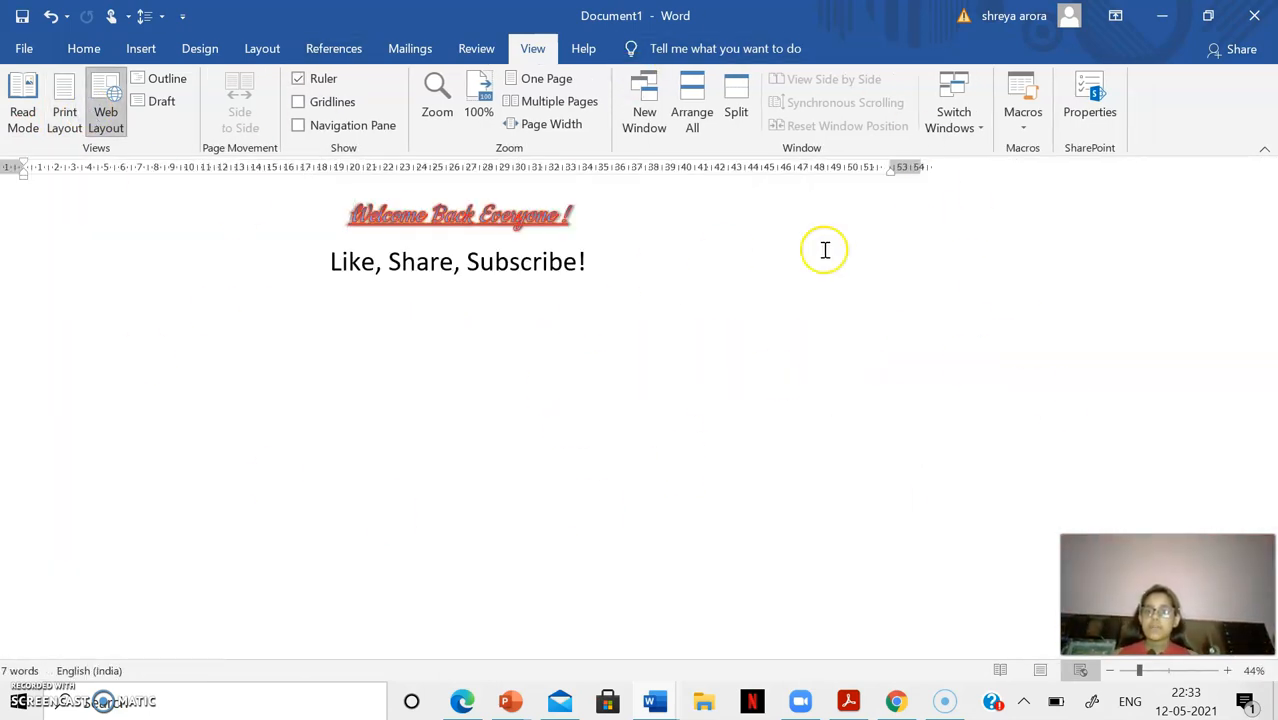
mouse_move(637, 264)
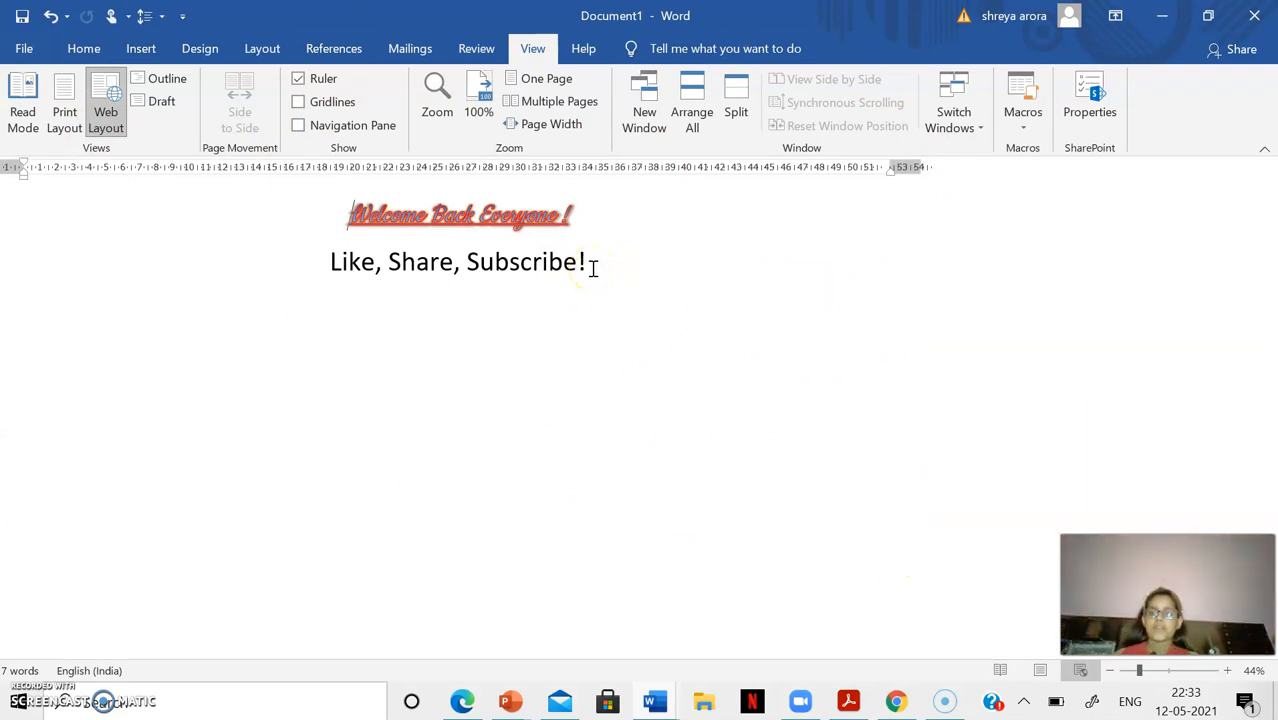
mouse_move(592, 261)
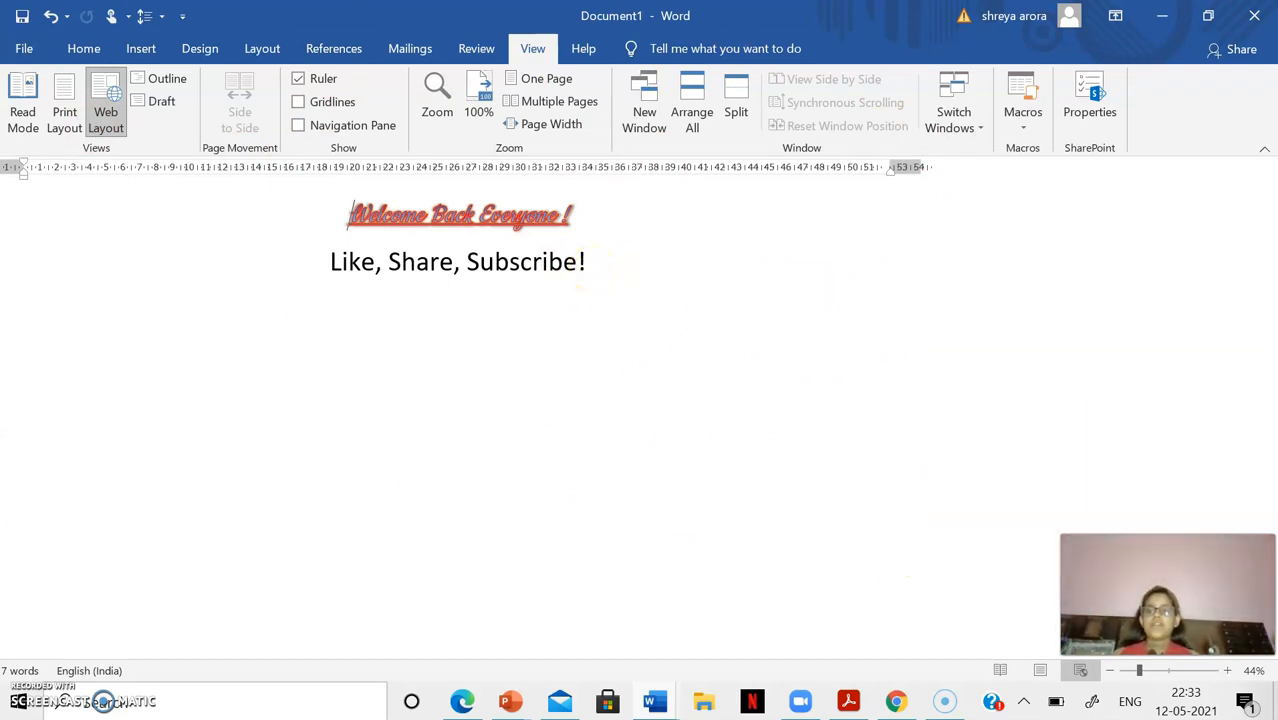
left_click(64, 95)
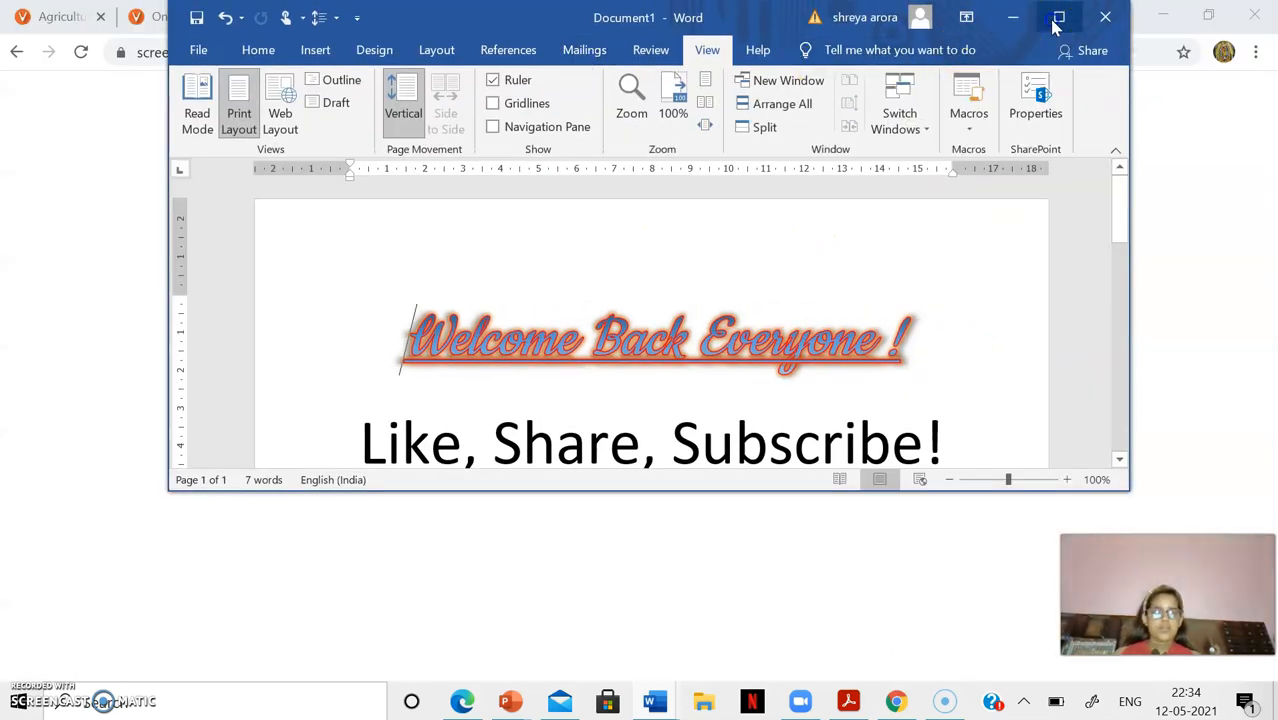
Step: Maximize the Word window and go back to the Home tab
left_click(1058, 17)
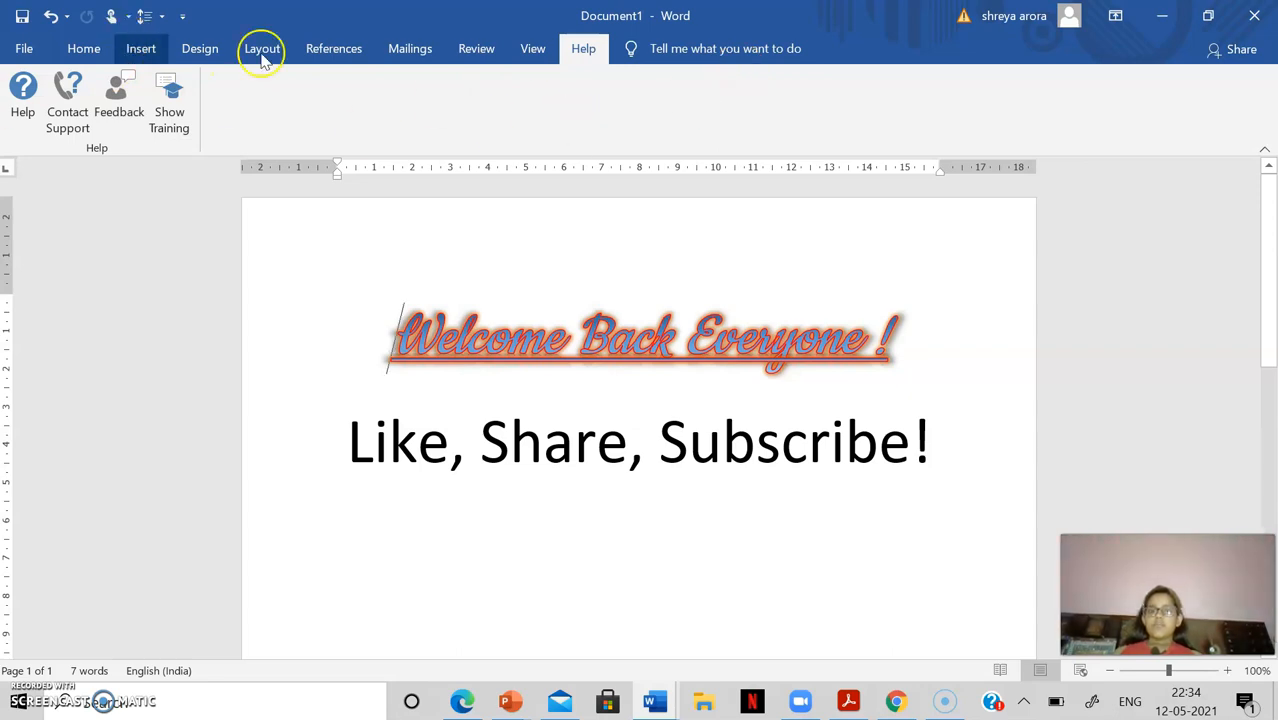
mouse_move(225, 68)
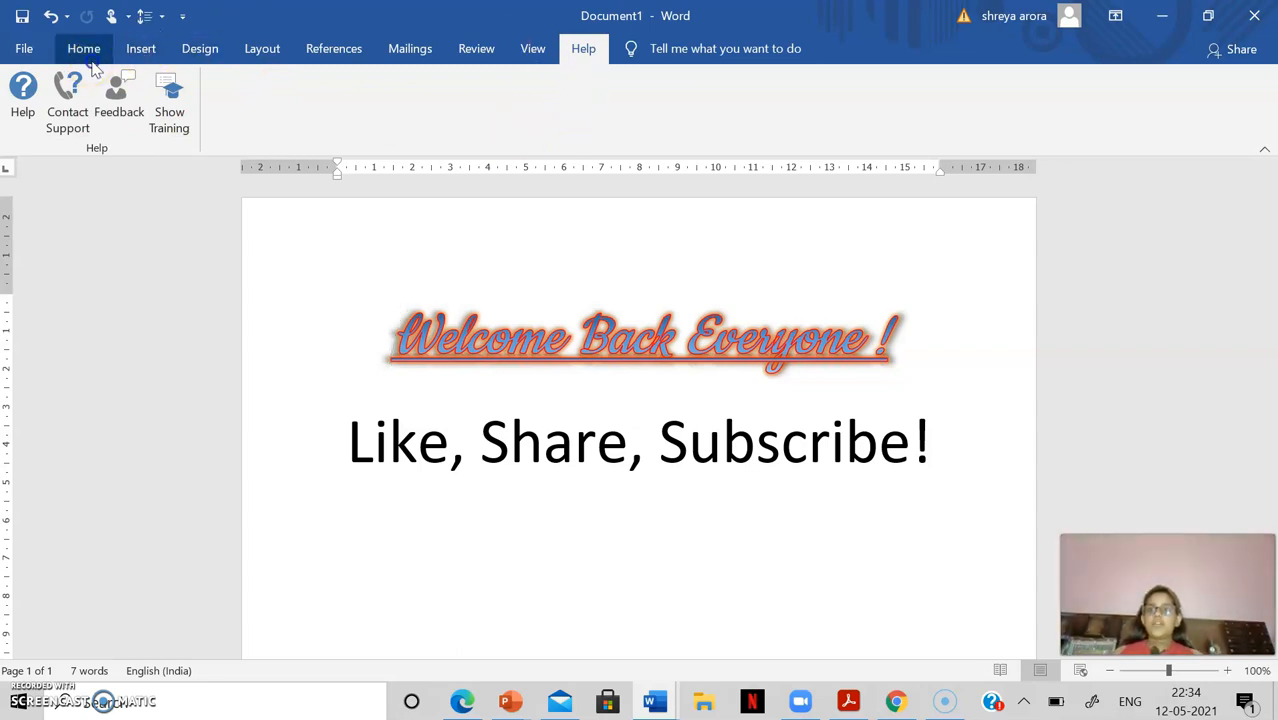
left_click(84, 48)
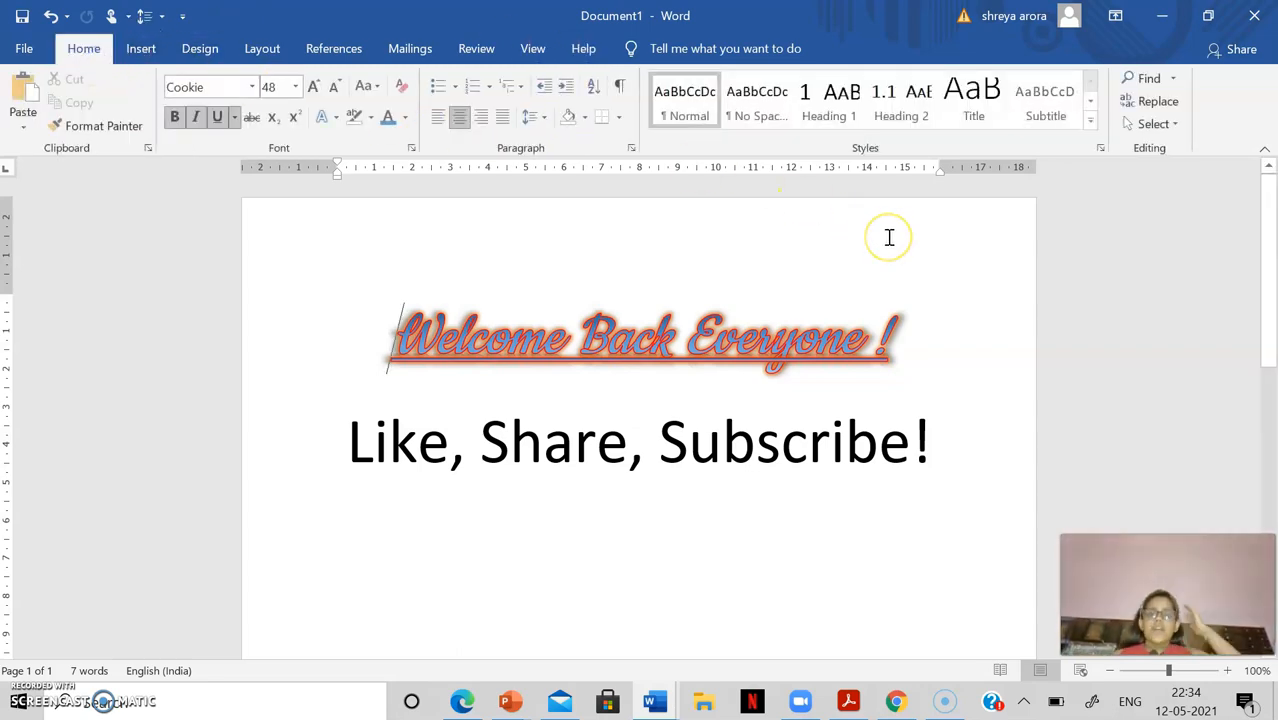